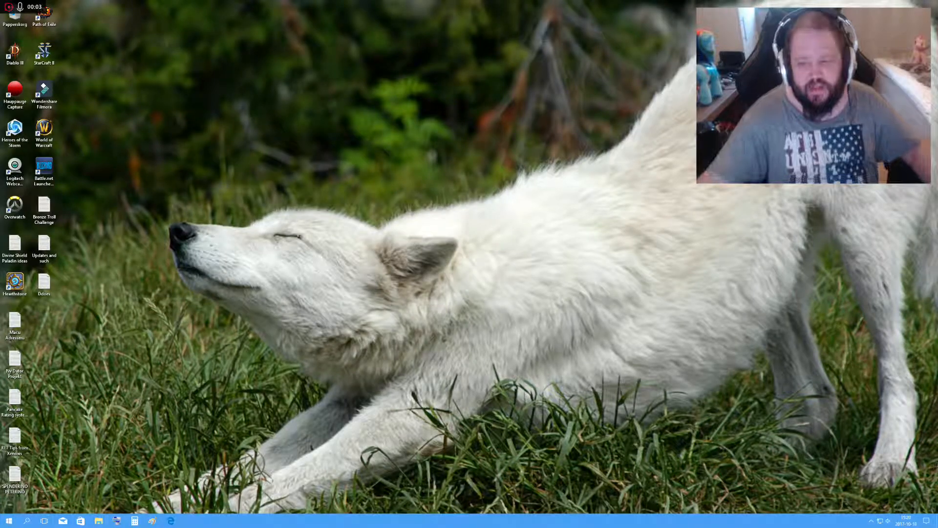
Check the clock, then open Edge on the Google homepage with the address bar selected.
click(912, 520)
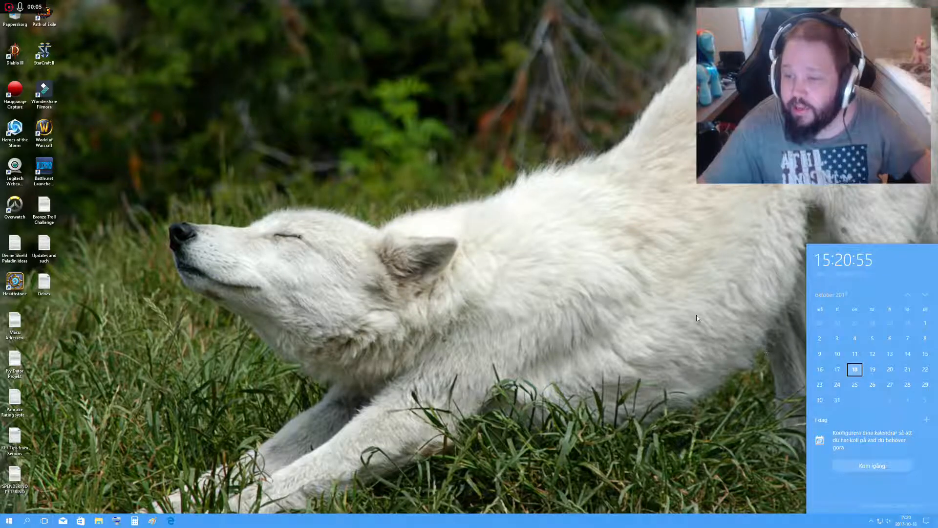
mouse_move(608, 300)
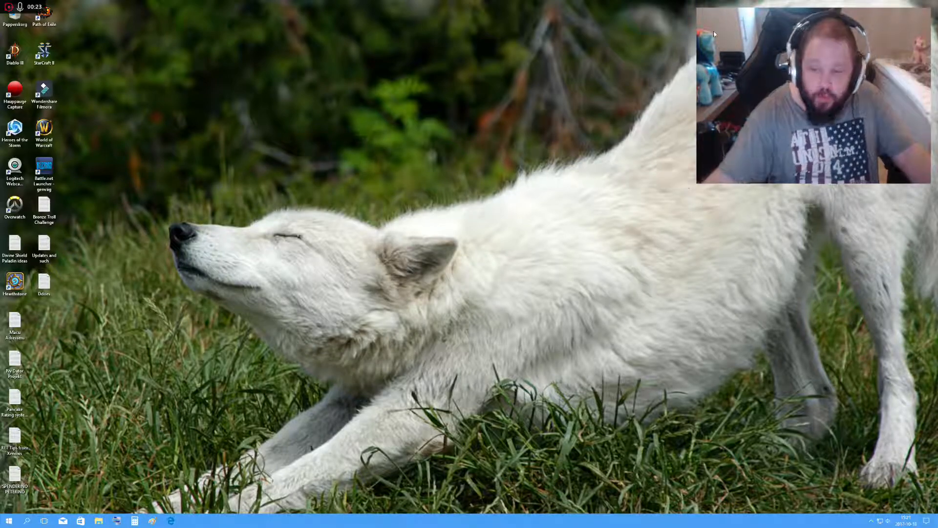
mouse_move(557, 324)
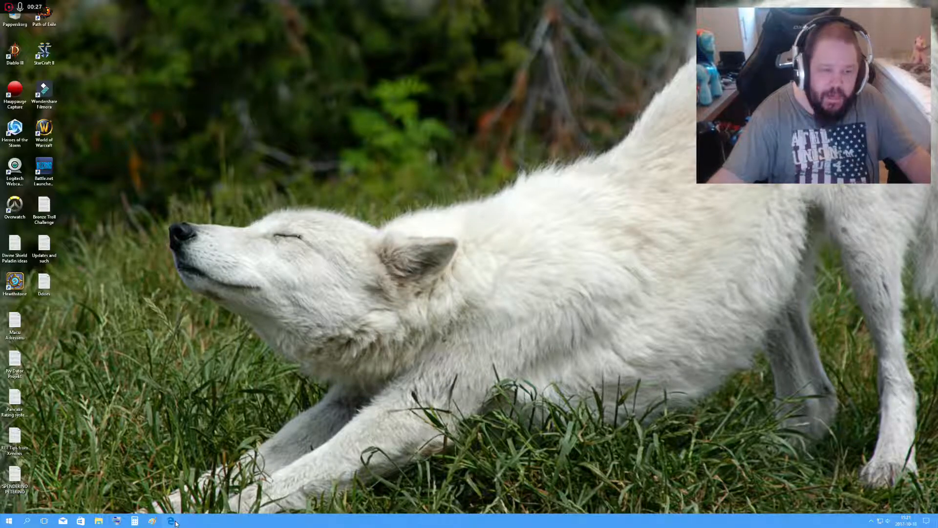
click(171, 520)
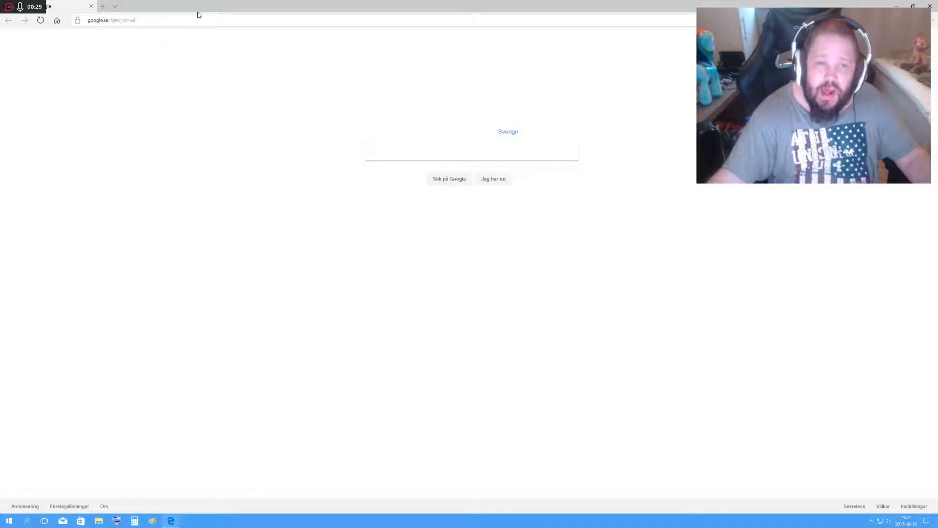
click(143, 20)
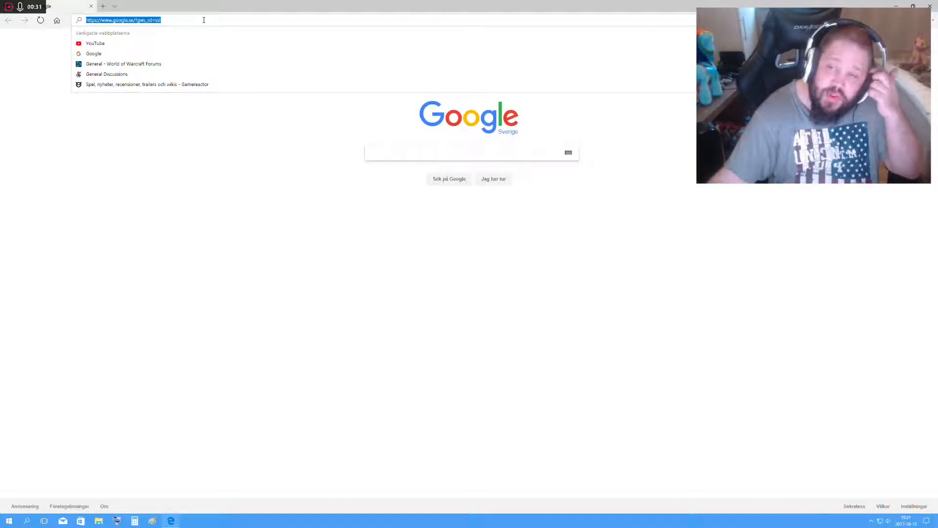
mouse_move(194, 64)
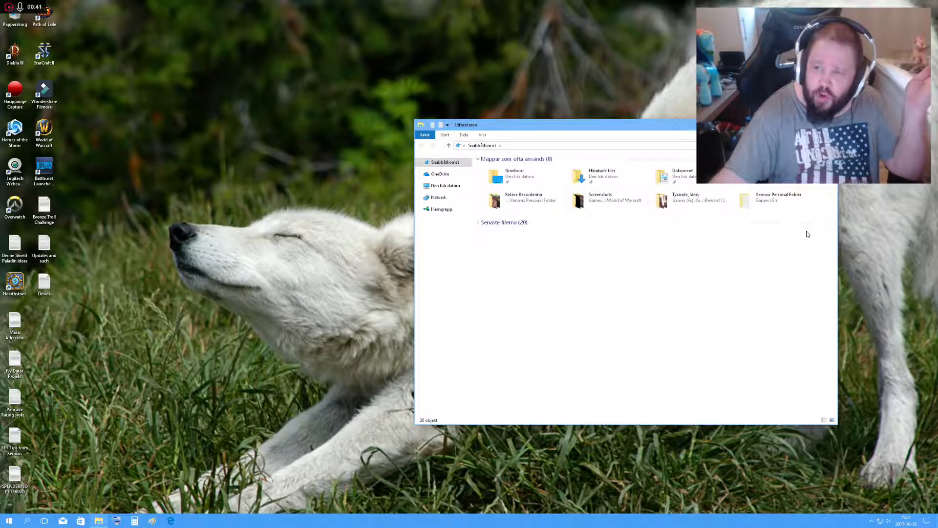
Browse the personal folder on the Games drive, then close File Explorer.
double_click(778, 200)
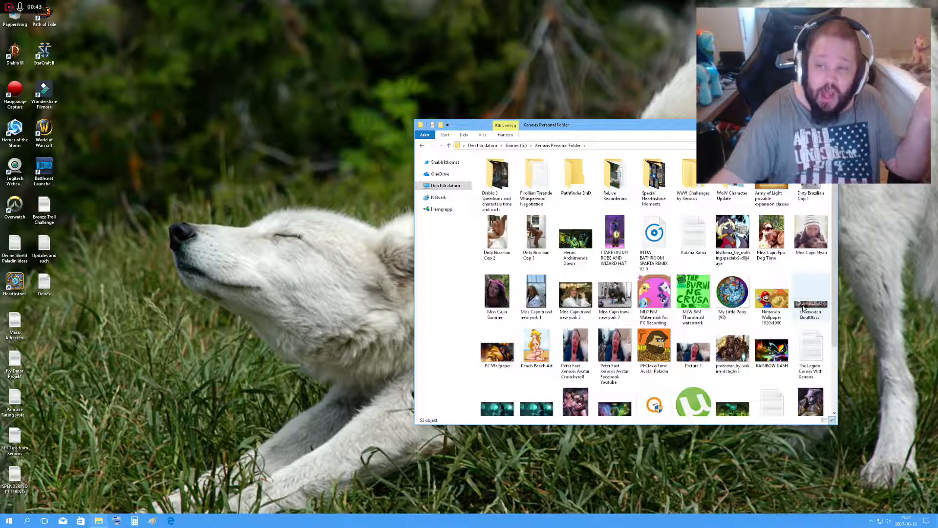
scroll(down, 3)
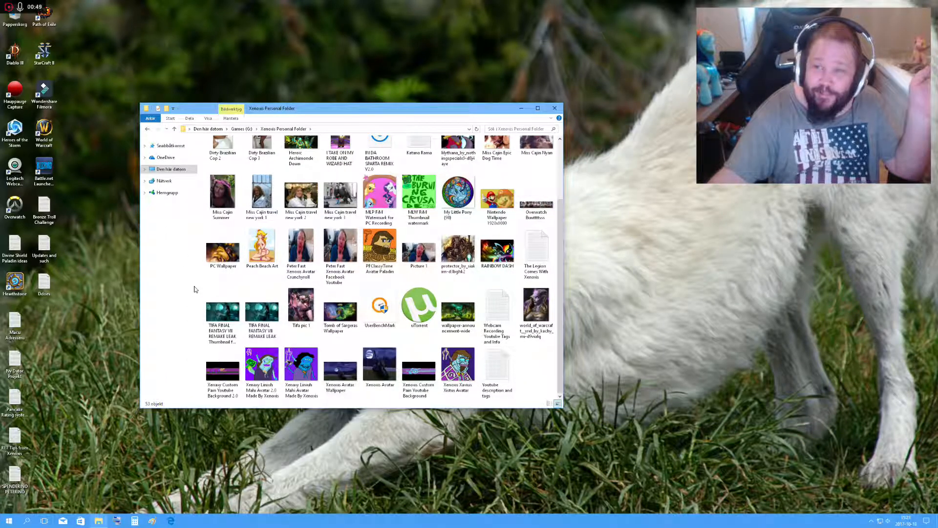
mouse_move(711, 340)
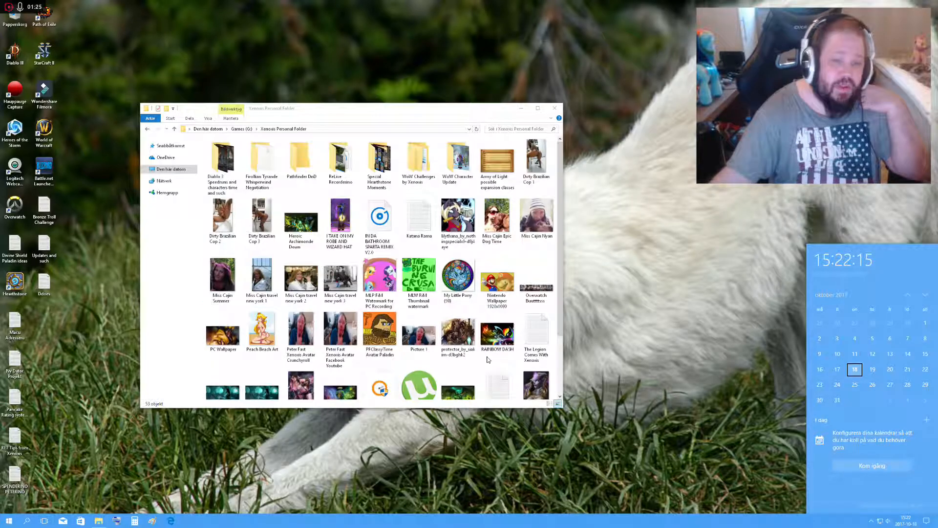
scroll(down, 3)
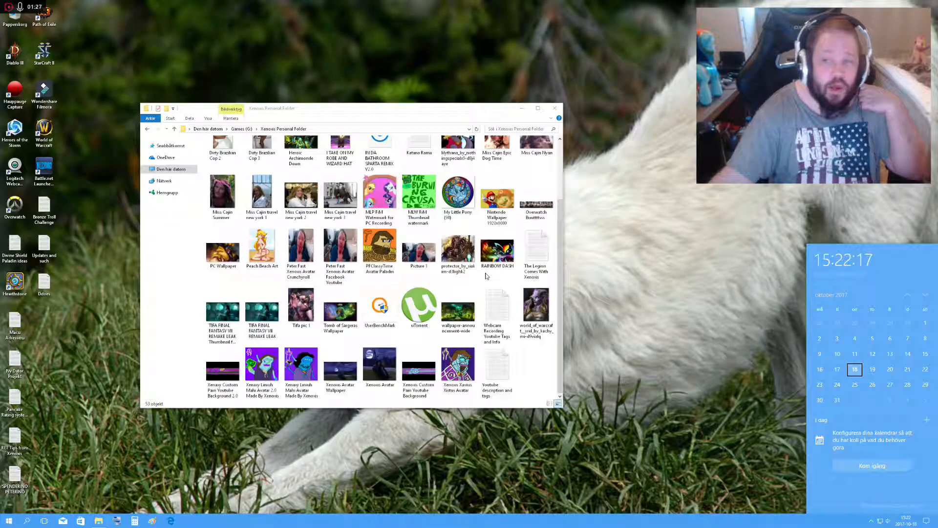
click(497, 251)
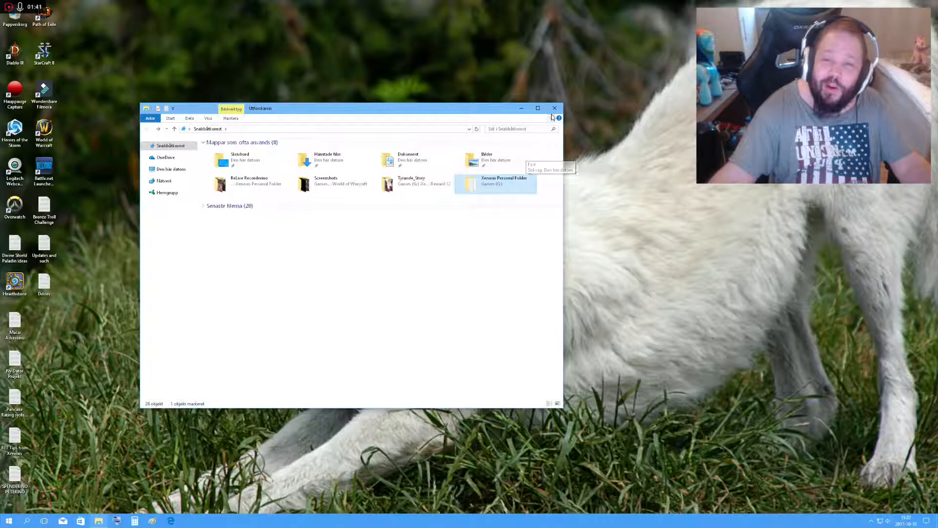
click(554, 109)
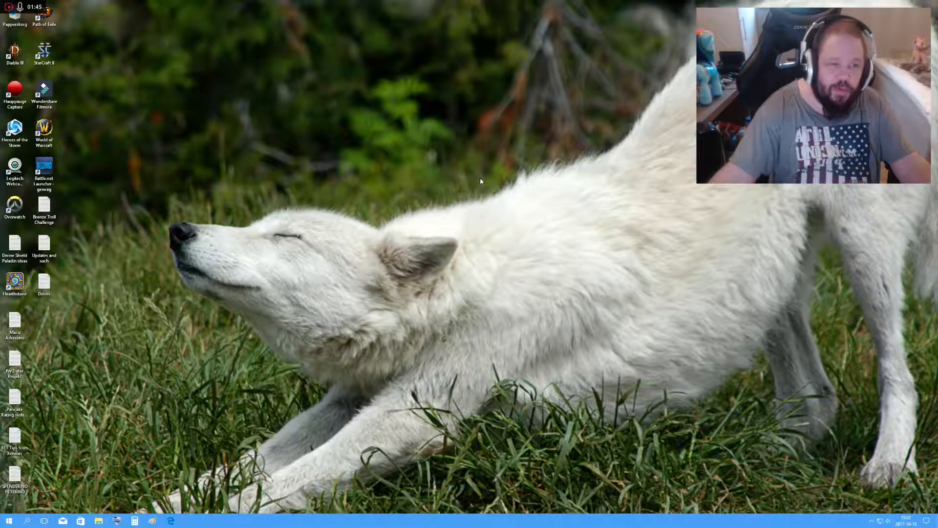
mouse_move(228, 115)
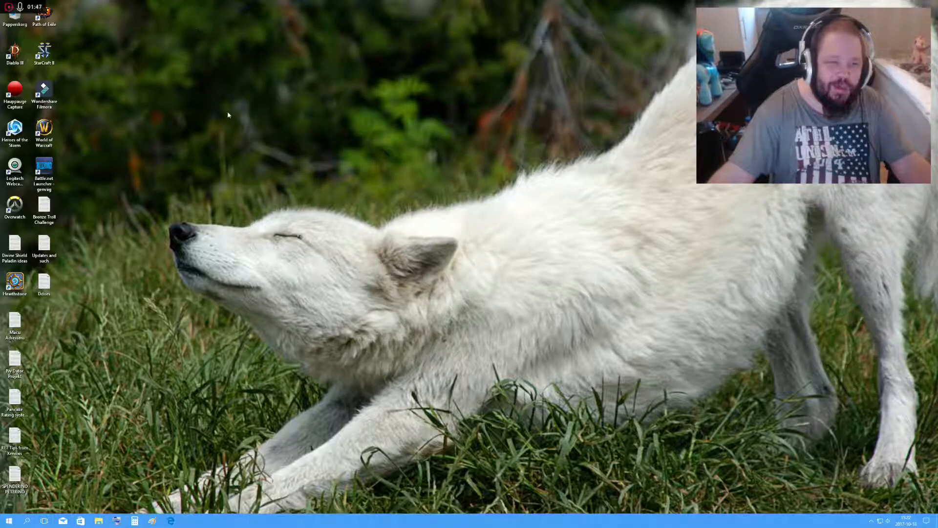
mouse_move(450, 135)
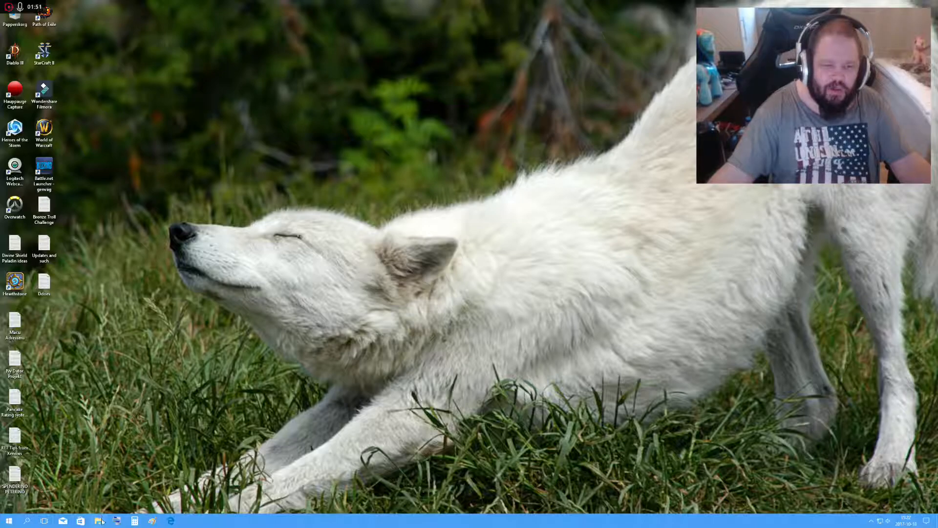
Reopen File Explorer, view This PC's drives and folders, and close it.
click(98, 520)
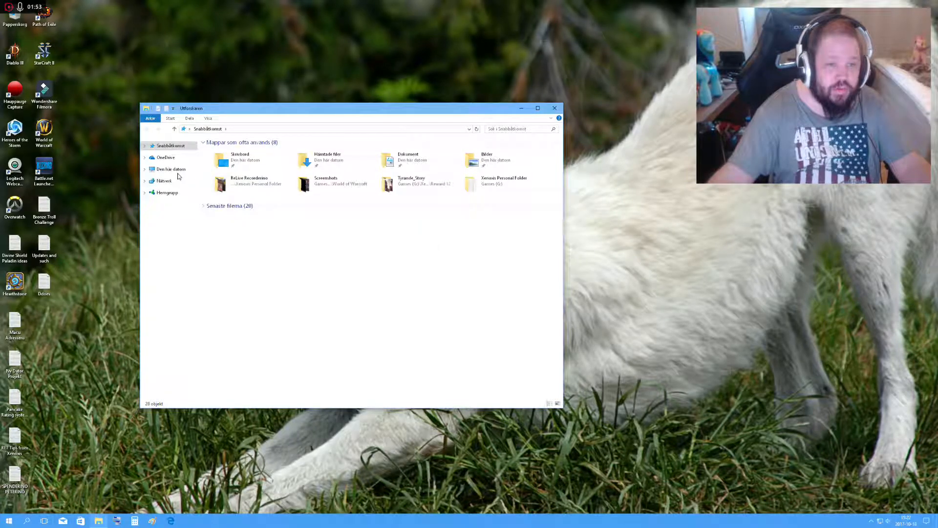
click(170, 168)
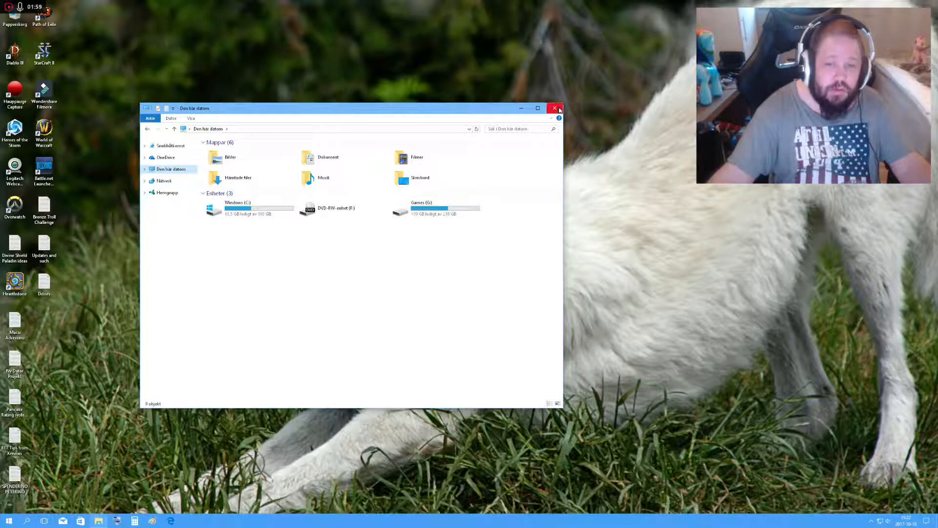
click(555, 108)
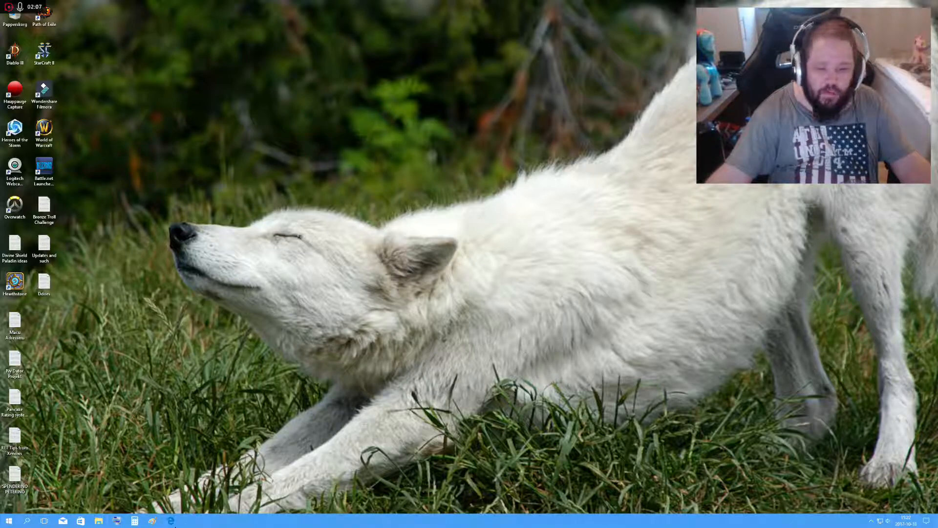
Open the Mission SG GGX 3.5 chassis page from the NetOnNet favourite and enlarge its photos.
click(171, 520)
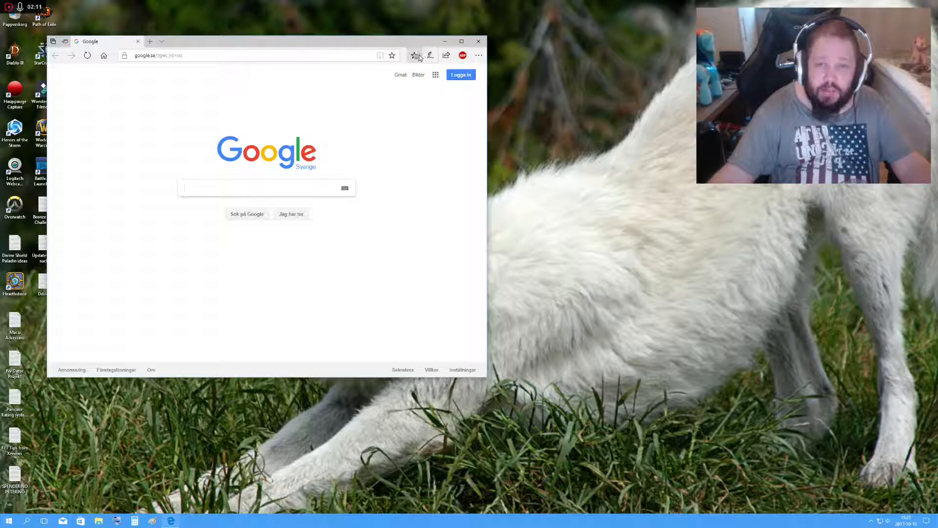
click(414, 55)
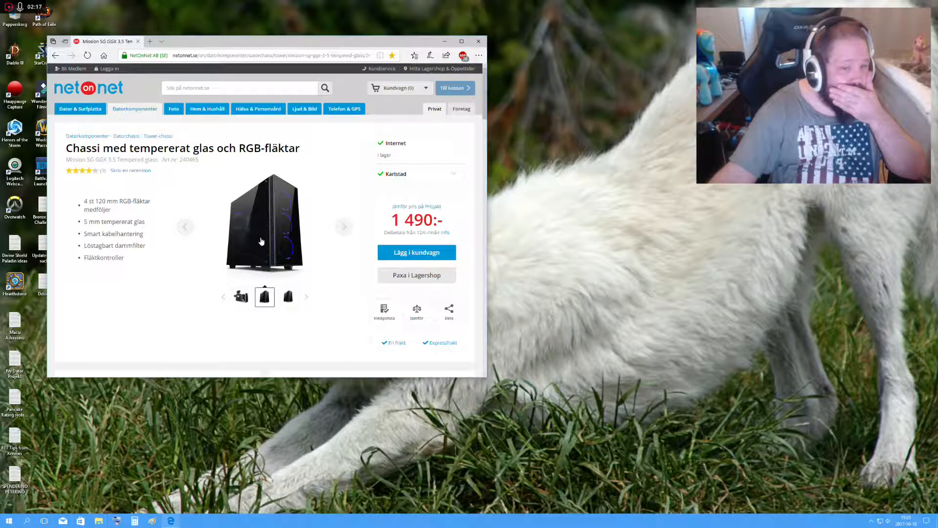
click(264, 224)
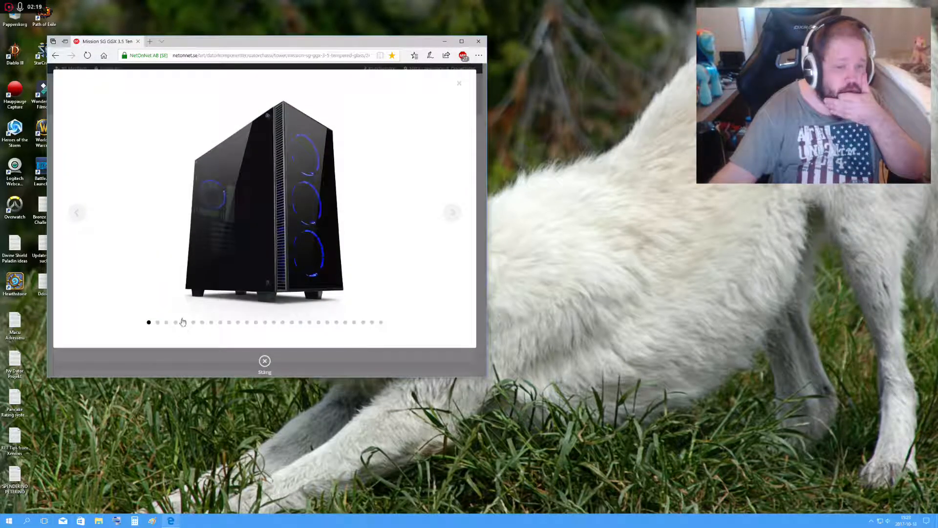
Page through seven more chassis photos, including RGB fan lighting and installed components.
click(452, 212)
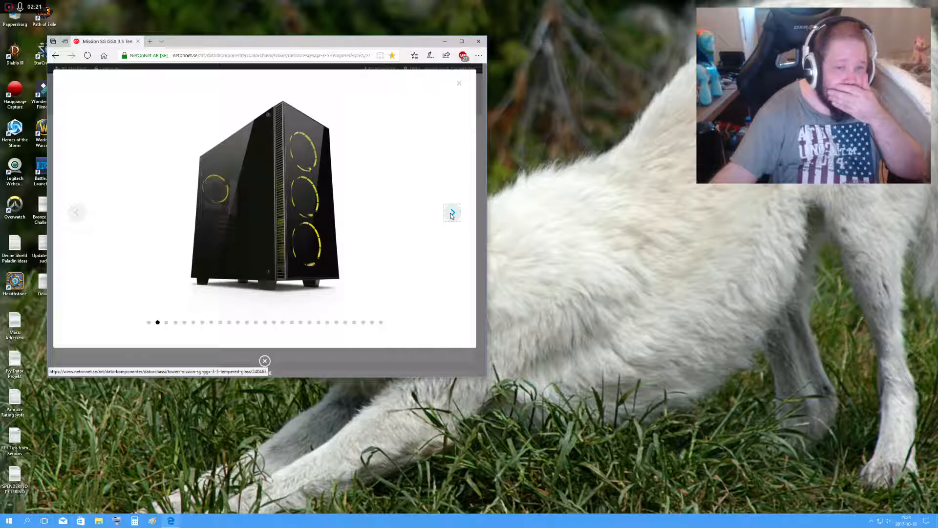
click(451, 213)
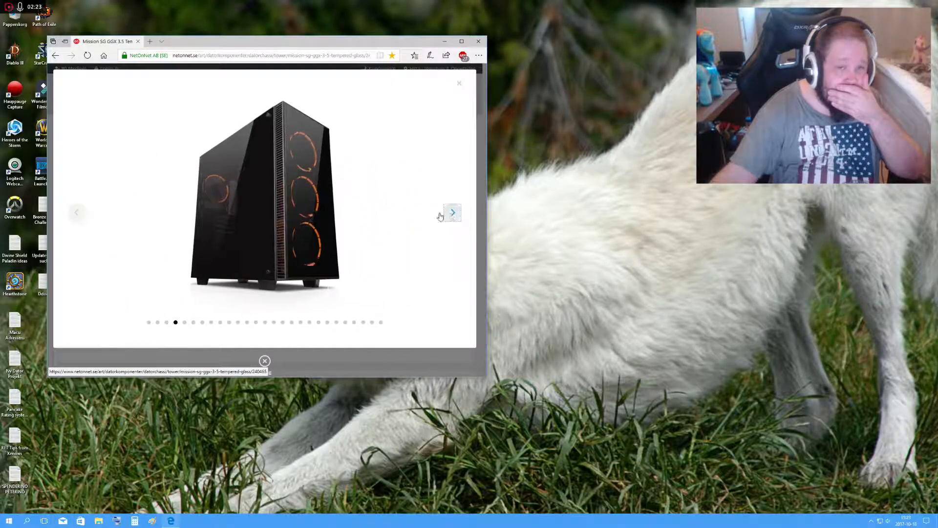
click(452, 212)
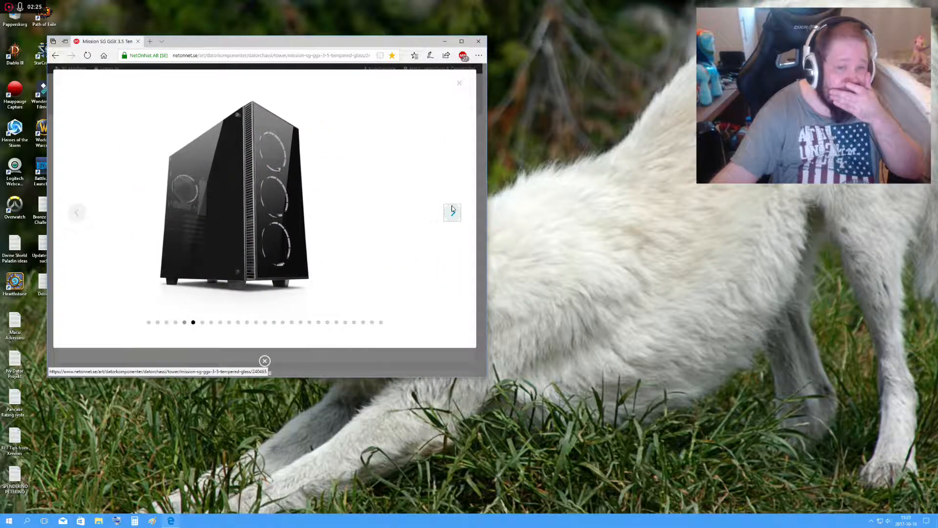
click(453, 211)
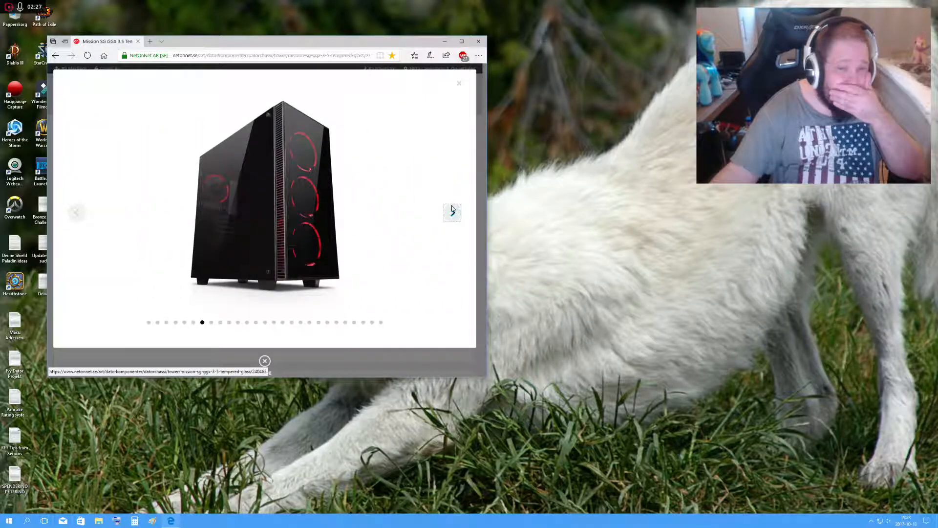
click(452, 212)
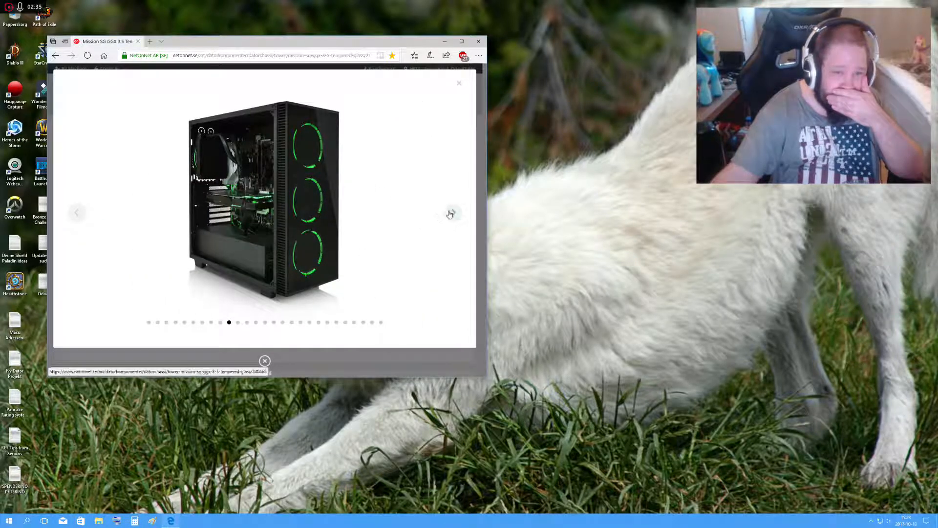
click(451, 213)
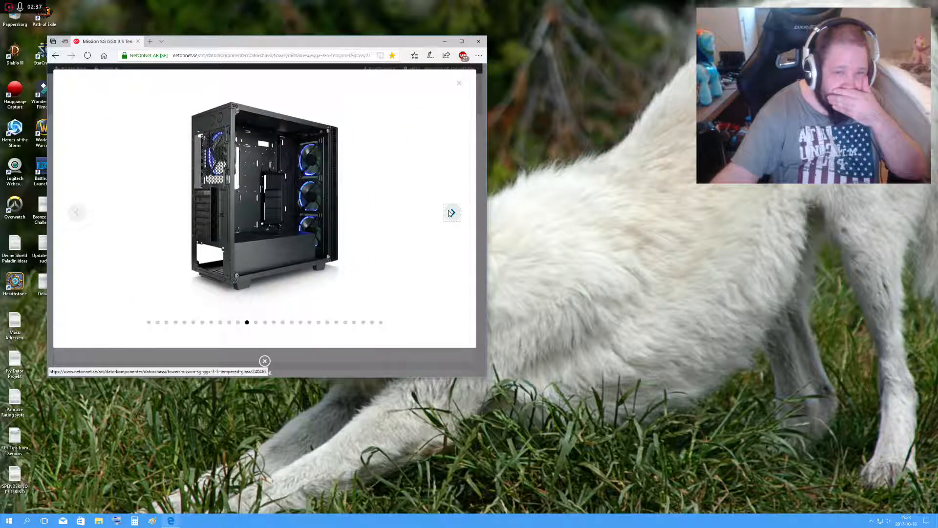
click(451, 212)
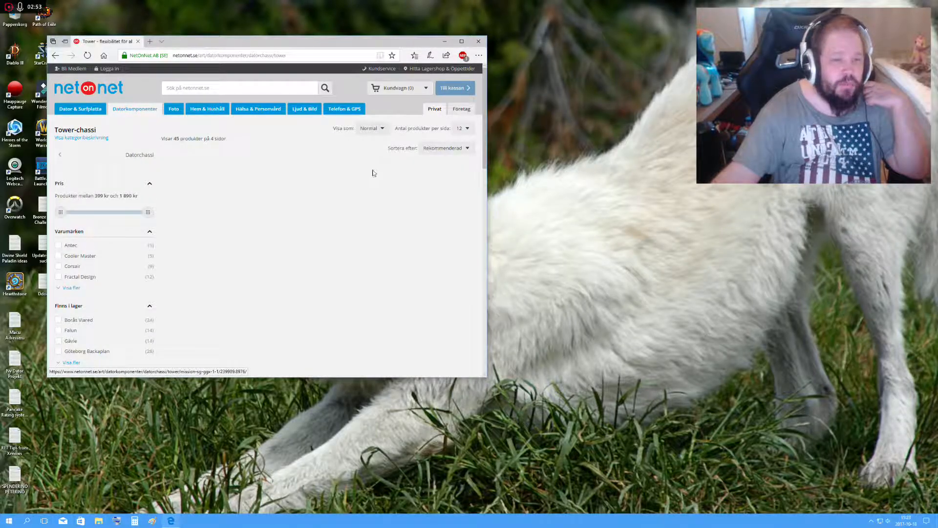
Open the Corsair Carbide SPEC-04 Red gaming chassis page (619 kr) from the tower listing.
scroll(down, 3)
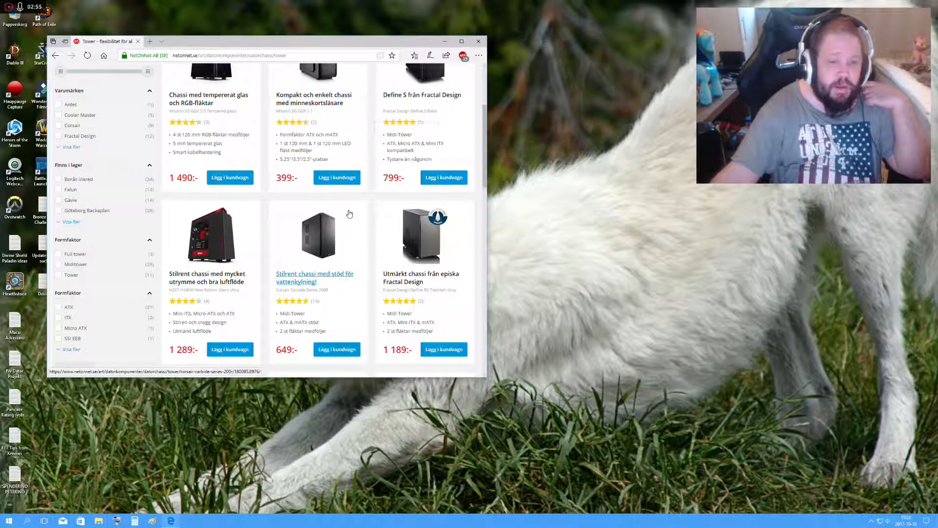
scroll(down, 3)
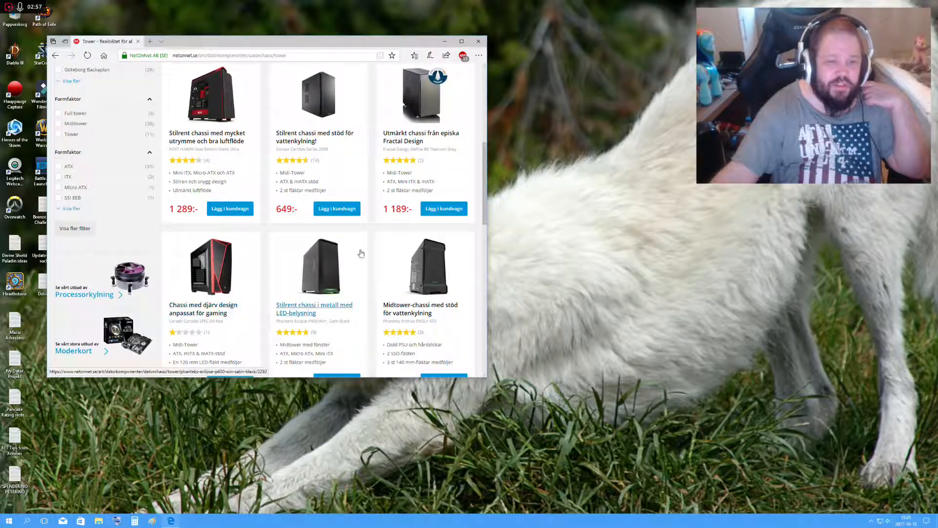
scroll(down, 3)
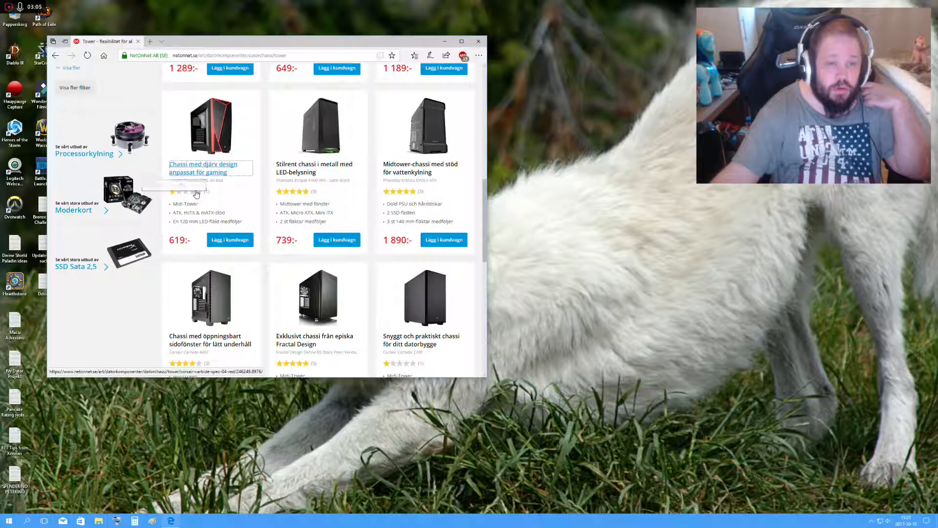
click(203, 168)
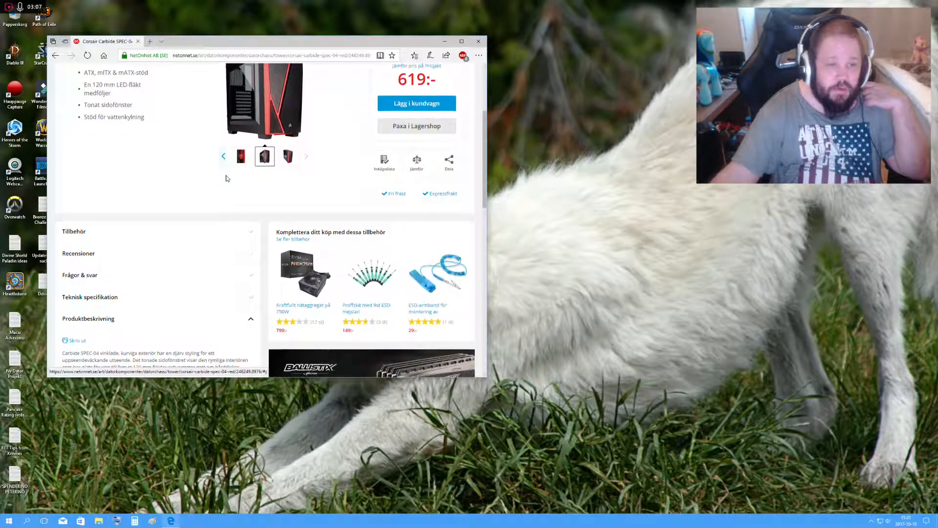
scroll(down, 3)
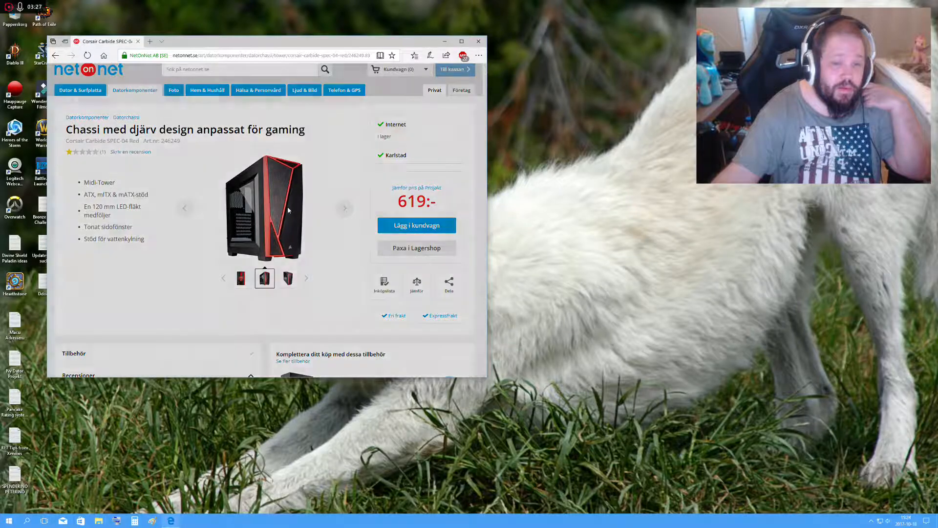
Open the Corsair SPEC-04 photo gallery and page through eleven photos.
click(264, 207)
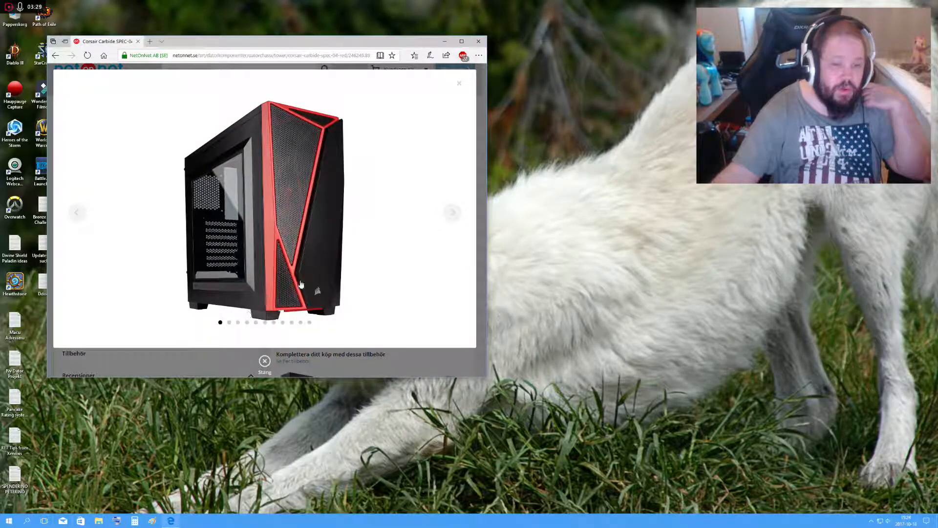
mouse_move(462, 217)
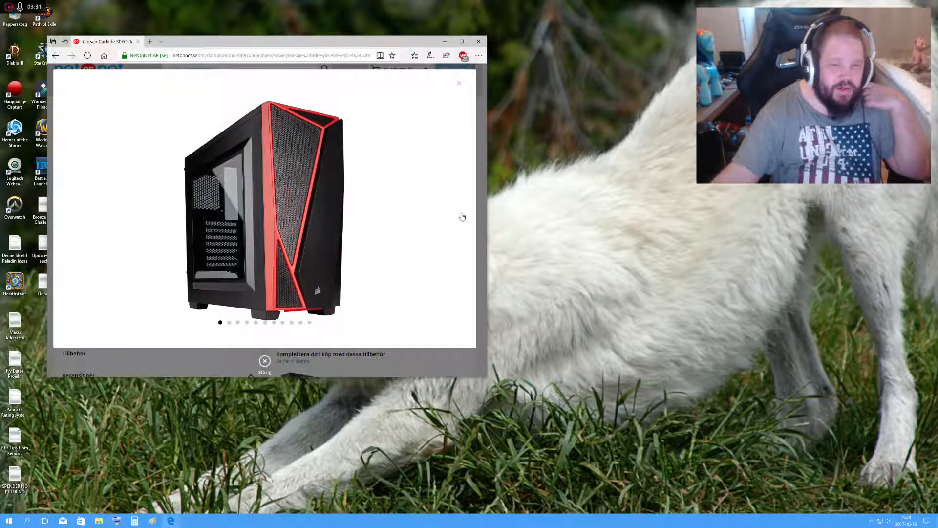
click(453, 212)
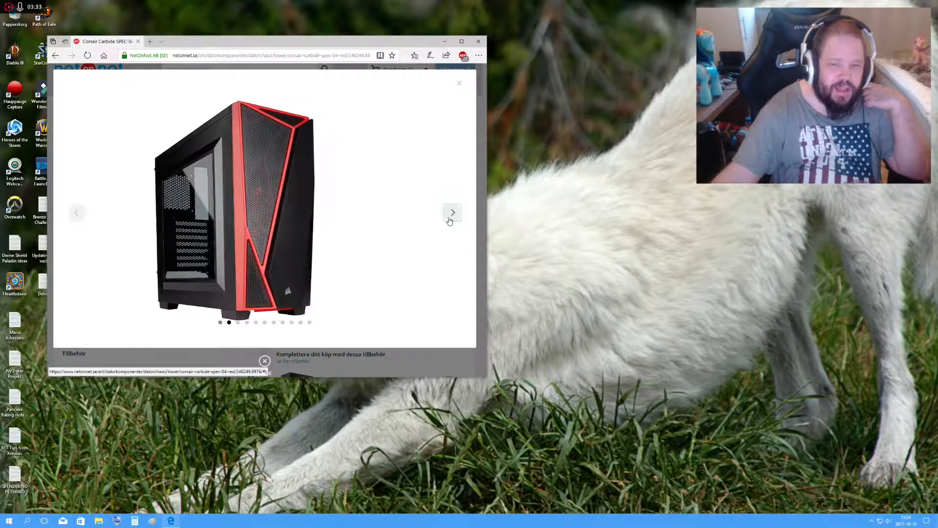
click(453, 213)
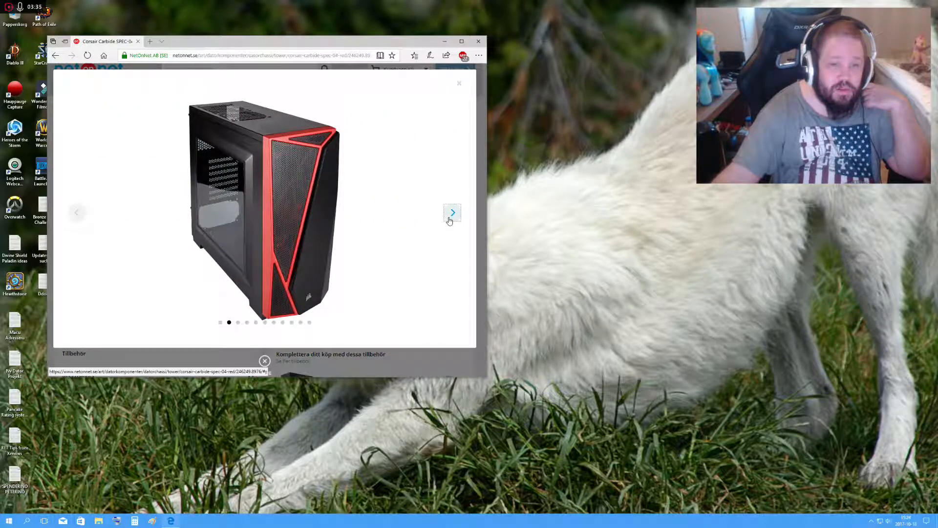
click(451, 212)
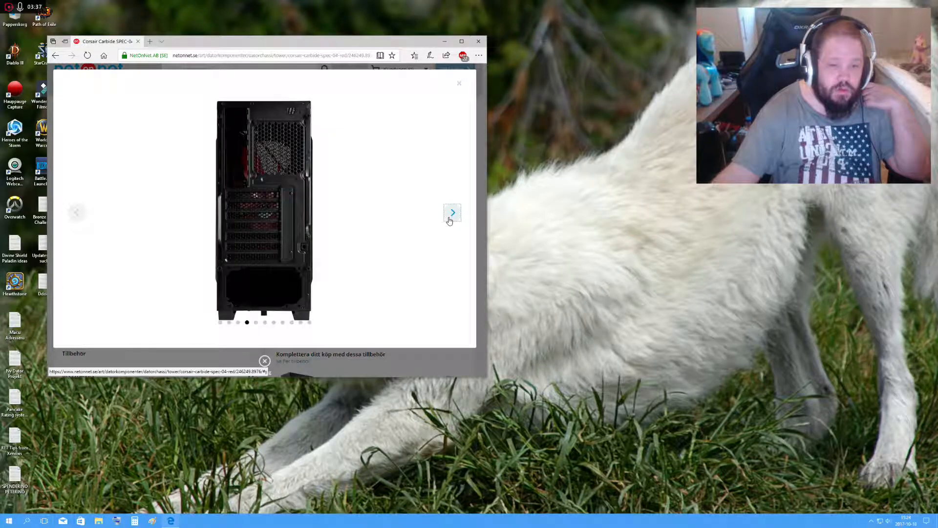
click(452, 213)
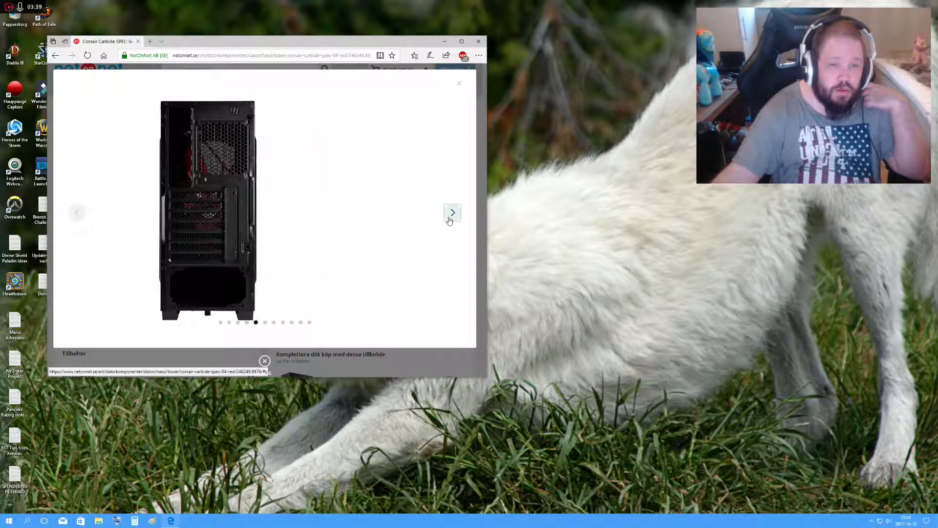
click(453, 211)
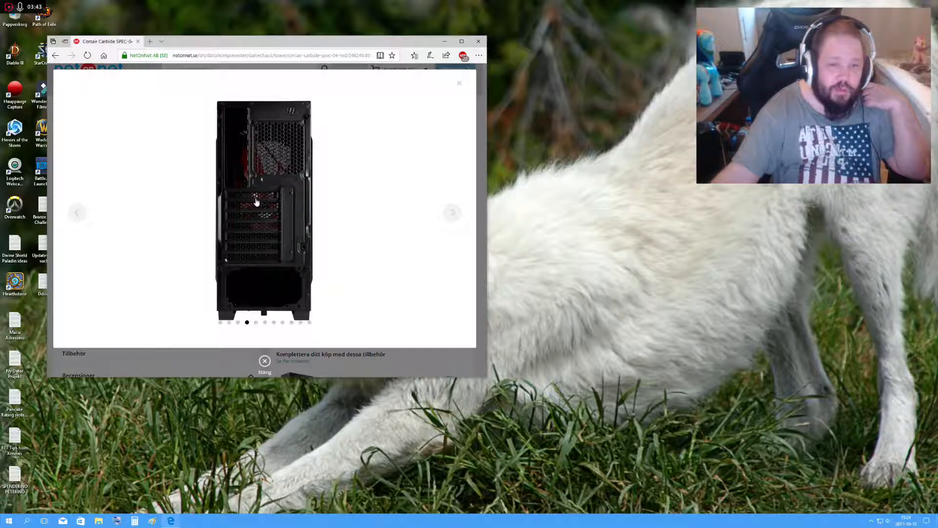
click(453, 212)
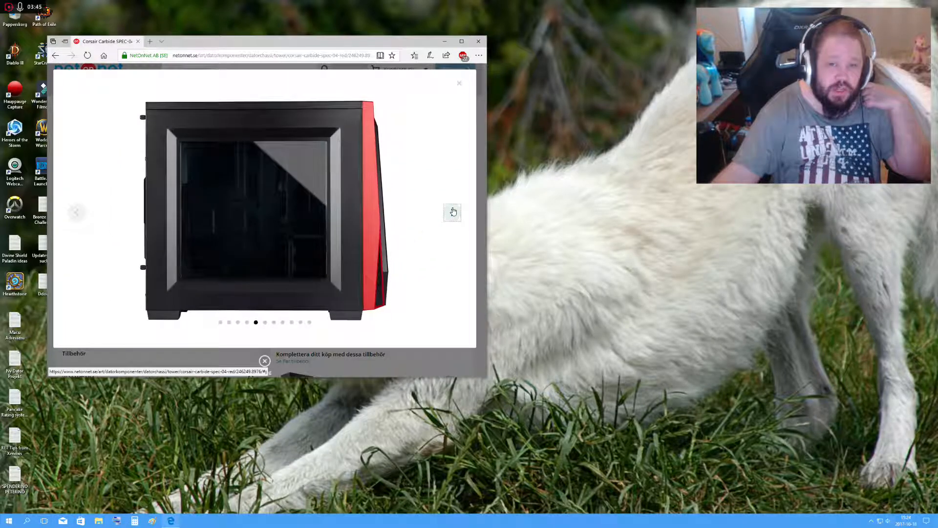
click(452, 211)
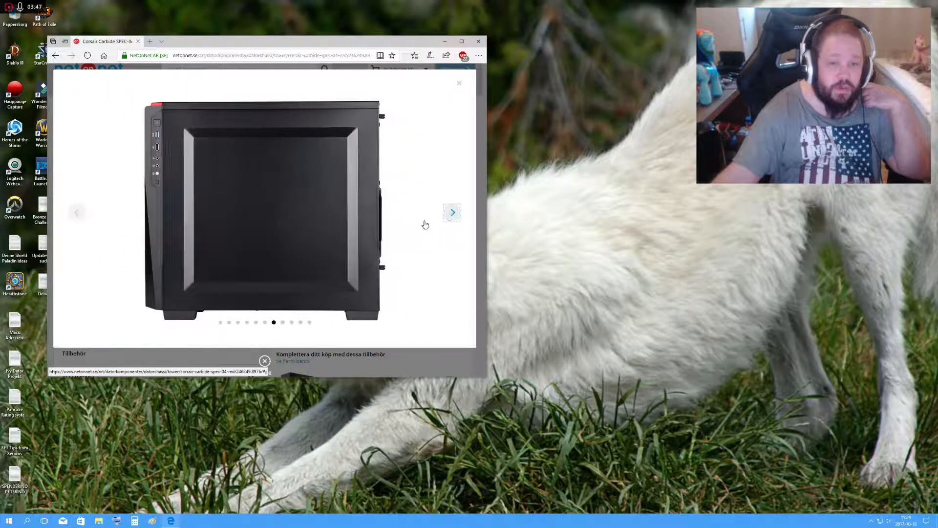
click(452, 211)
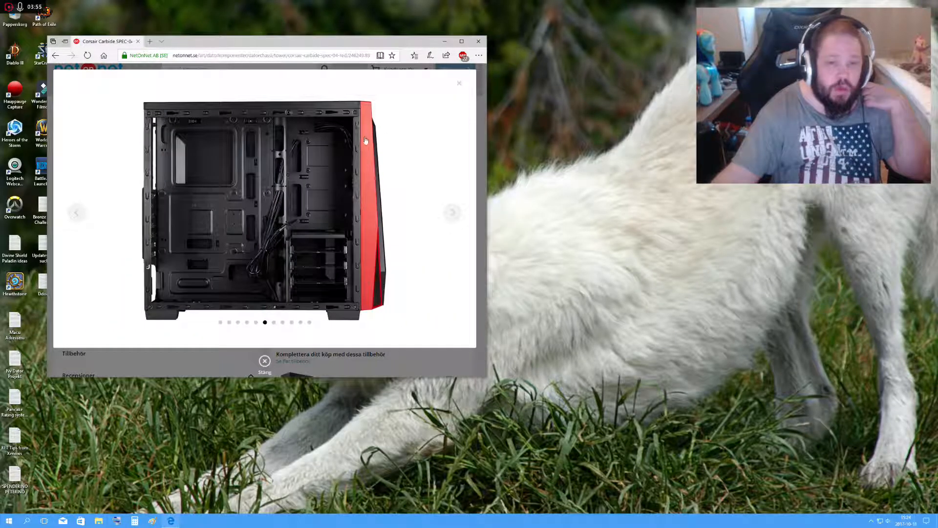
click(452, 213)
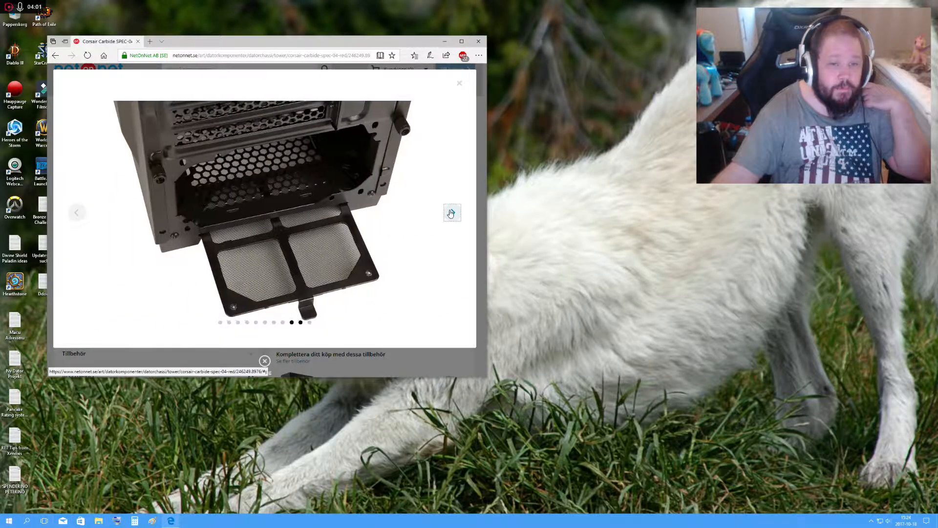
click(451, 213)
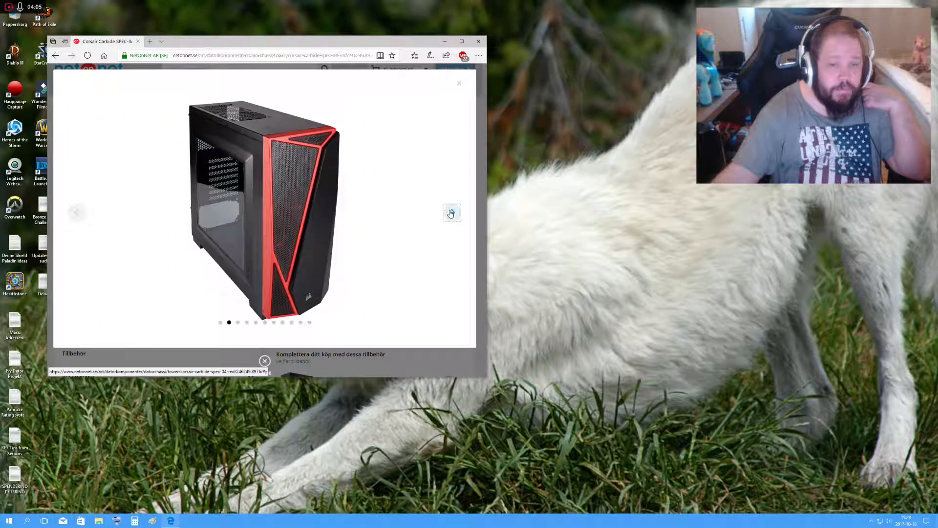
click(452, 213)
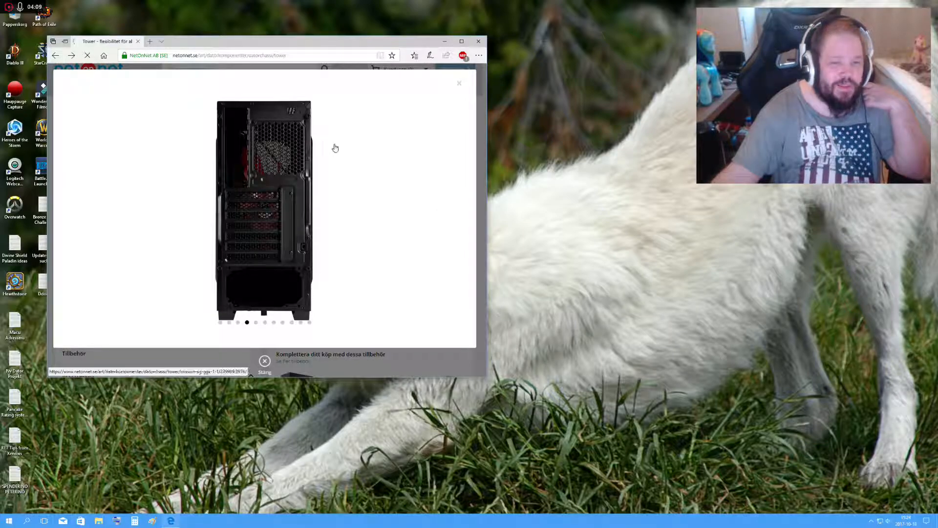
Show page 2 of tower chassis and scroll through cases priced 599 to 1 339 kr.
click(459, 83)
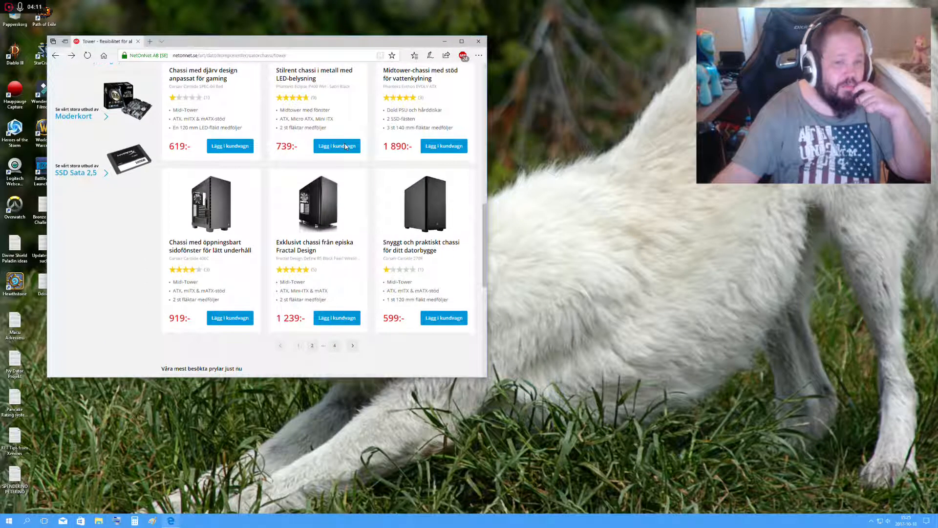
scroll(down, 3)
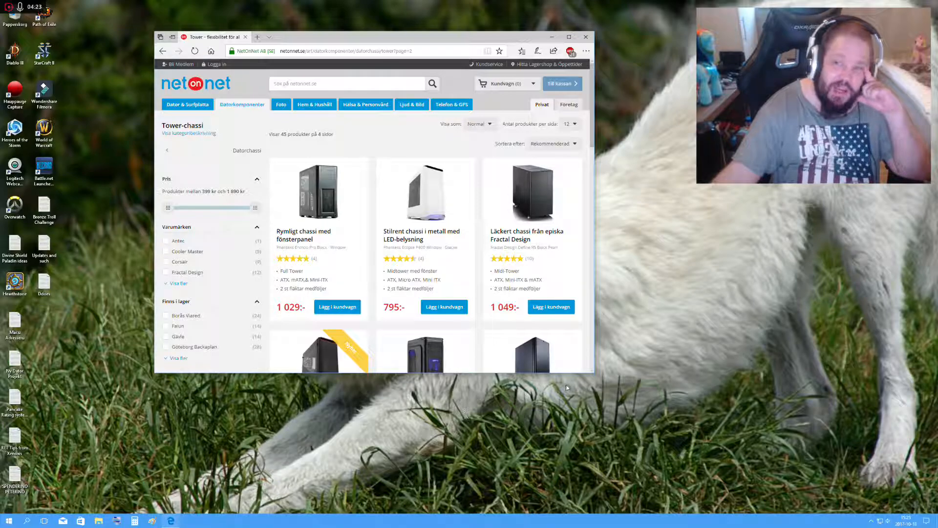
mouse_move(421, 234)
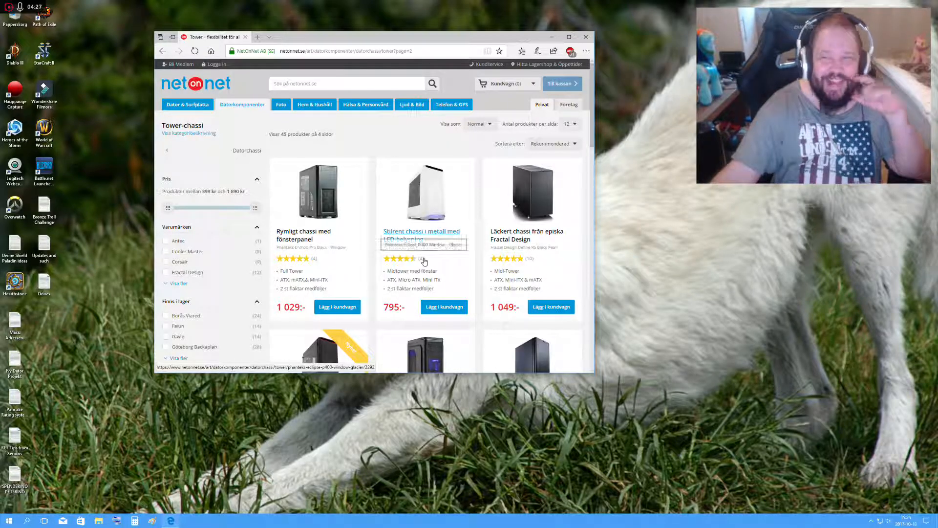
scroll(down, 3)
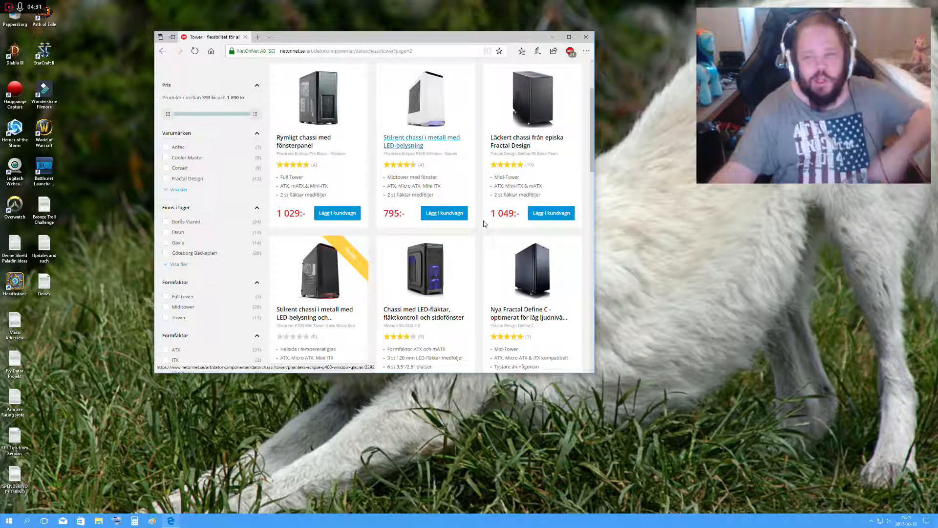
scroll(down, 3)
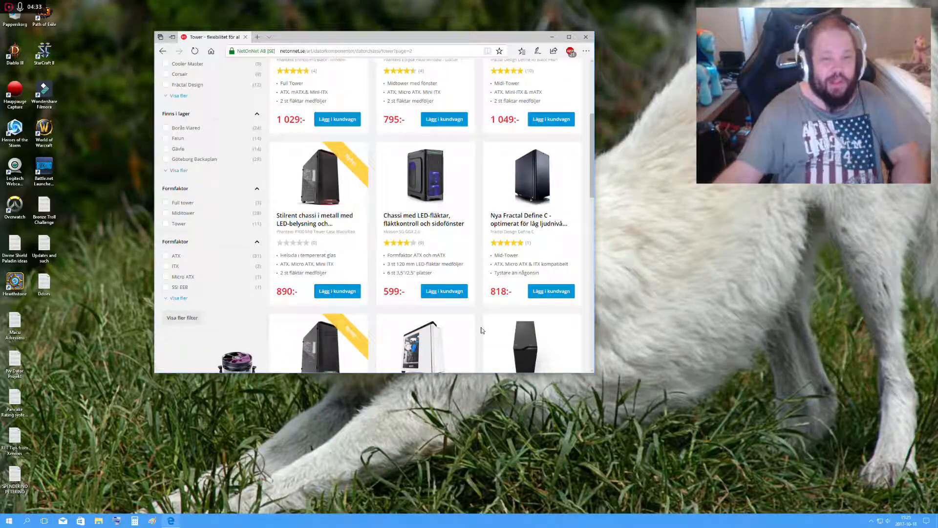
scroll(down, 3)
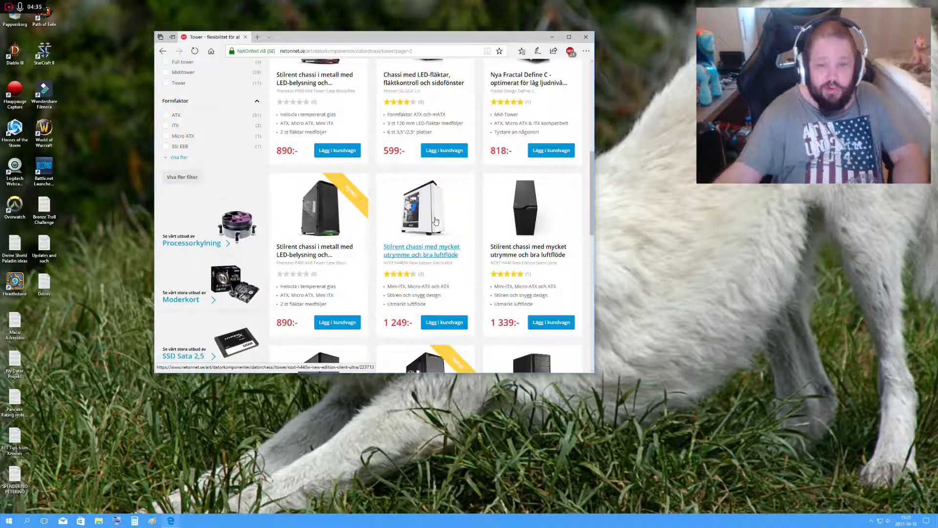
mouse_move(435, 206)
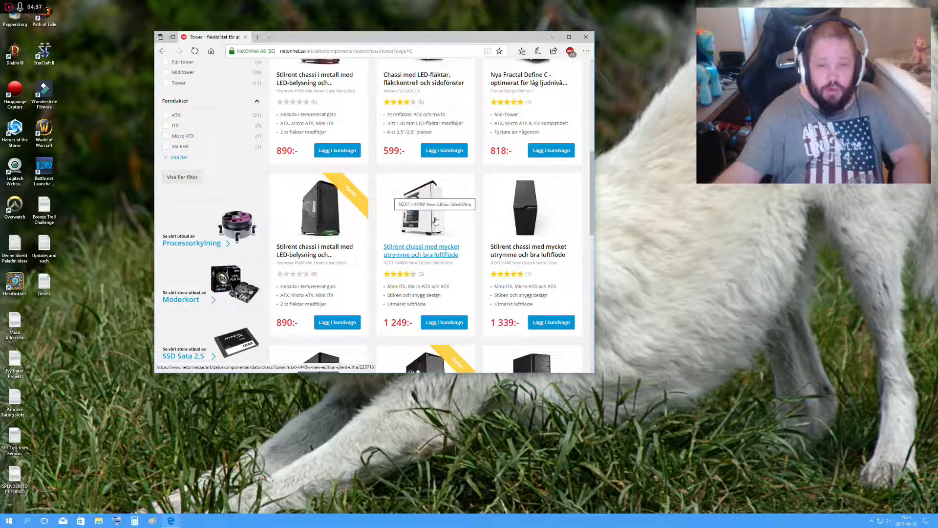
click(421, 250)
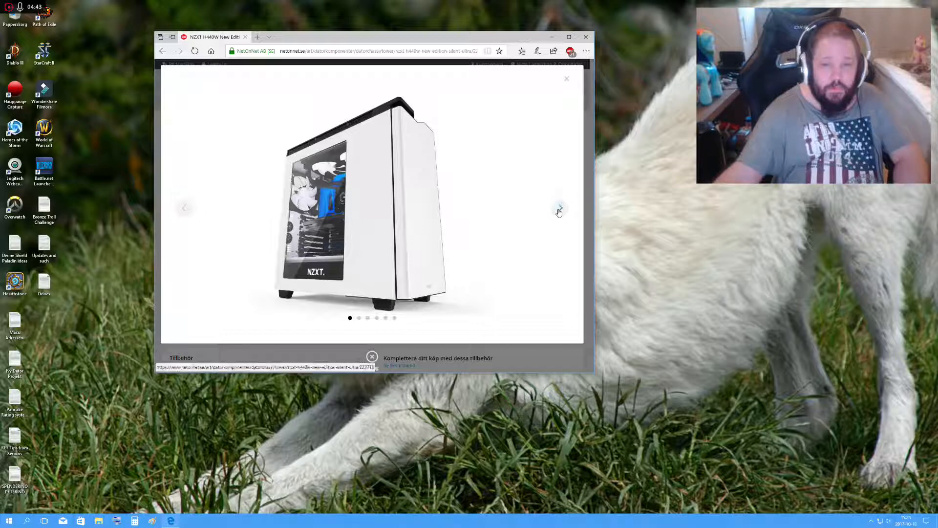
click(558, 207)
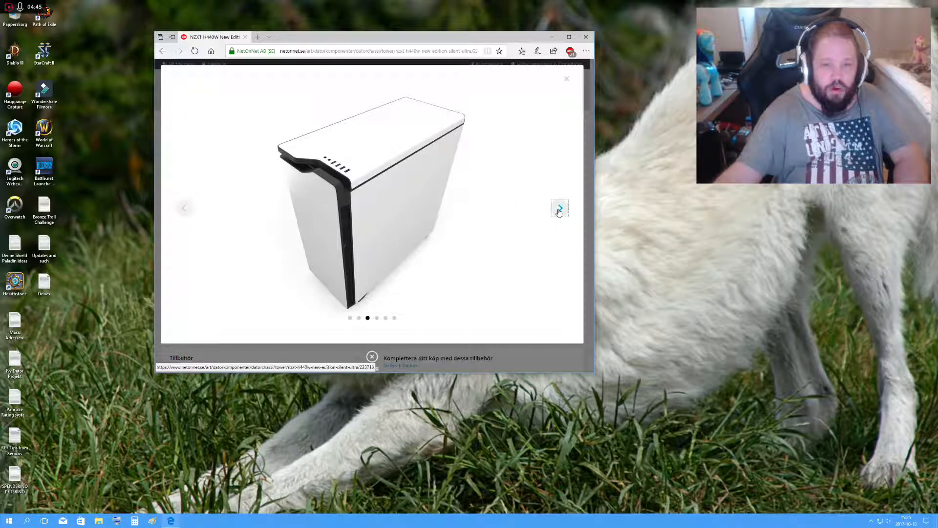
click(560, 208)
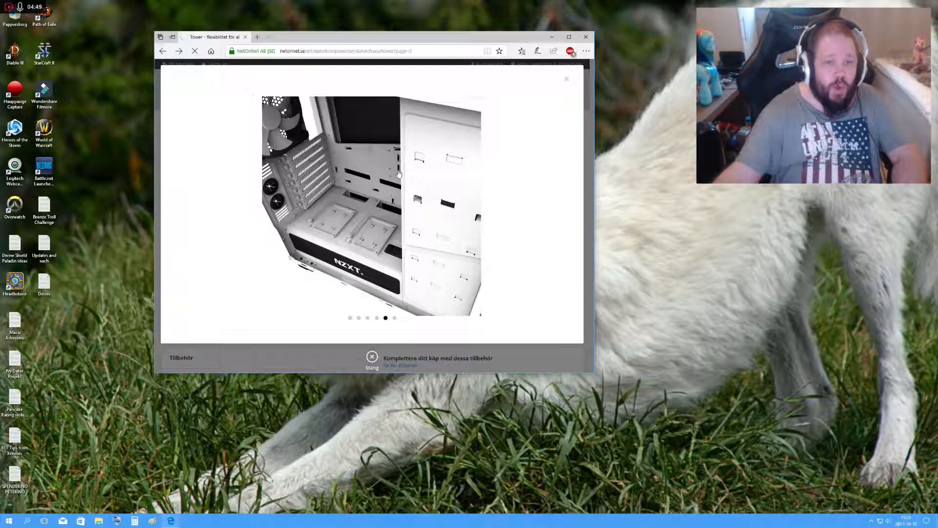
click(566, 78)
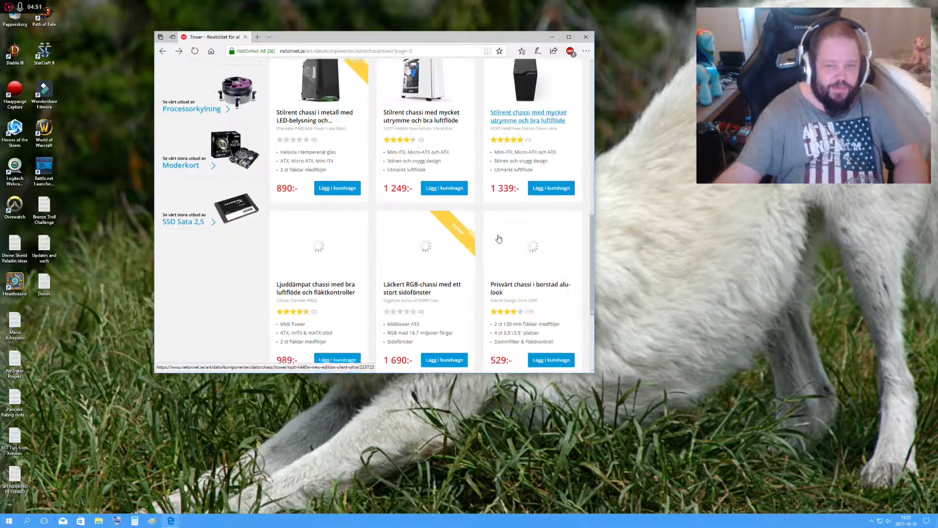
Enlarge the Gigabyte Aorus AC300W RGB case photos and view three more.
scroll(down, 3)
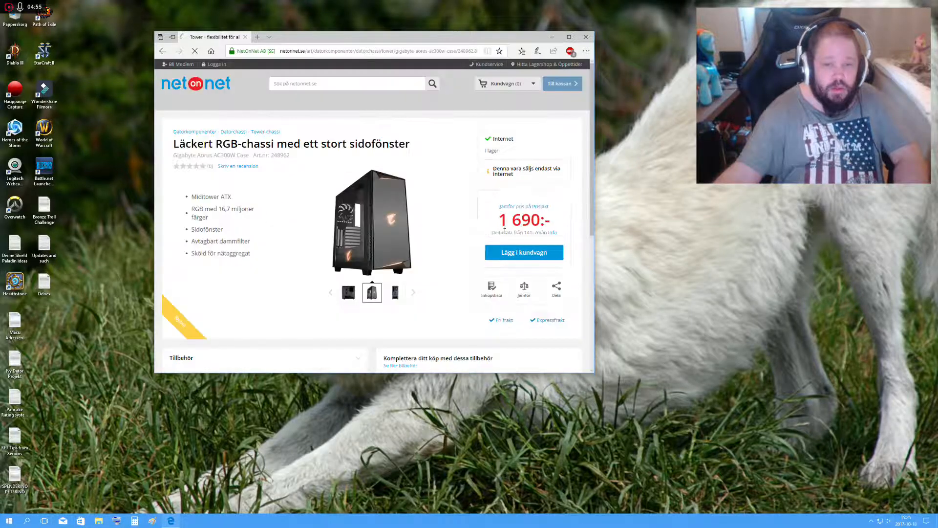
click(372, 222)
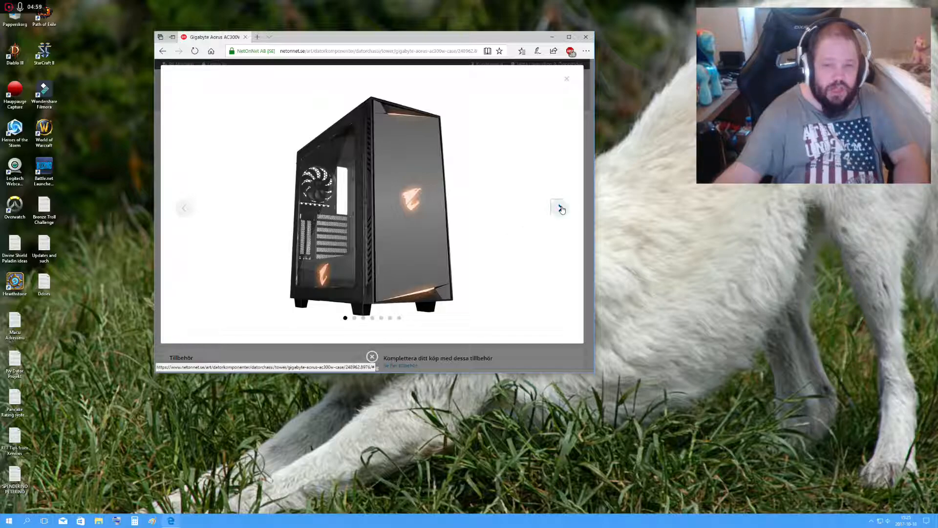
click(559, 208)
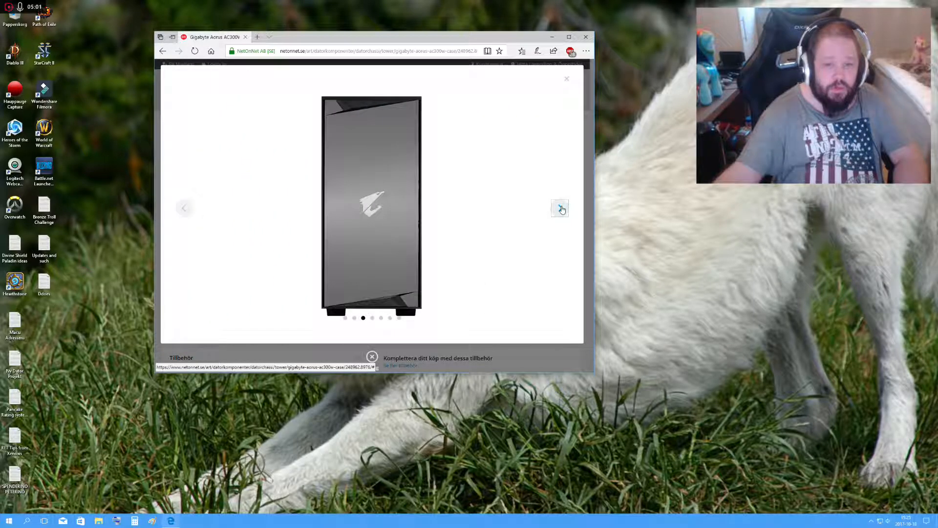
click(559, 208)
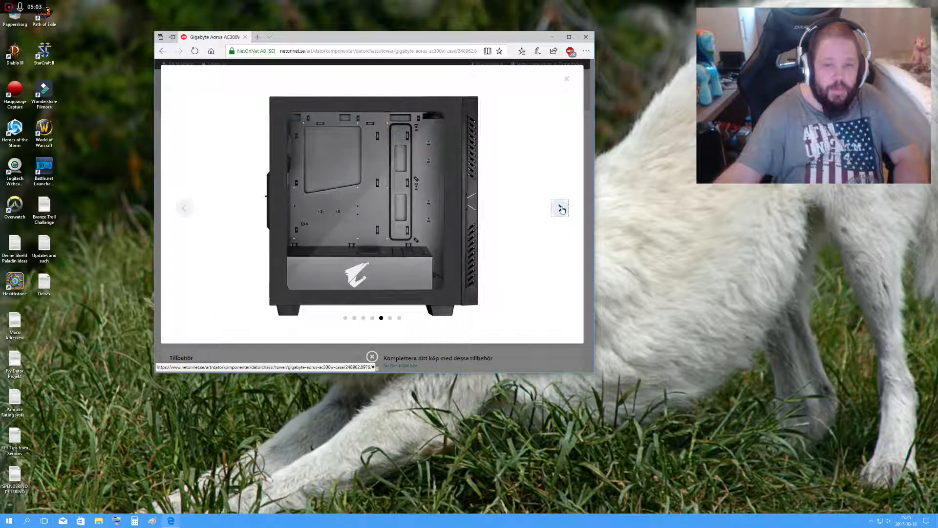
click(560, 208)
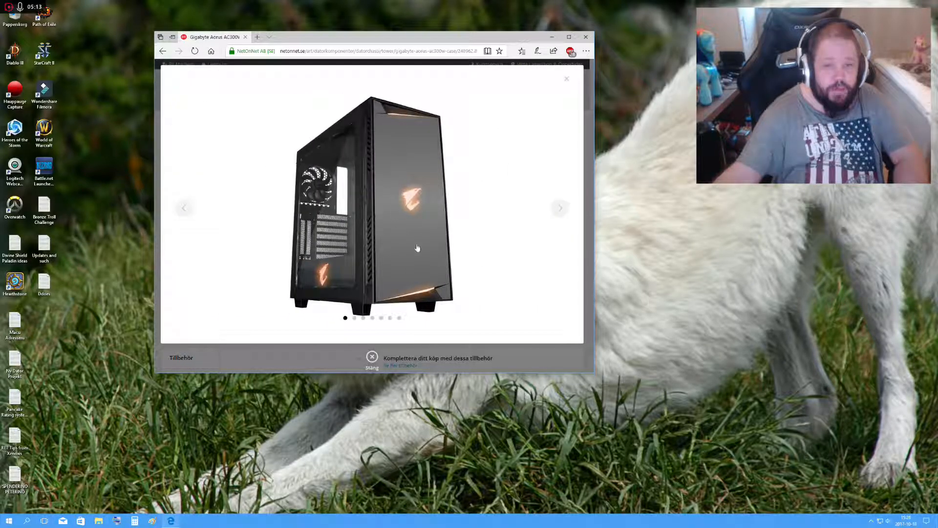
mouse_move(387, 205)
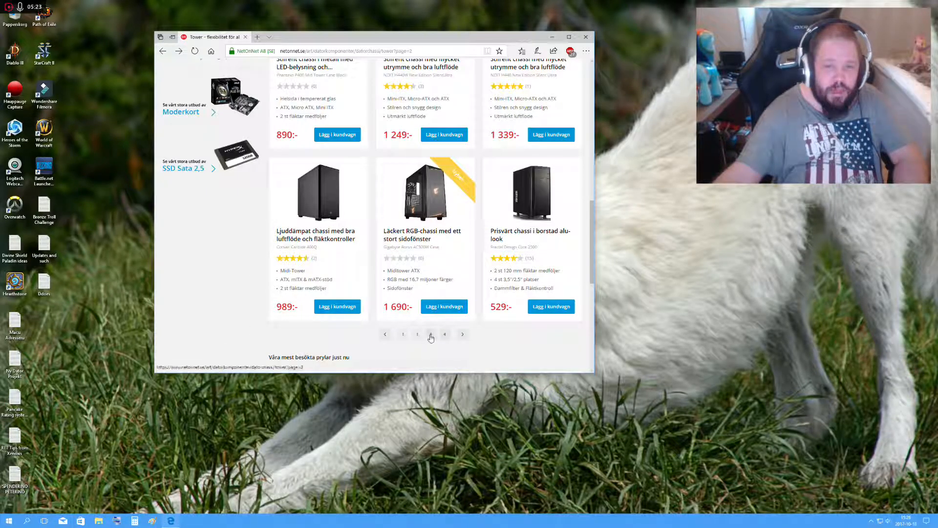
Browse pages 3 and 4 of the tower chassis listing.
click(430, 334)
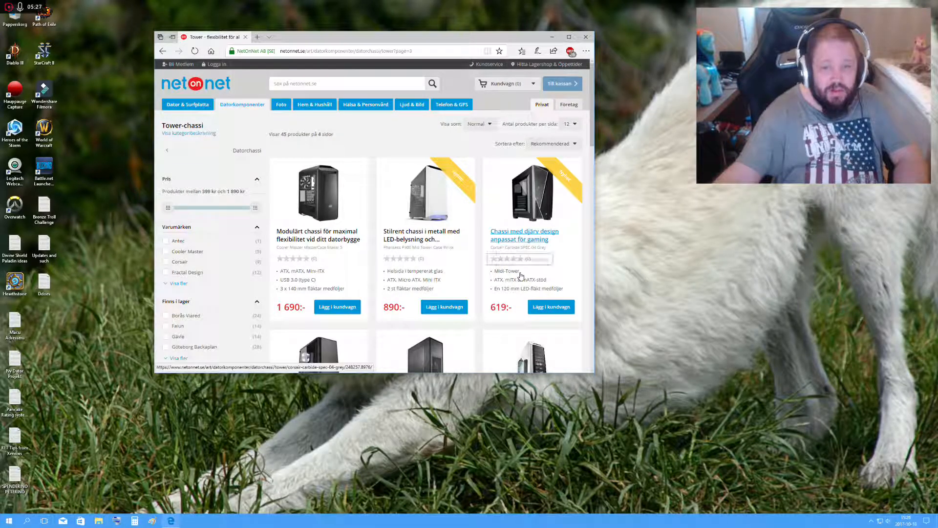
scroll(down, 3)
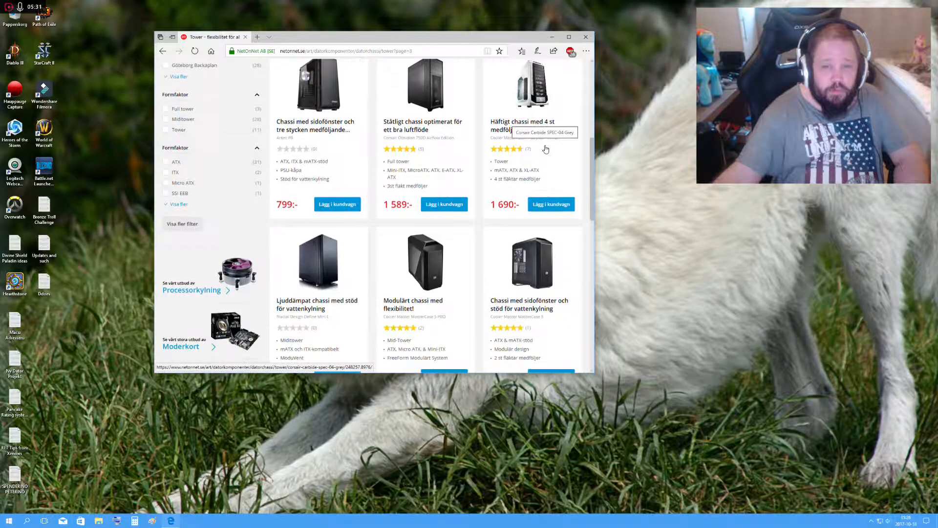
scroll(down, 3)
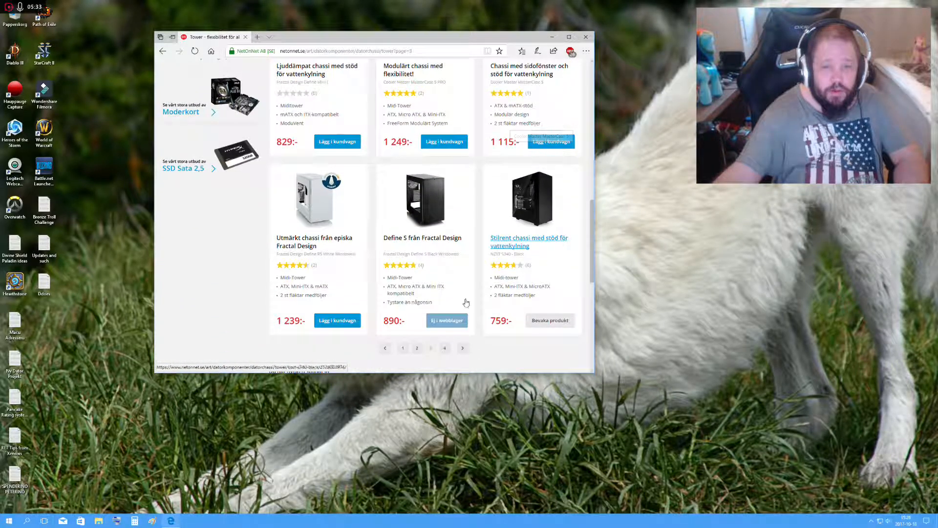
click(444, 347)
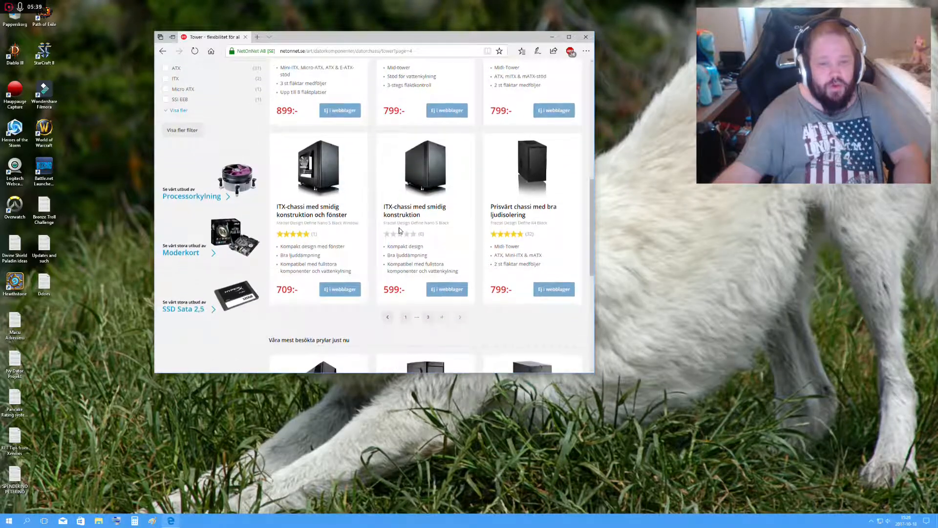
scroll(down, 3)
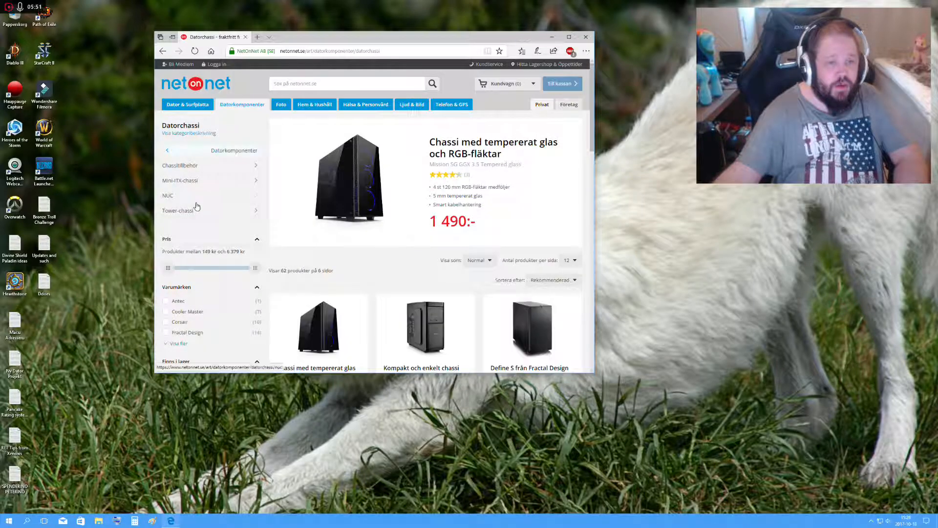
click(182, 211)
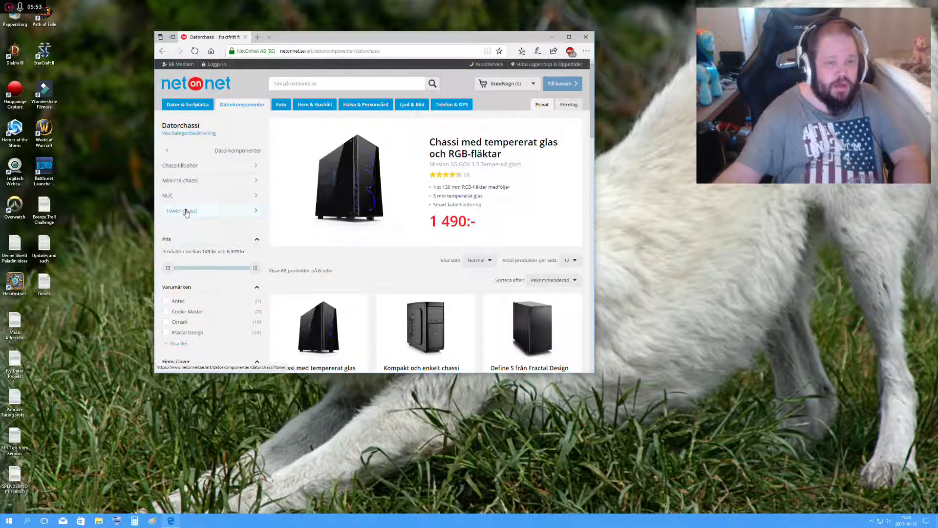
click(168, 195)
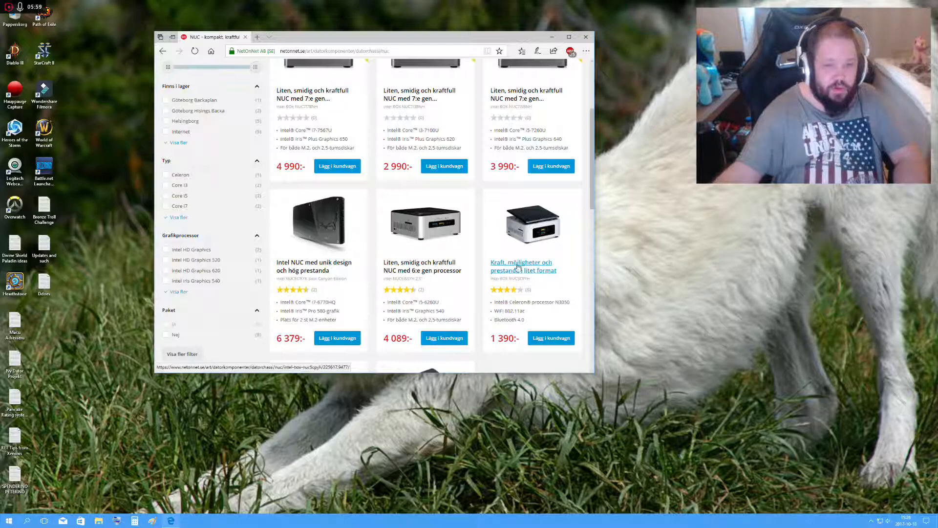
mouse_move(520, 266)
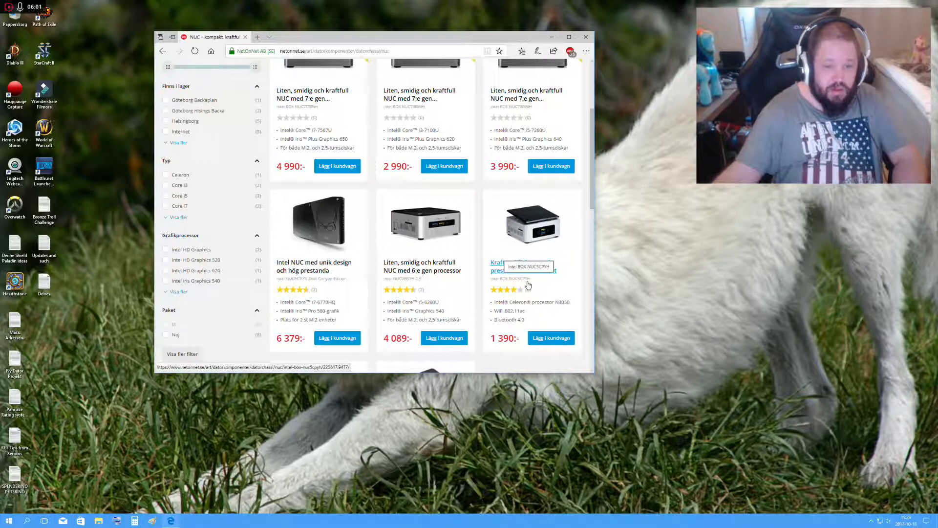
scroll(down, 3)
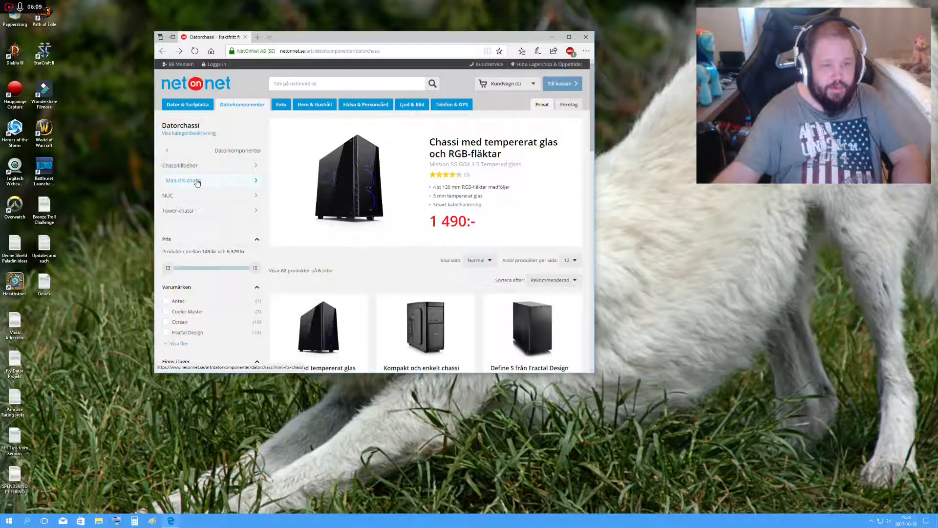
click(182, 180)
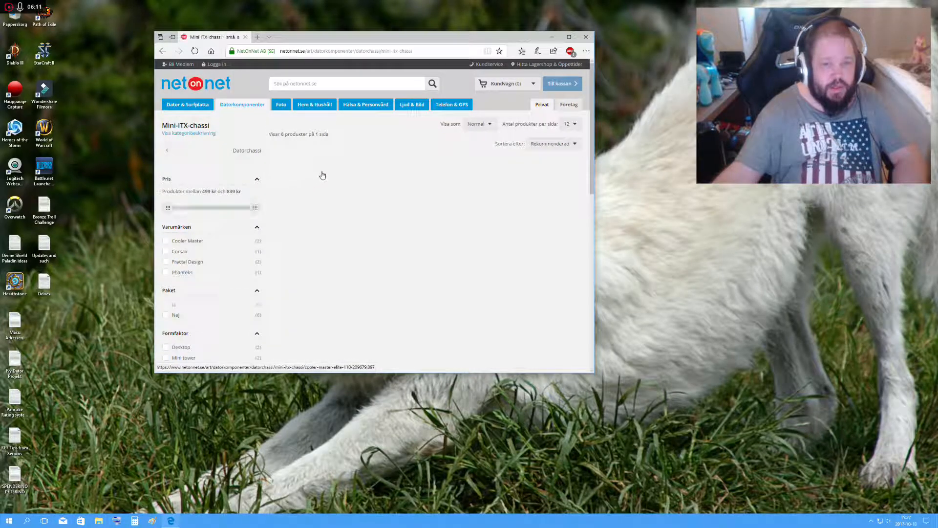
scroll(down, 3)
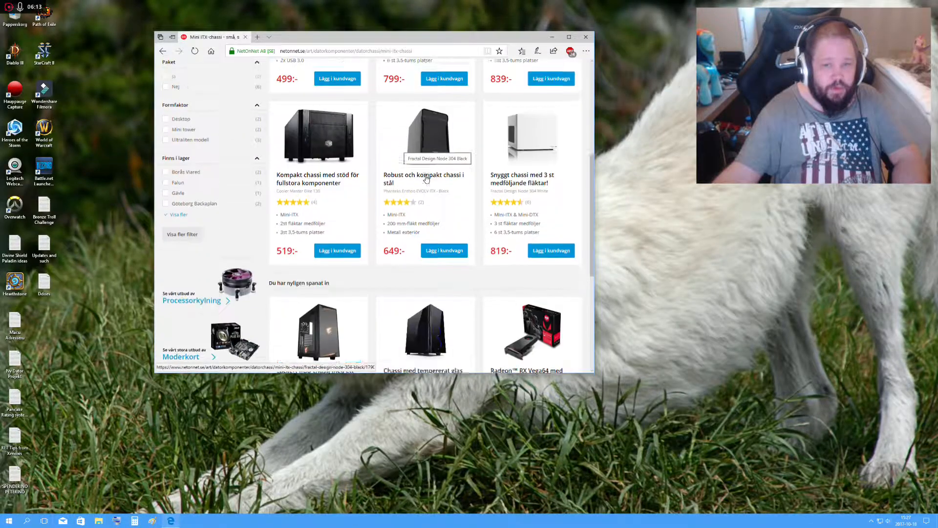
scroll(down, 3)
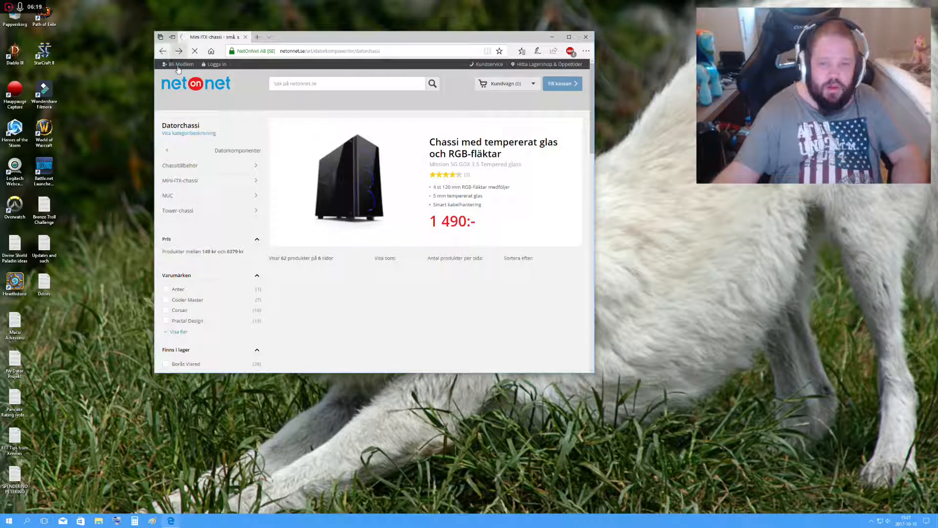
Open Tower-chassi from the sidebar and sort the listing by Betyg (rating).
click(182, 210)
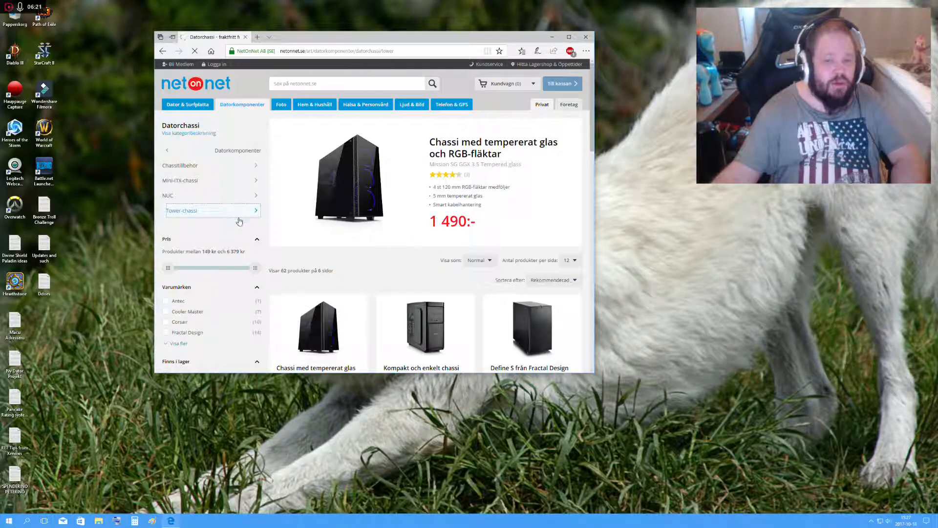
click(181, 210)
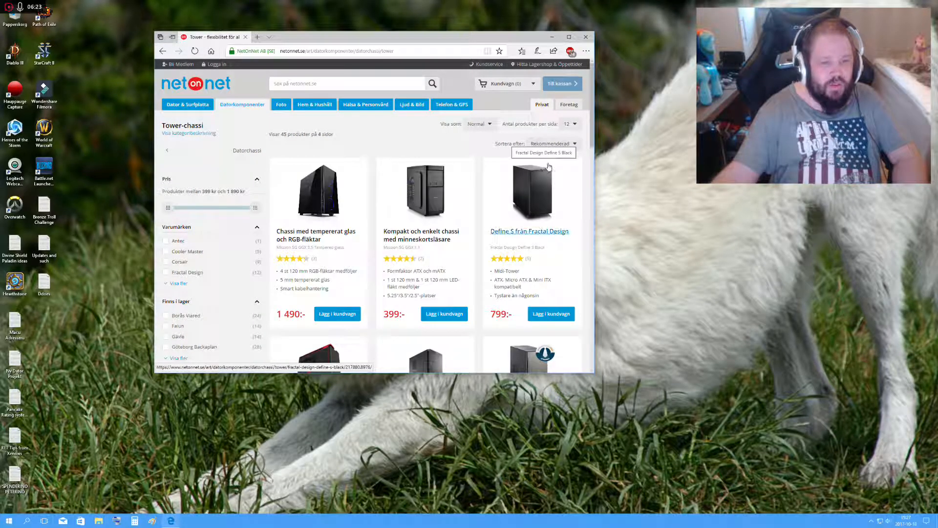
scroll(down, 3)
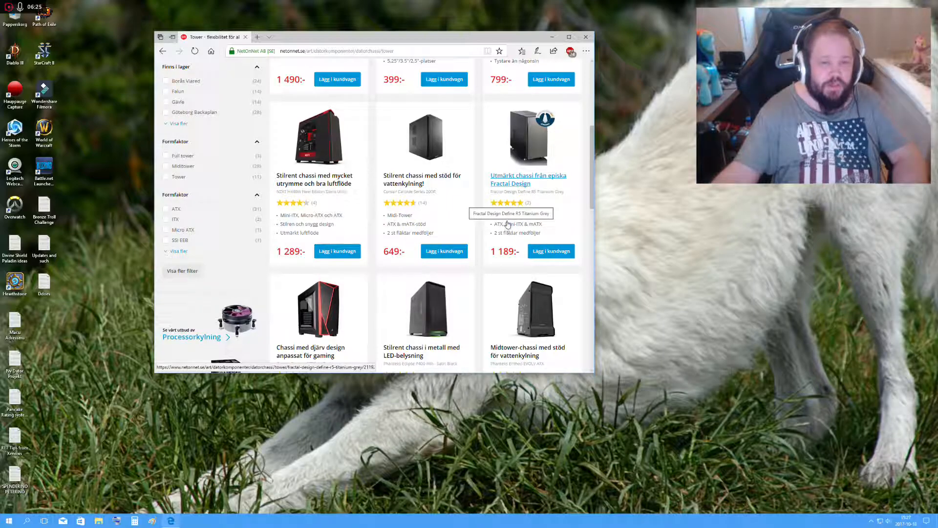
scroll(down, 3)
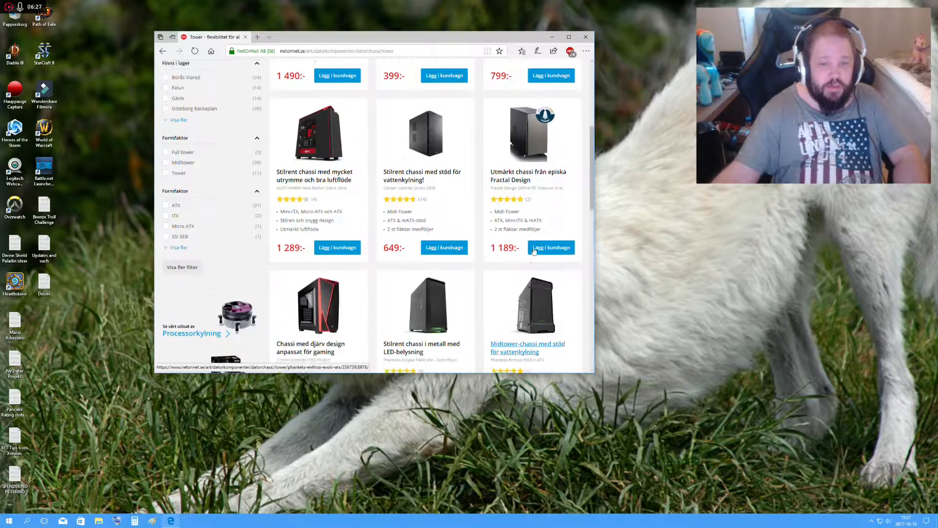
scroll(up, 3)
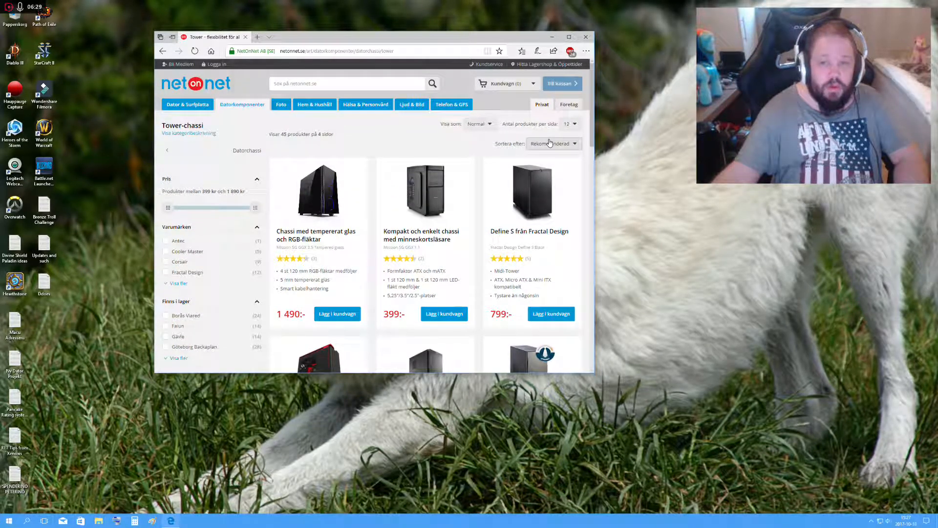
click(558, 143)
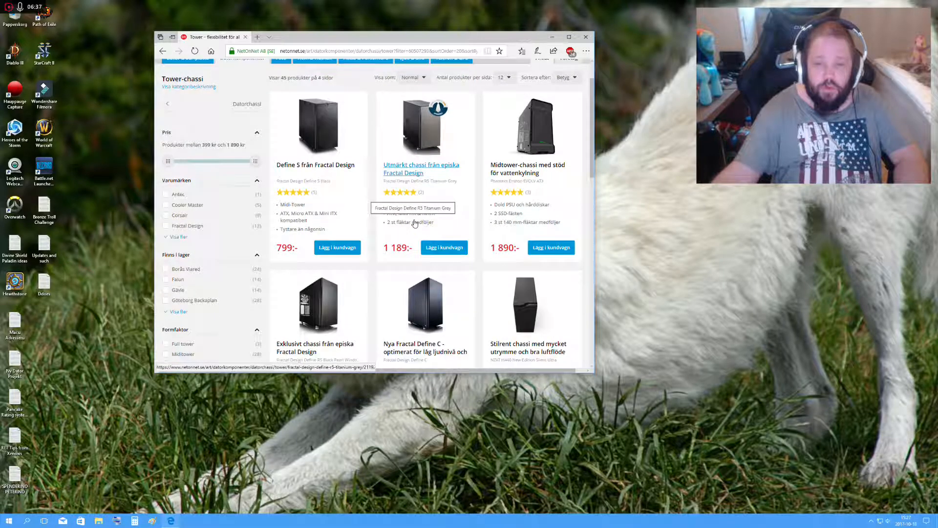
scroll(down, 3)
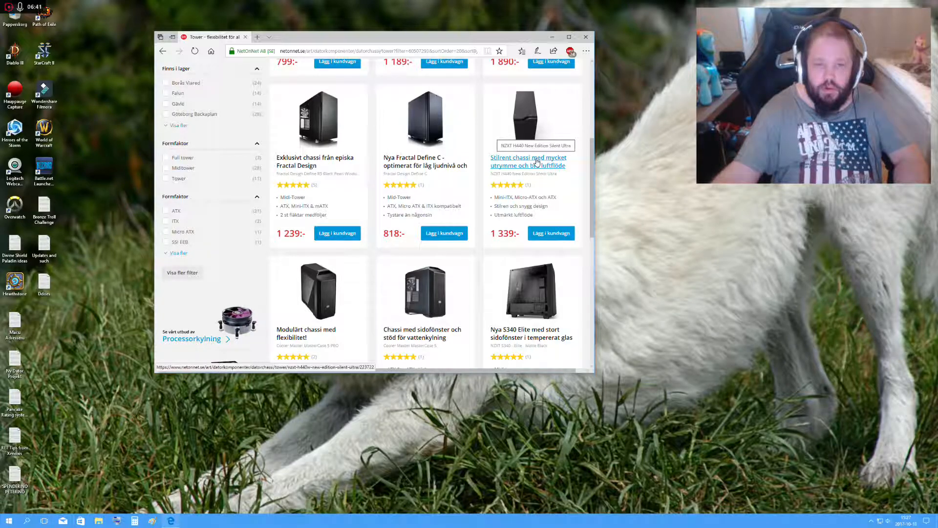
click(528, 161)
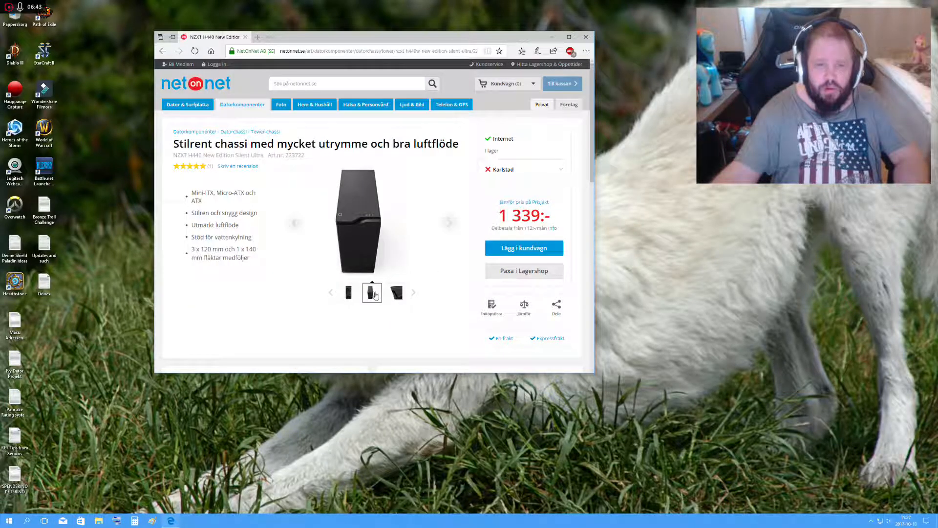
click(371, 293)
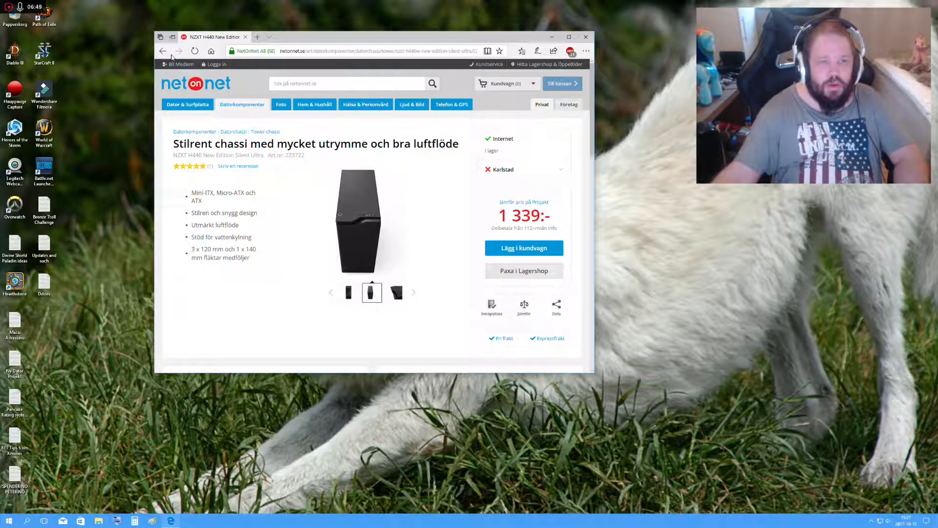
click(163, 51)
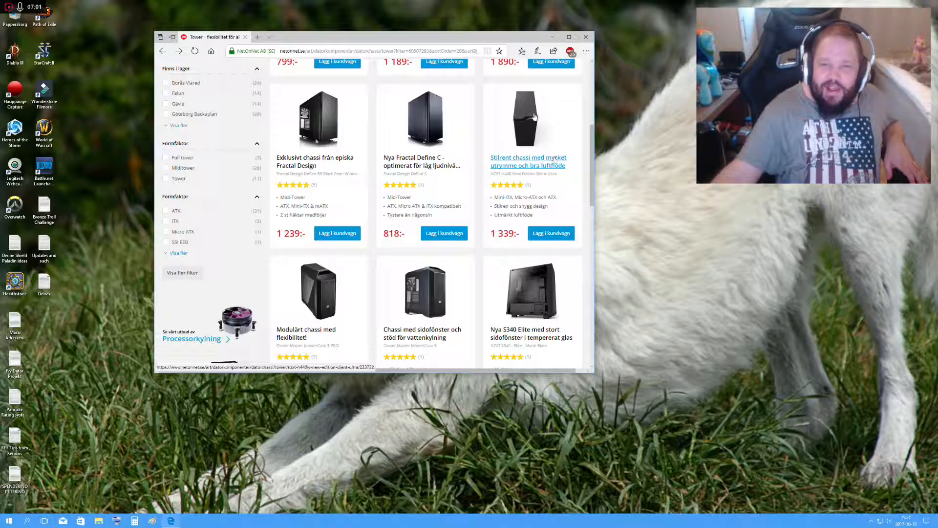
scroll(down, 3)
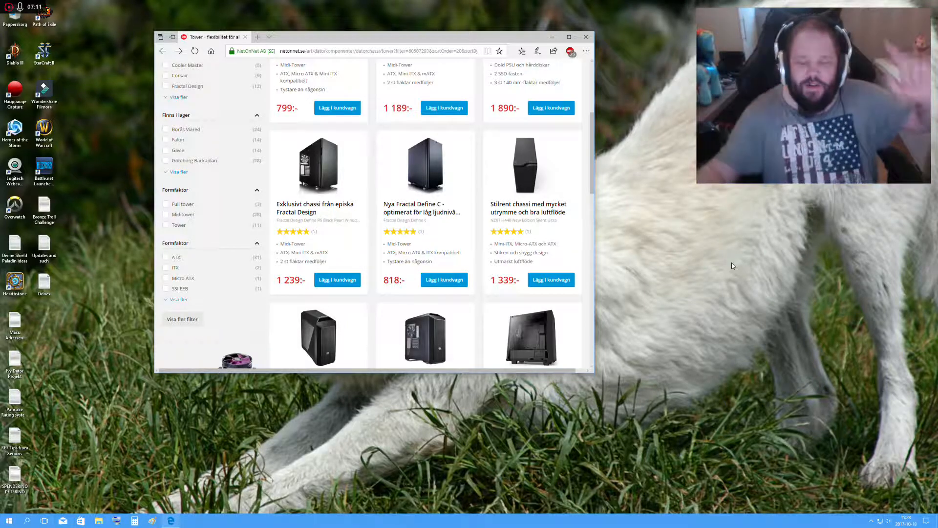
scroll(down, 3)
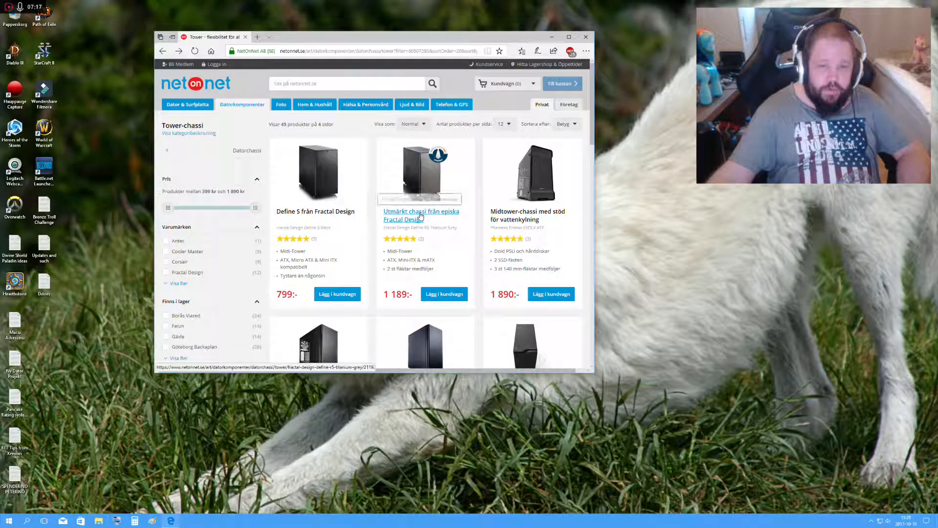
Open the Fractal Design Define R5 Titanium Grey page and view its photos.
click(421, 215)
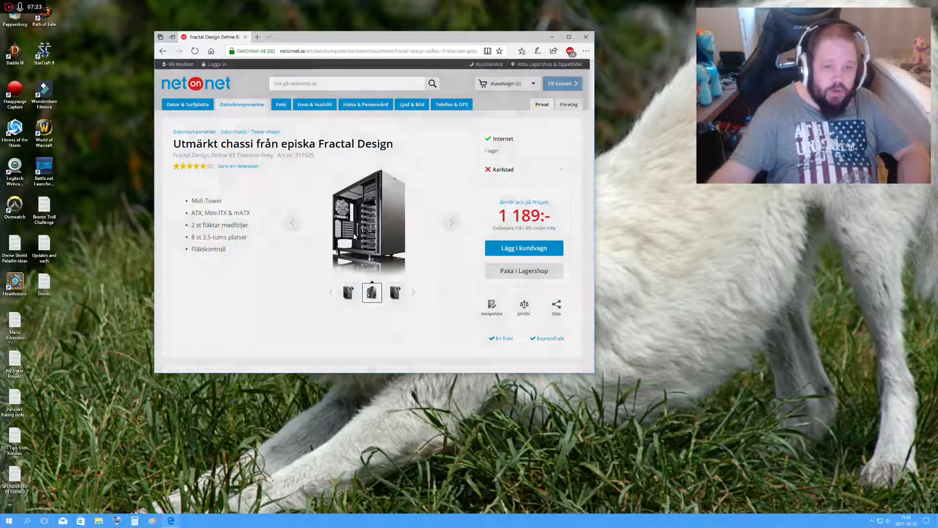
click(370, 221)
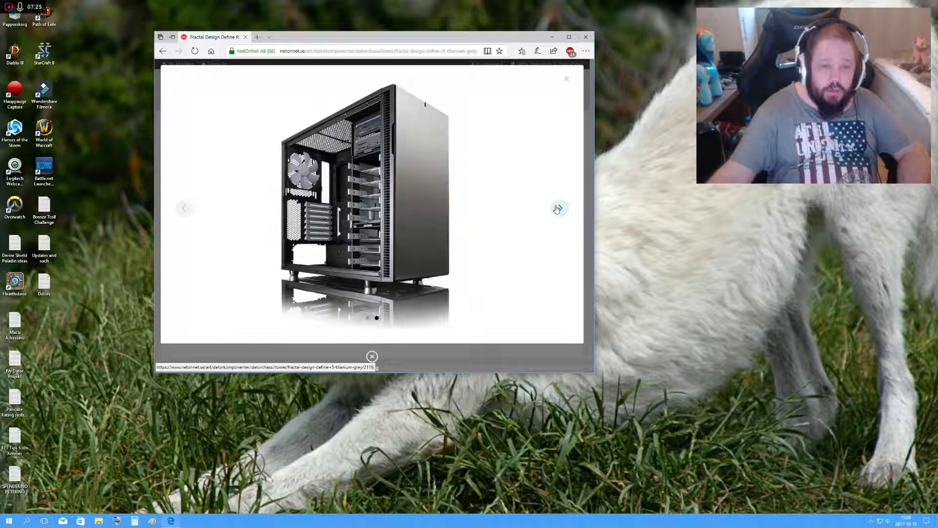
click(558, 208)
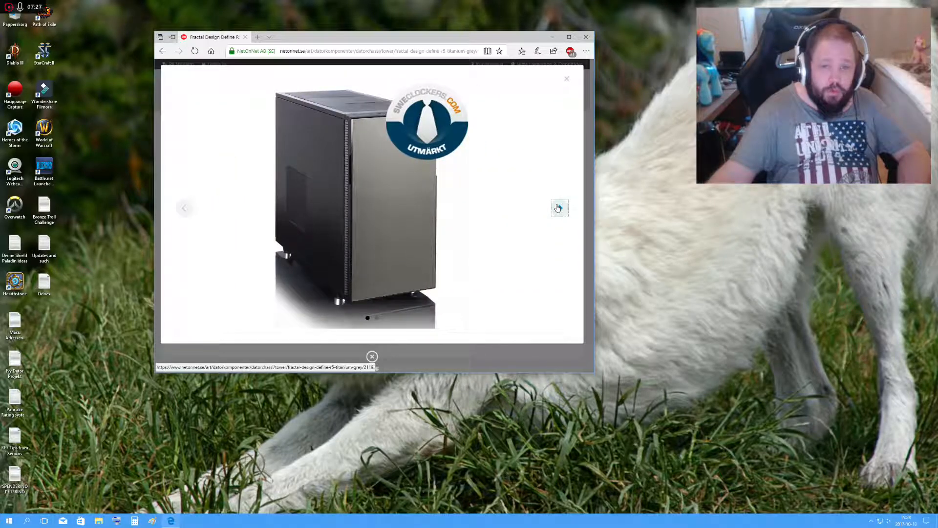
click(559, 208)
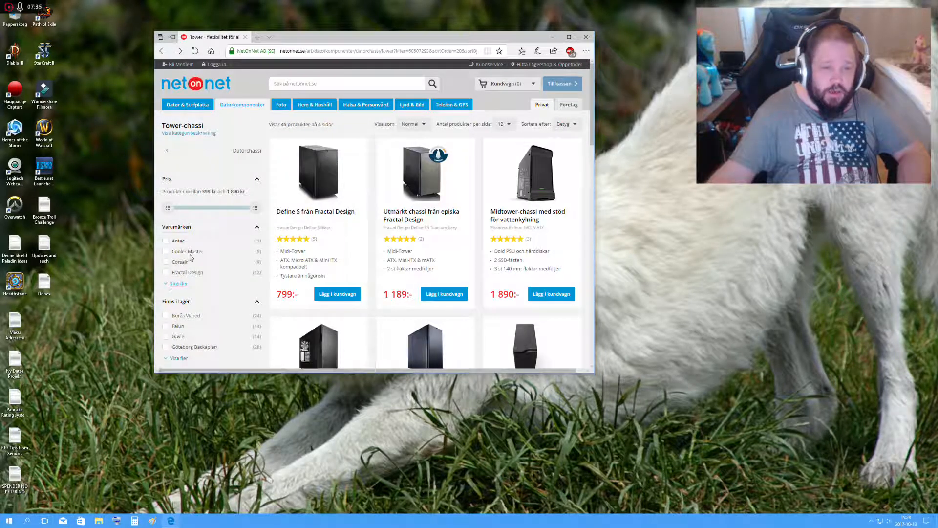
Filter tower chassis to Cooler Master and open the Storm Stryker White case.
click(166, 250)
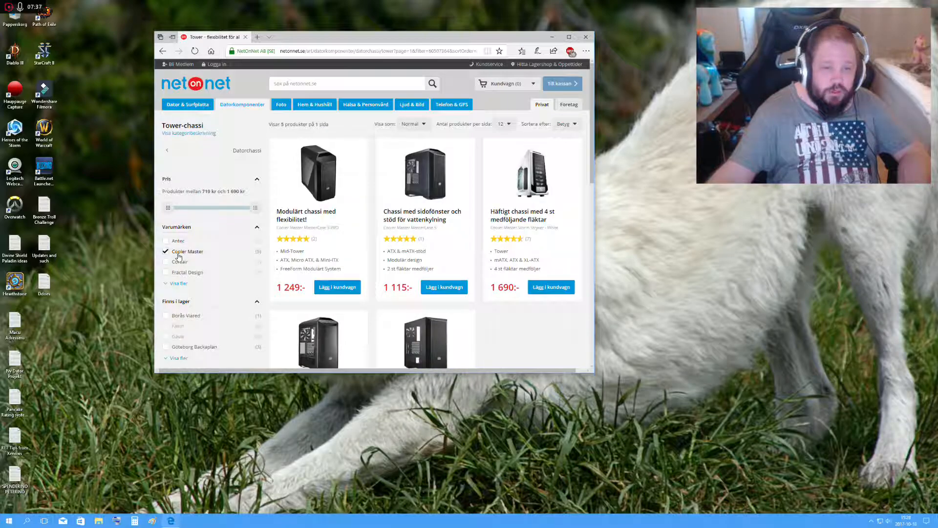
scroll(down, 3)
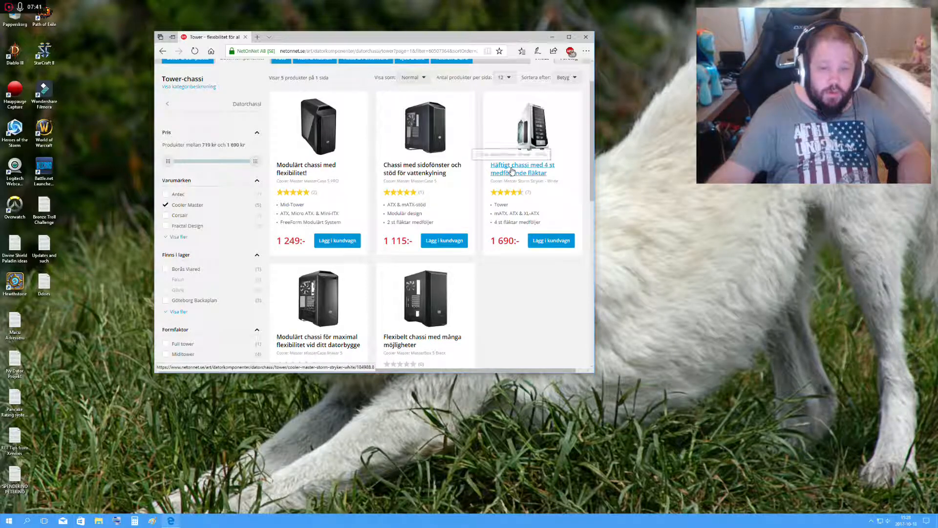
click(522, 168)
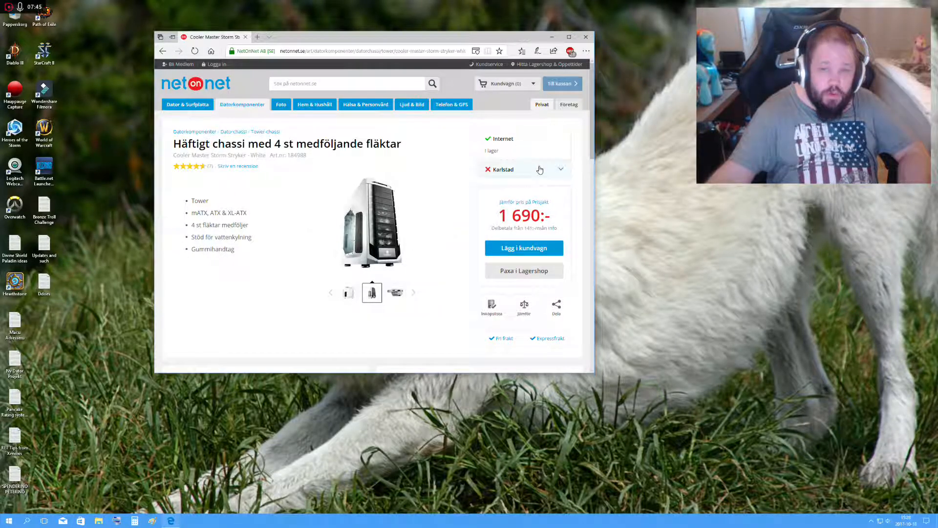
Switch the Storm Stryker White store availability check to Kalmar, where it's unavailable.
click(560, 170)
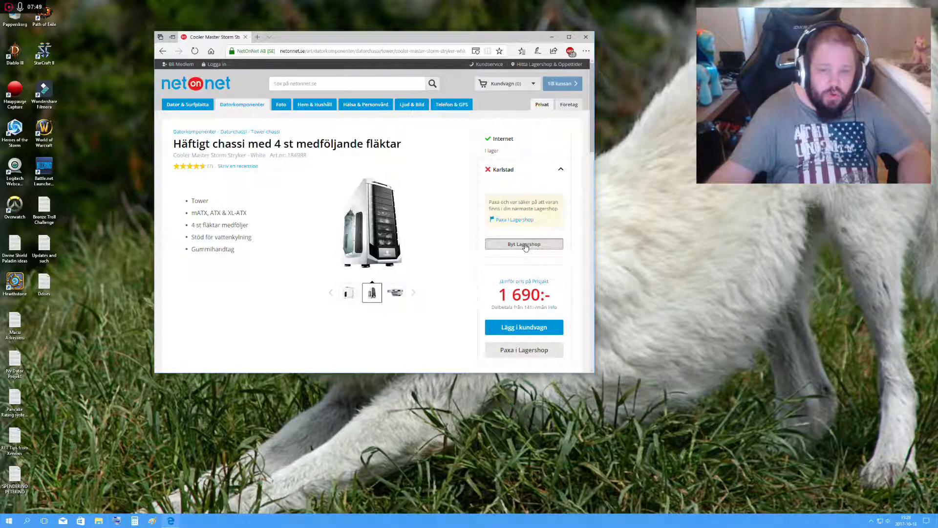
click(523, 244)
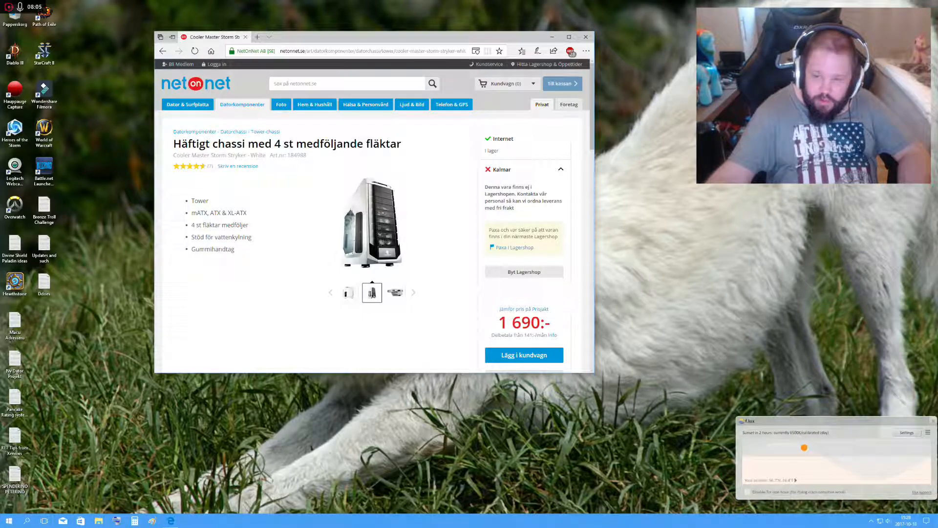
click(928, 432)
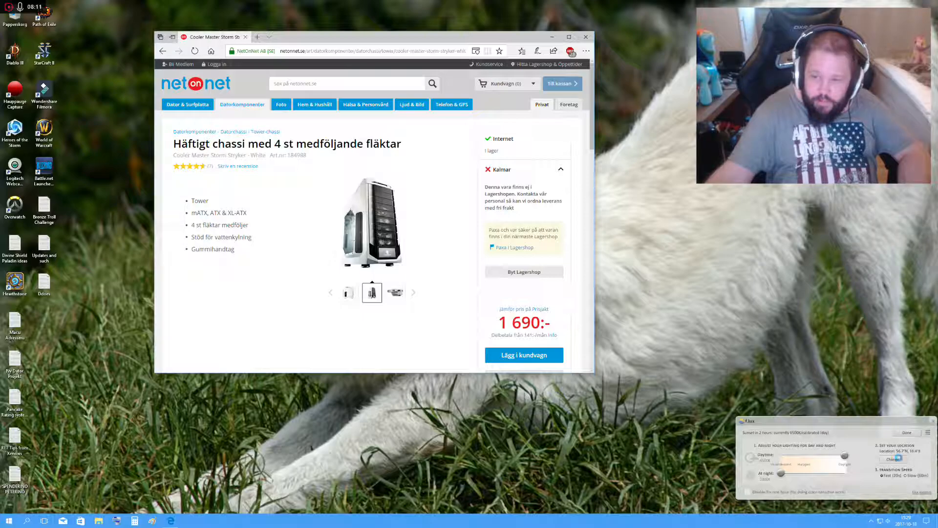
click(895, 459)
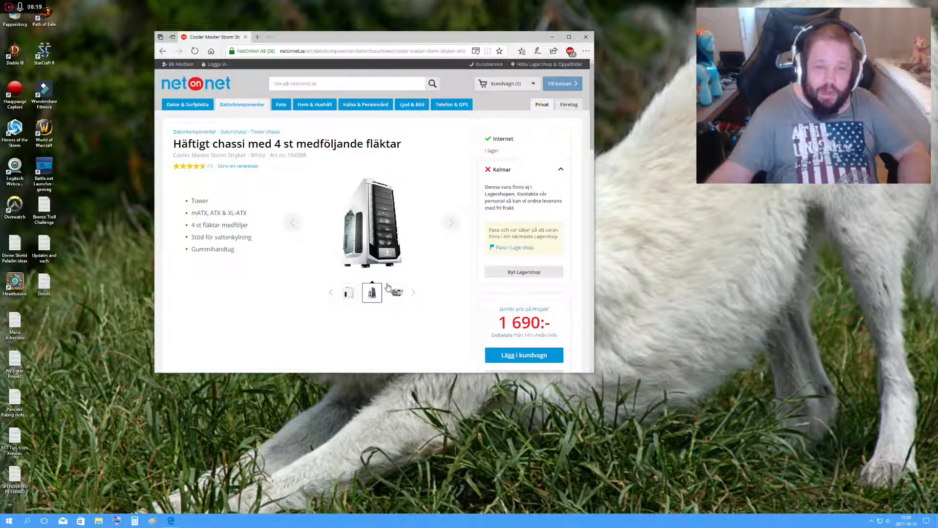
Open the Storm Stryker White photo gallery and page through five photos.
click(393, 293)
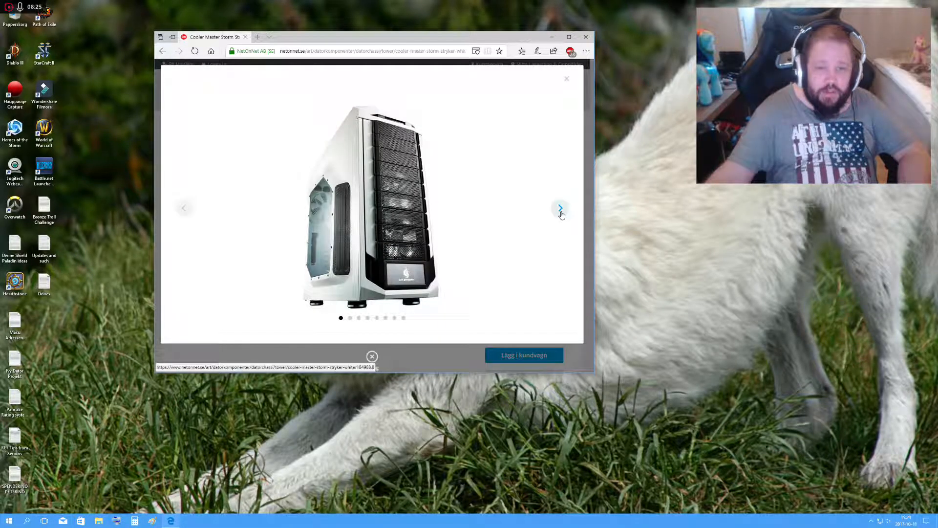
click(560, 207)
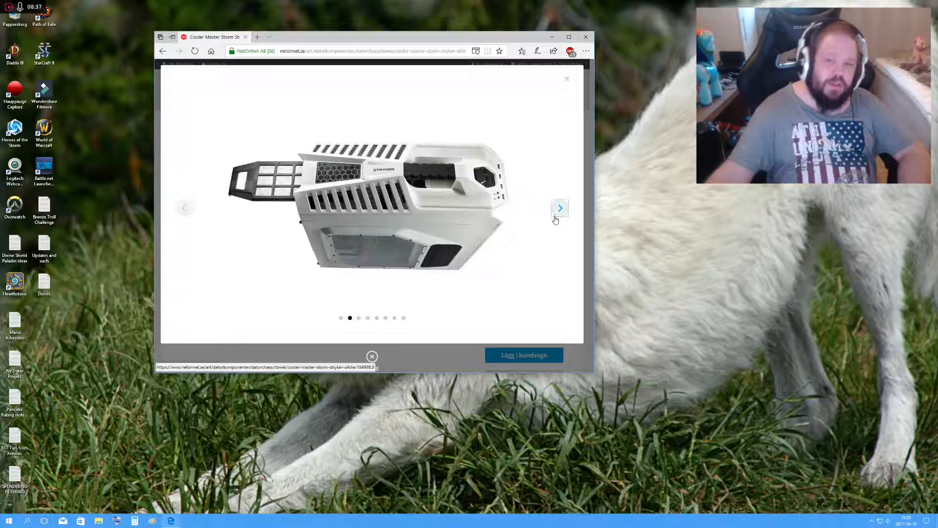
click(559, 208)
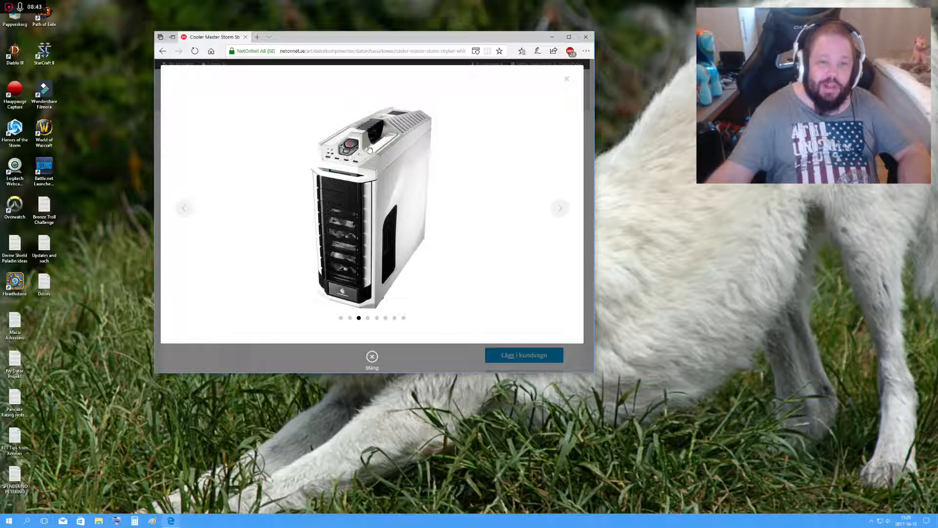
click(560, 208)
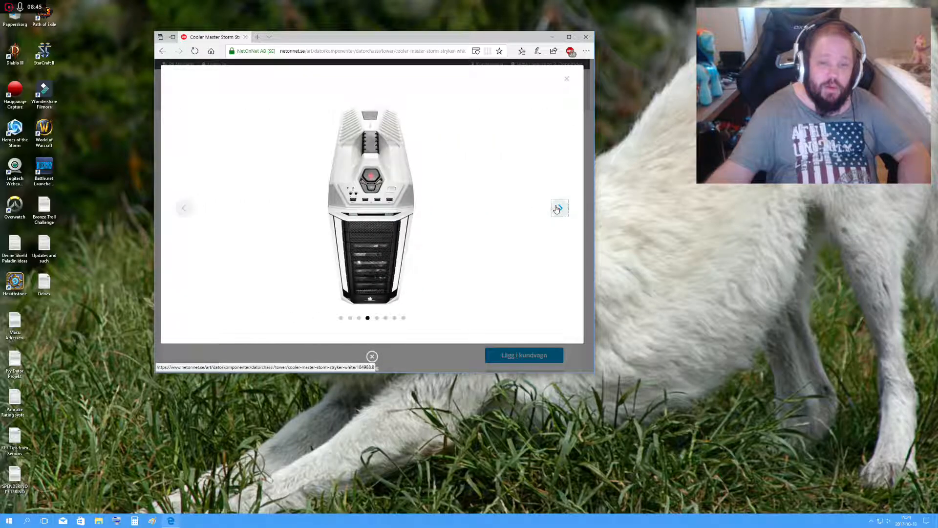
click(558, 208)
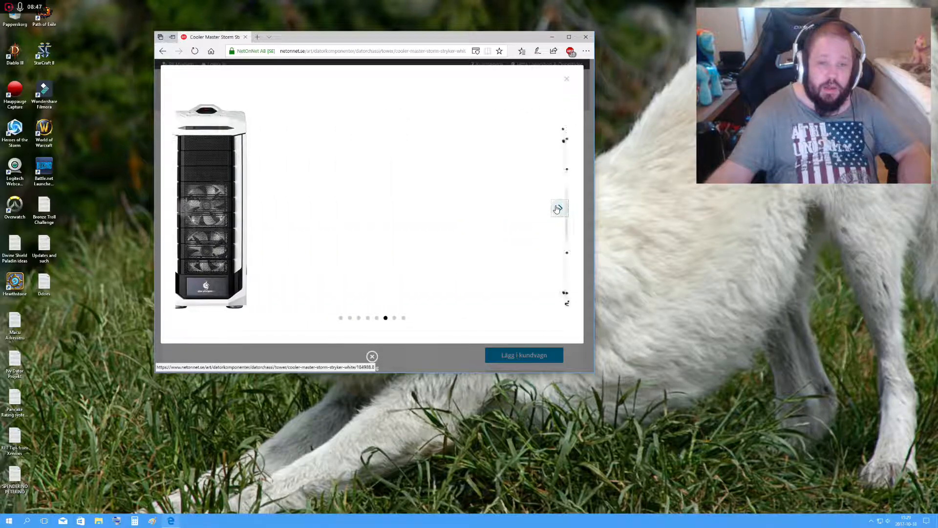
click(559, 208)
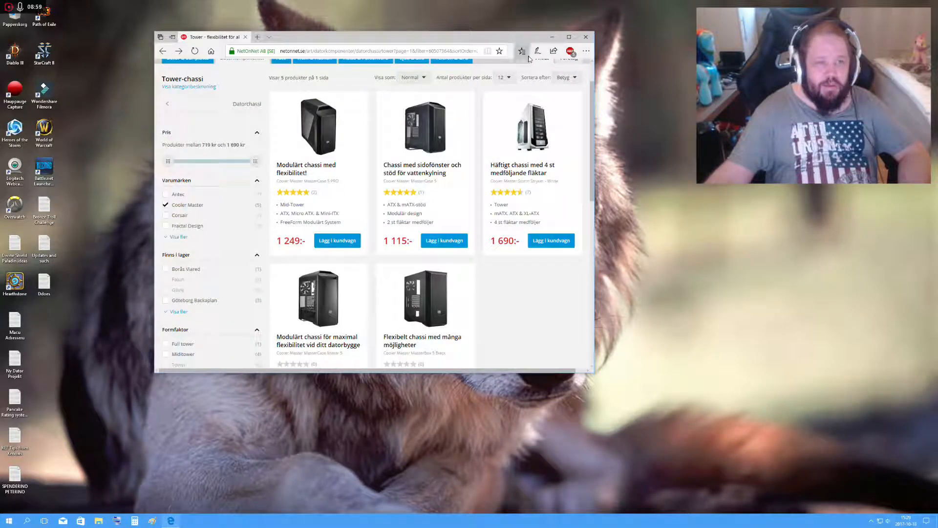
click(522, 51)
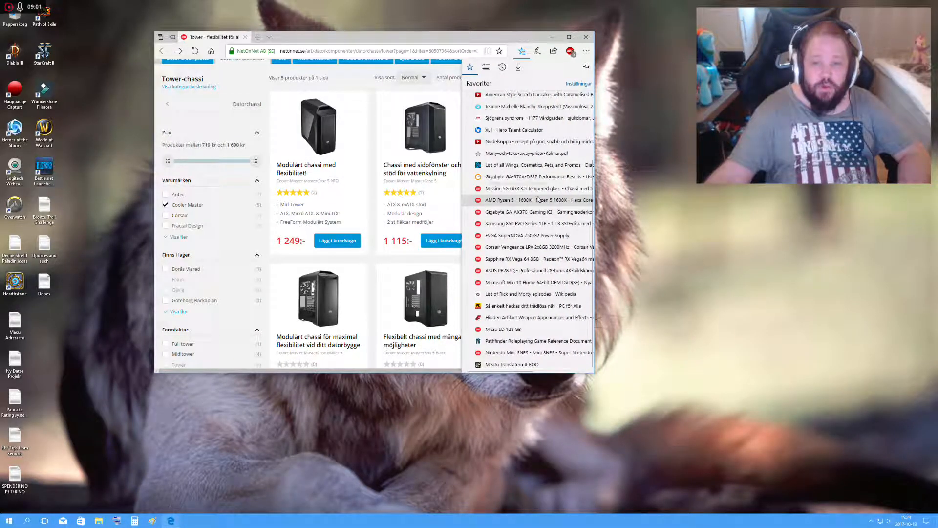
click(535, 200)
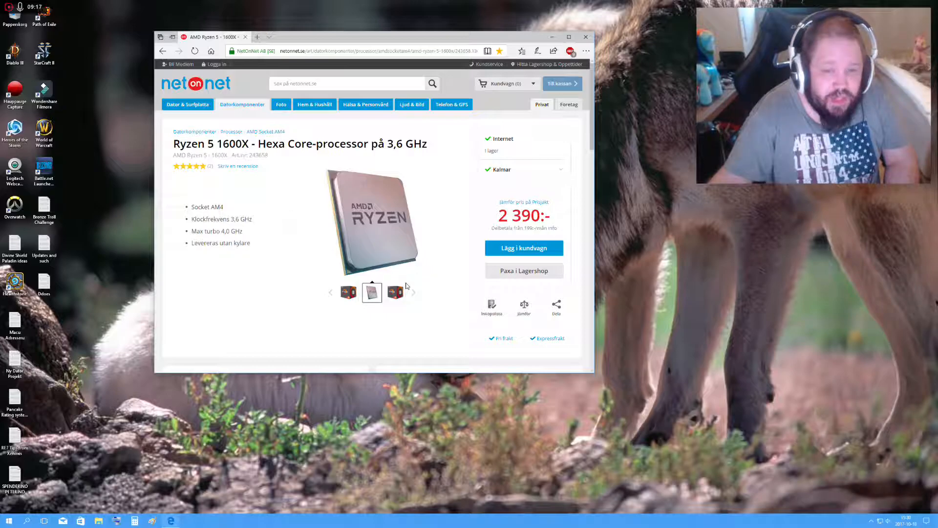
click(371, 293)
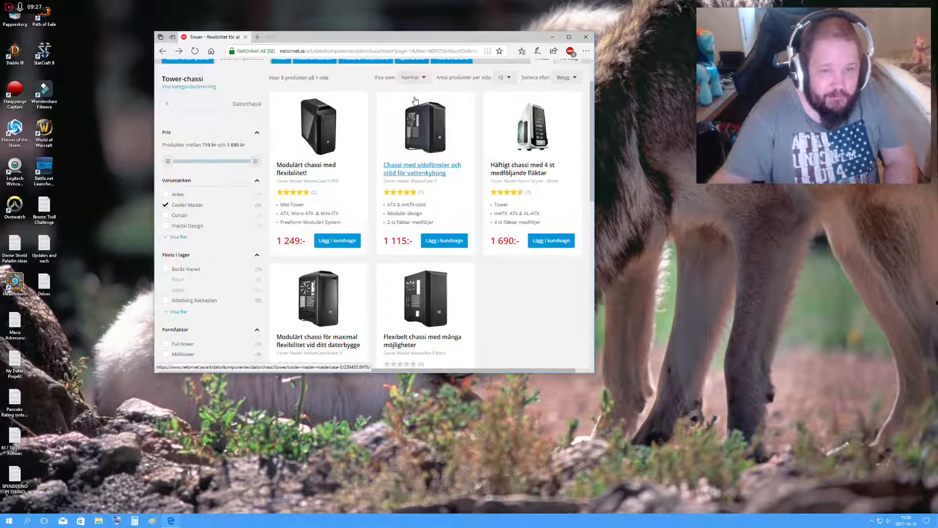
Open the Gigabyte GA-AX370 Gaming K3 motherboard page (1 389 kr) from Favorites.
click(522, 50)
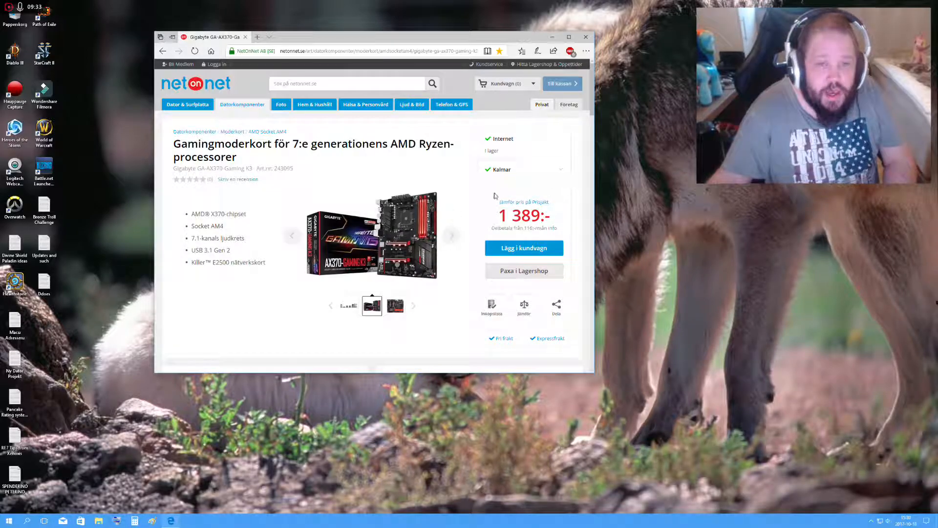
mouse_move(318, 199)
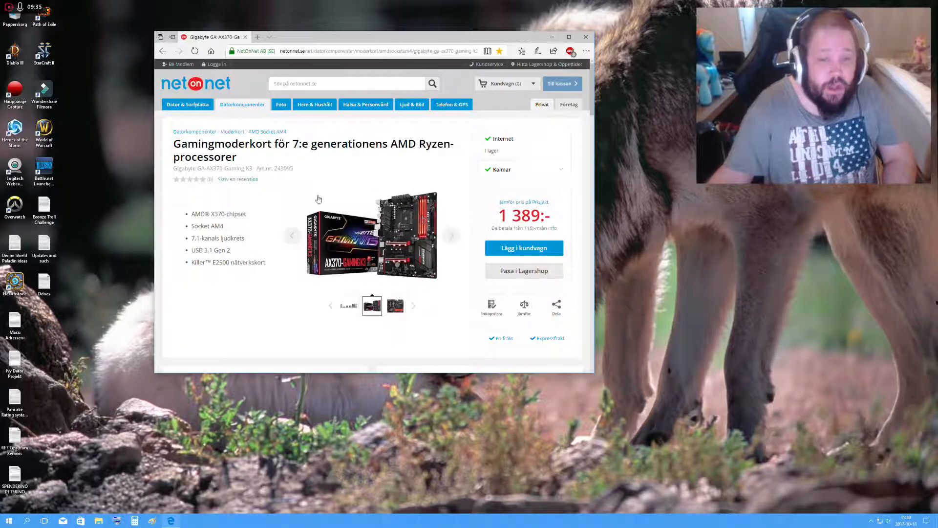
mouse_move(432, 249)
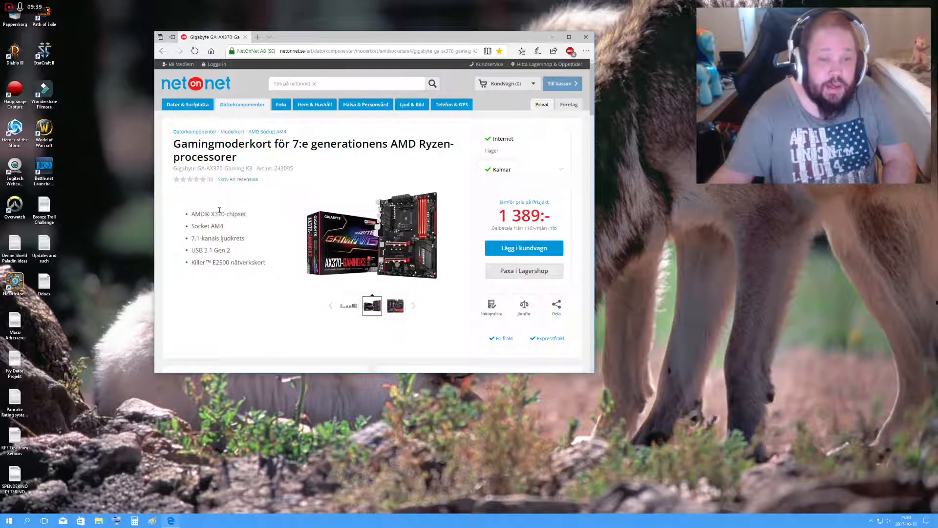
click(499, 50)
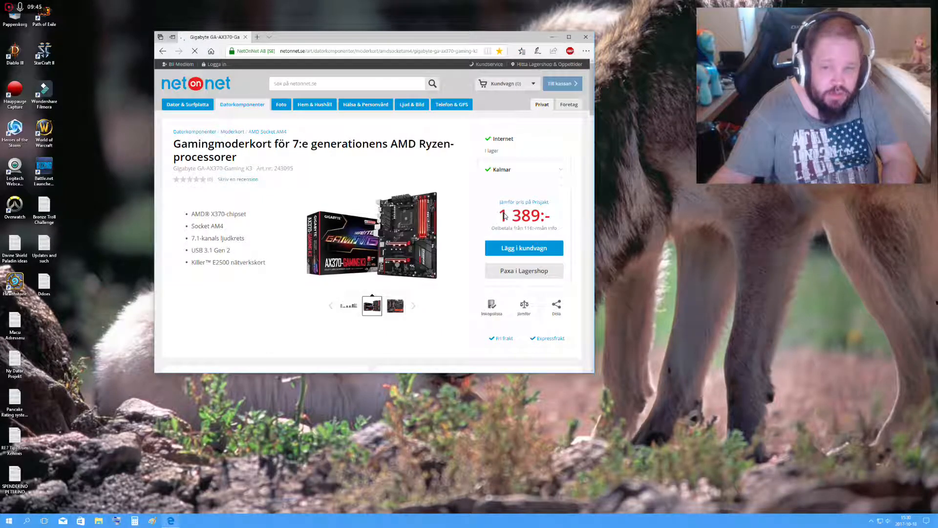
Open the EVGA SuperNOVA 750 G2 power supply bookmark (1 090 kr) from Favorites.
click(522, 51)
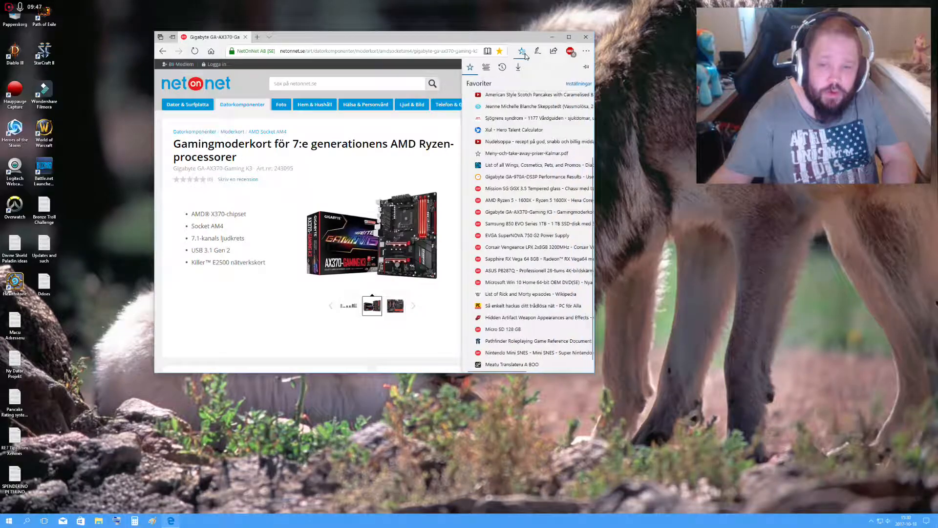
click(526, 235)
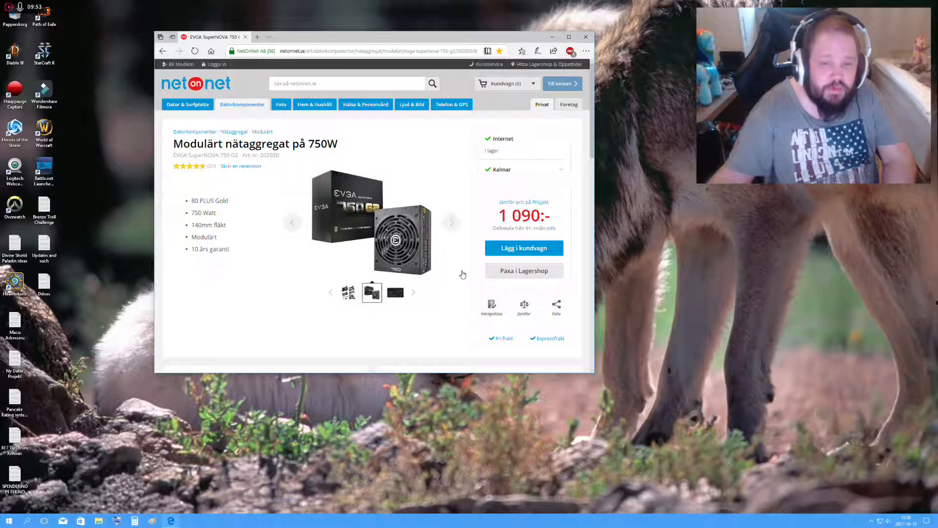
click(522, 50)
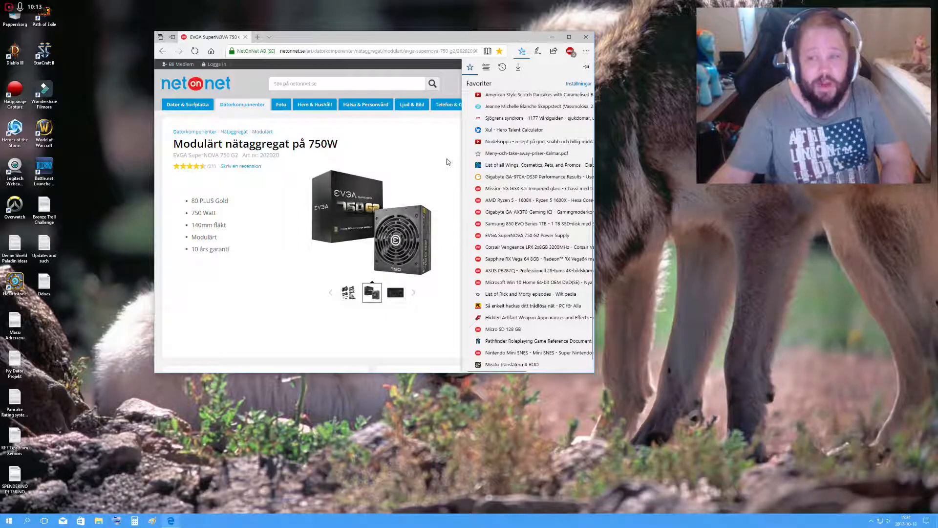
mouse_move(455, 242)
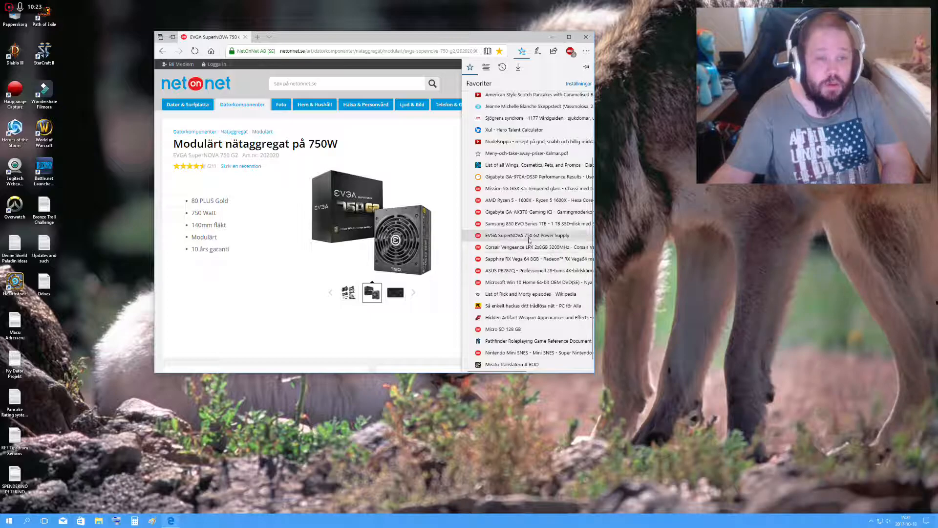
mouse_move(531, 235)
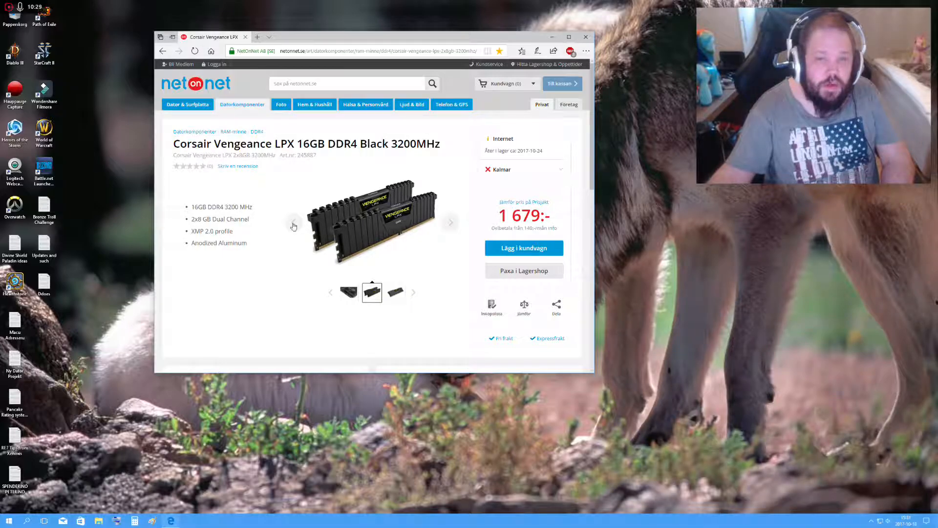
mouse_move(336, 156)
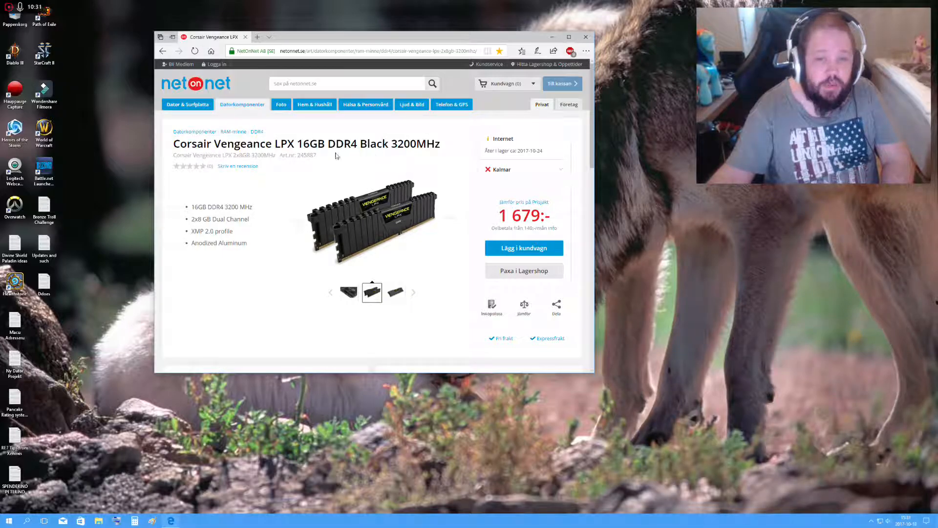
click(523, 170)
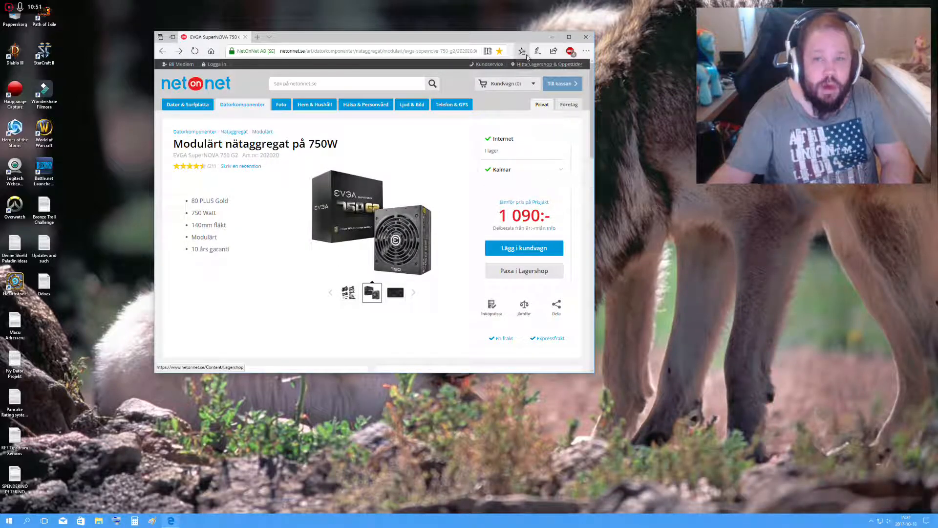
Bring up the saved Favorites list to reach the Sapphire RX Vega 64 page.
click(521, 50)
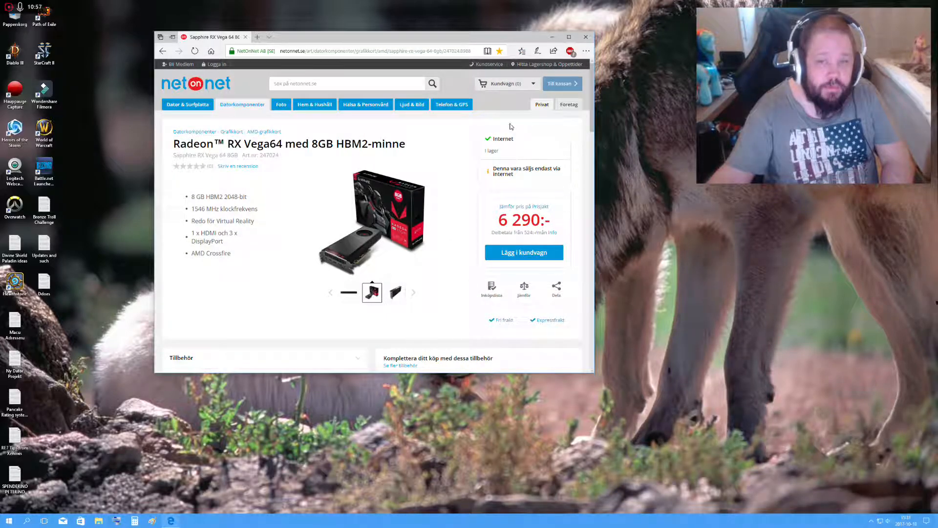
mouse_move(407, 210)
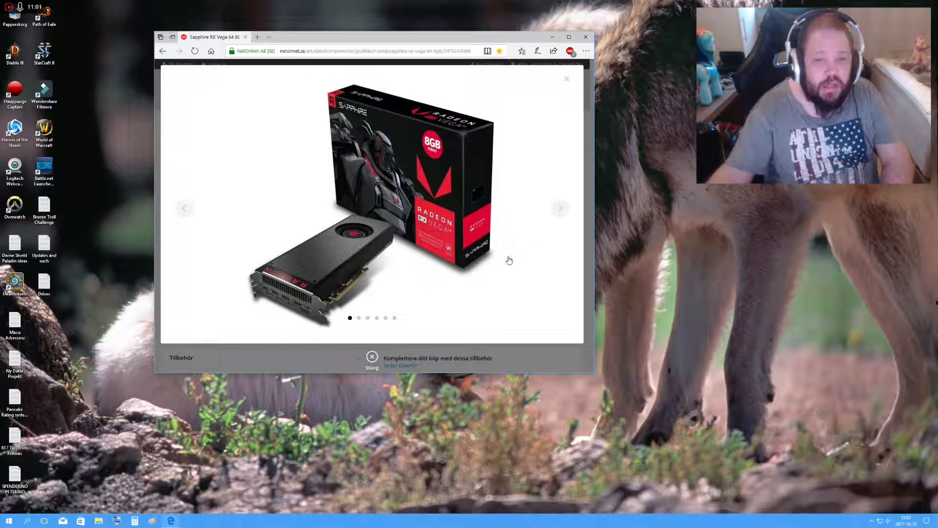
Step through three Sapphire RX Vega 64 product photos in the lightbox.
click(560, 208)
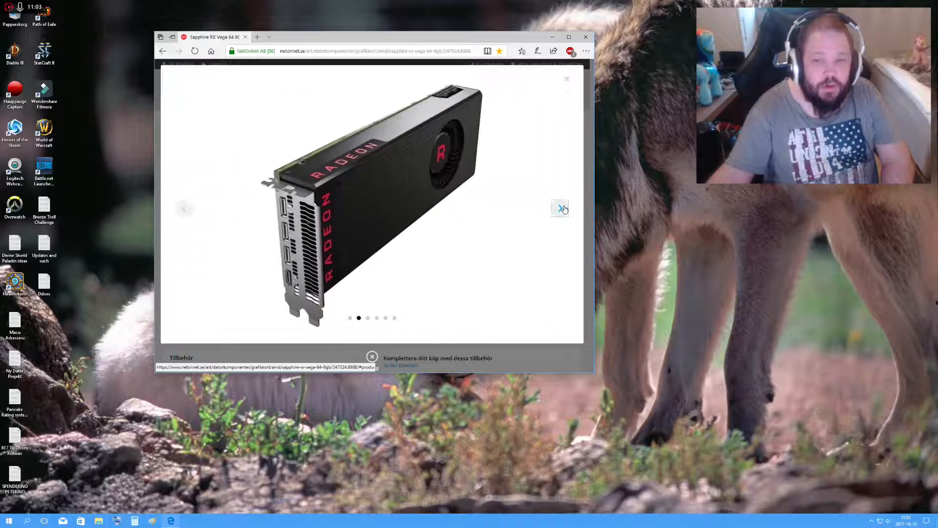
click(559, 207)
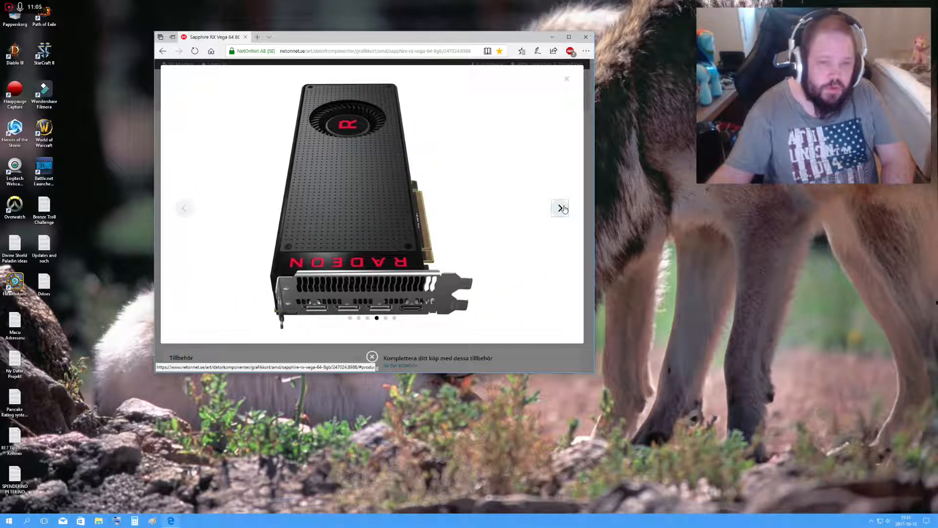
click(559, 208)
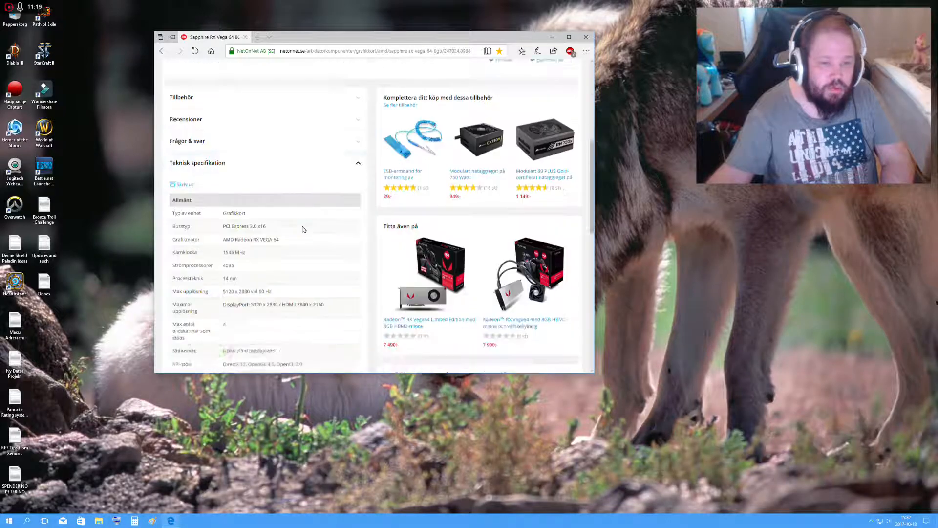
Scroll down the Vega 64 product page toward its specifications section.
scroll(down, 3)
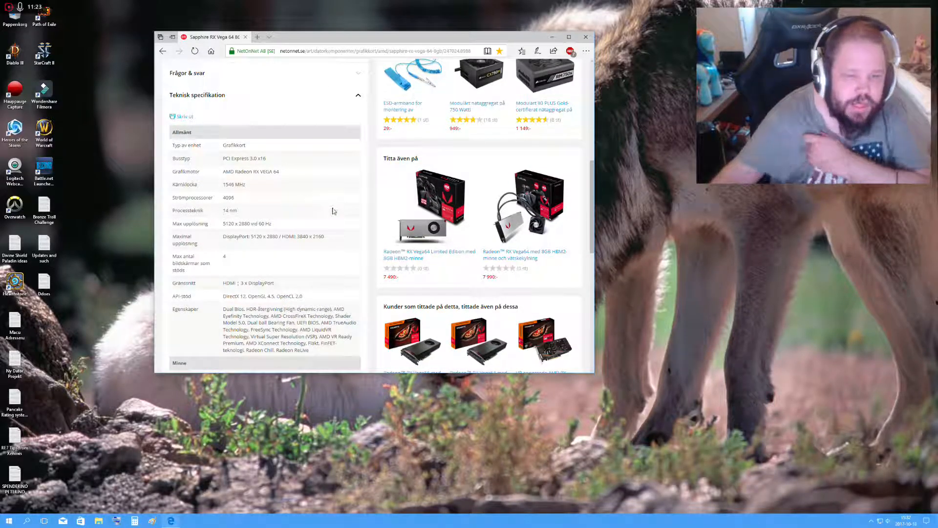
scroll(down, 3)
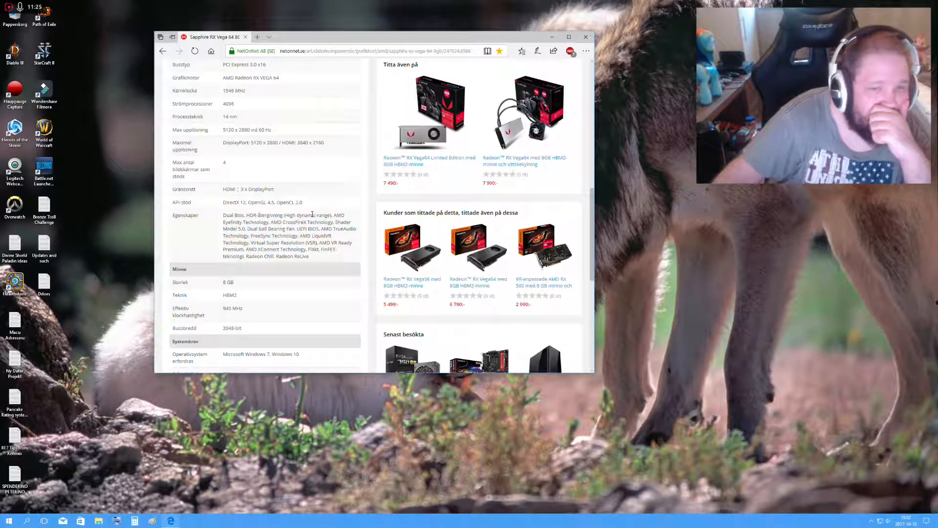
scroll(down, 3)
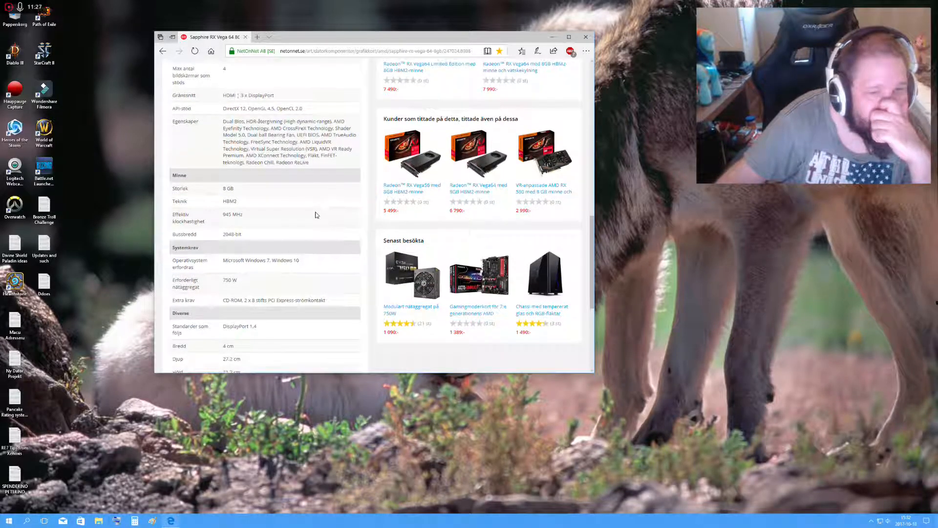
scroll(down, 3)
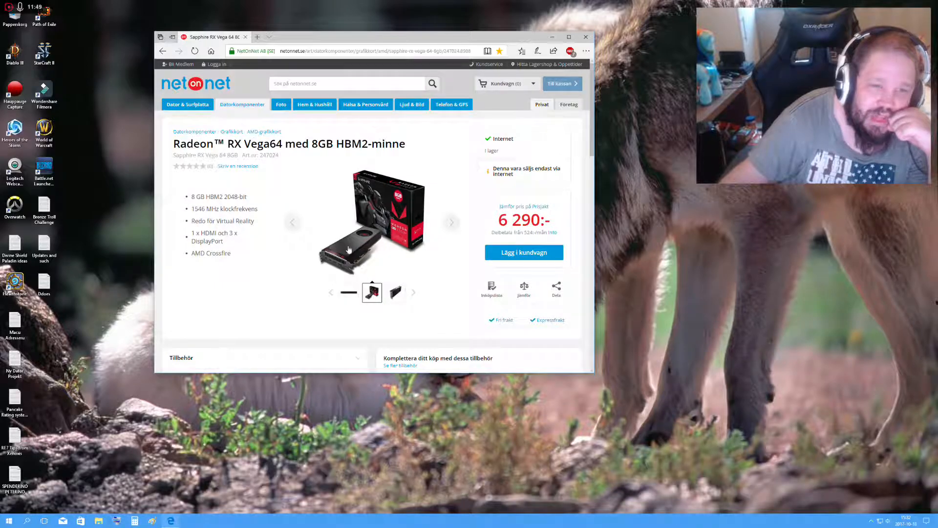
scroll(down, 3)
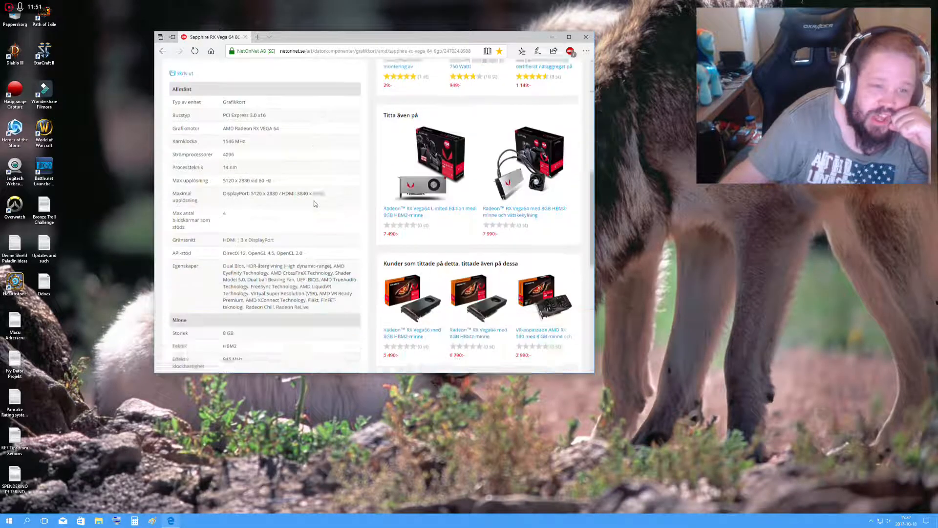
scroll(down, 3)
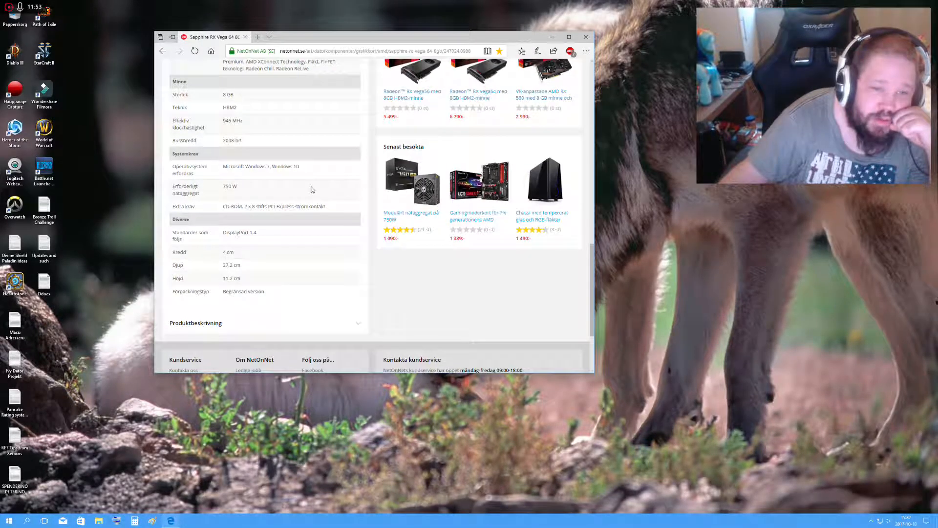
scroll(up, 3)
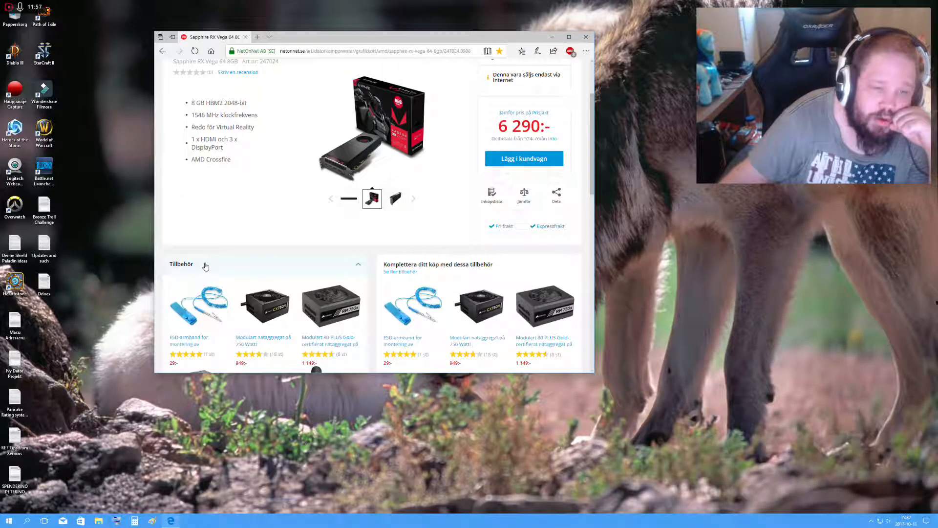
scroll(down, 3)
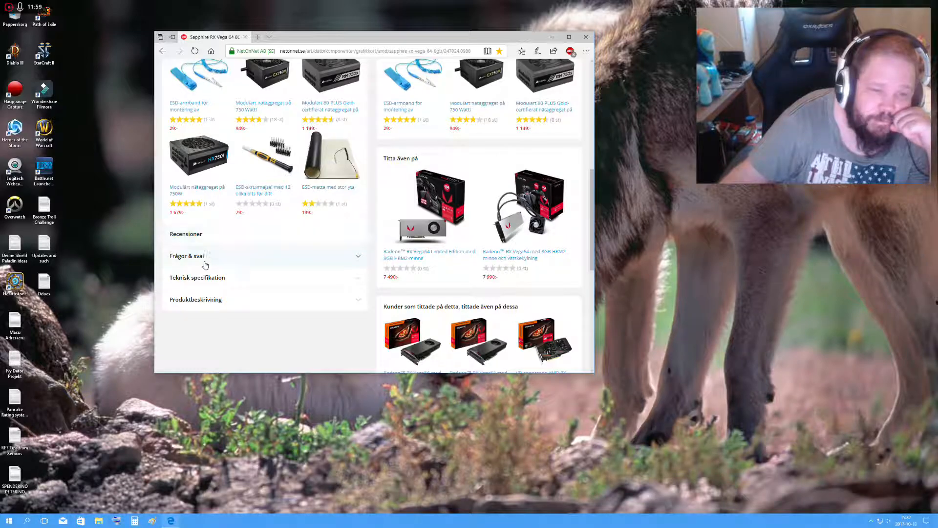
Expand Teknisk specifikation and read the specs plus FreeSync, CrossFire and Eyefinity descriptions.
click(198, 277)
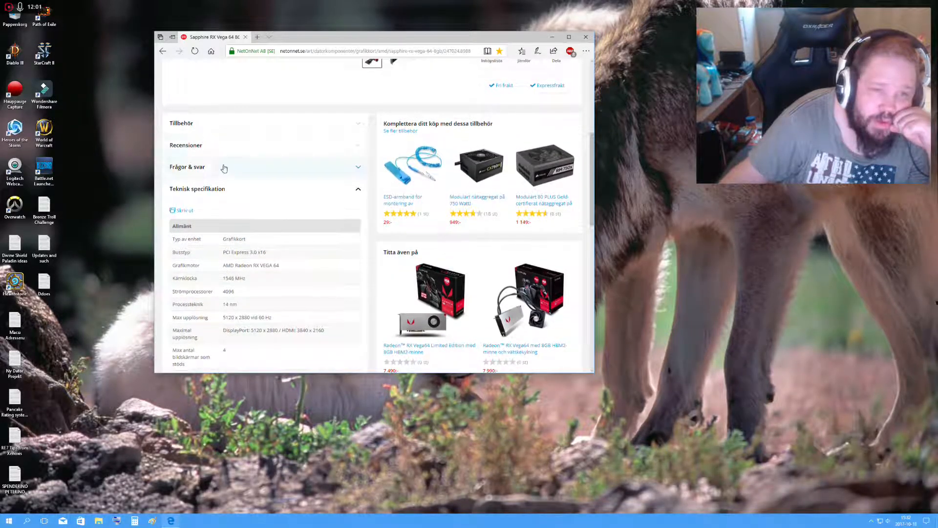
scroll(down, 3)
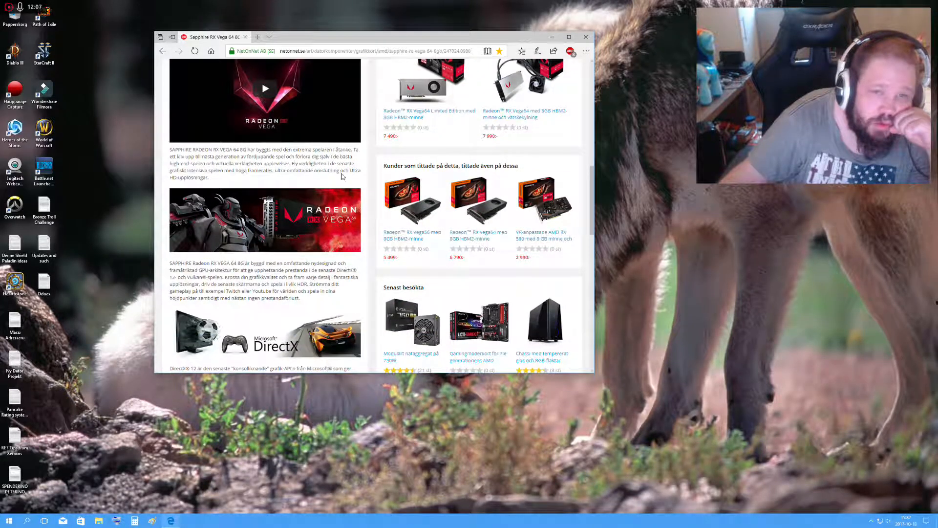
scroll(down, 3)
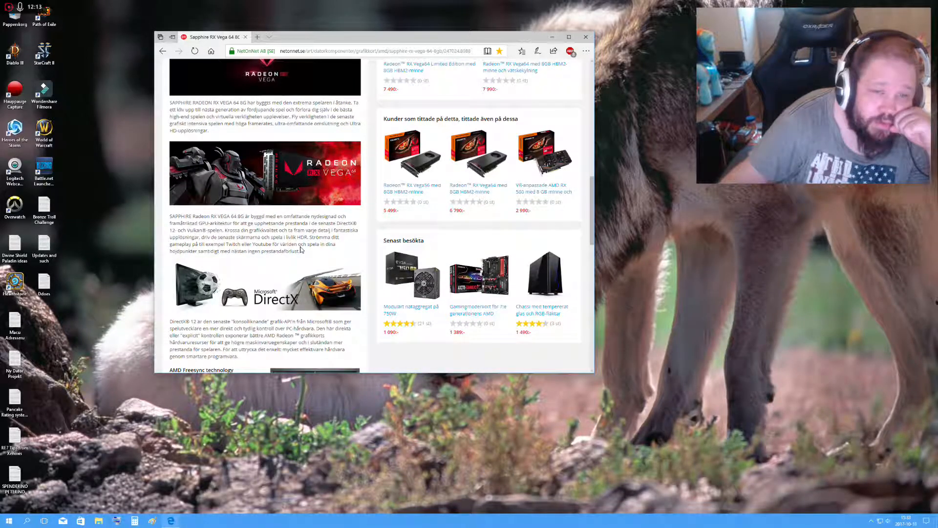
scroll(down, 3)
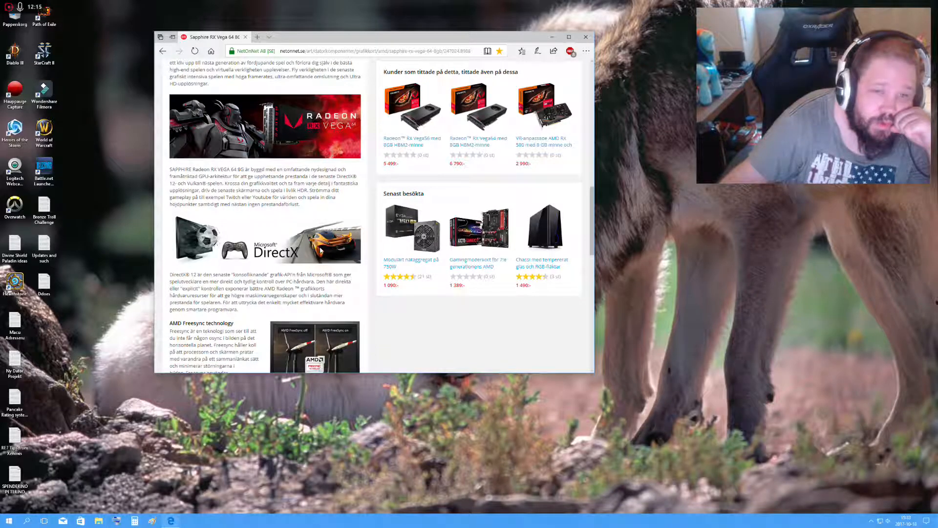
scroll(down, 3)
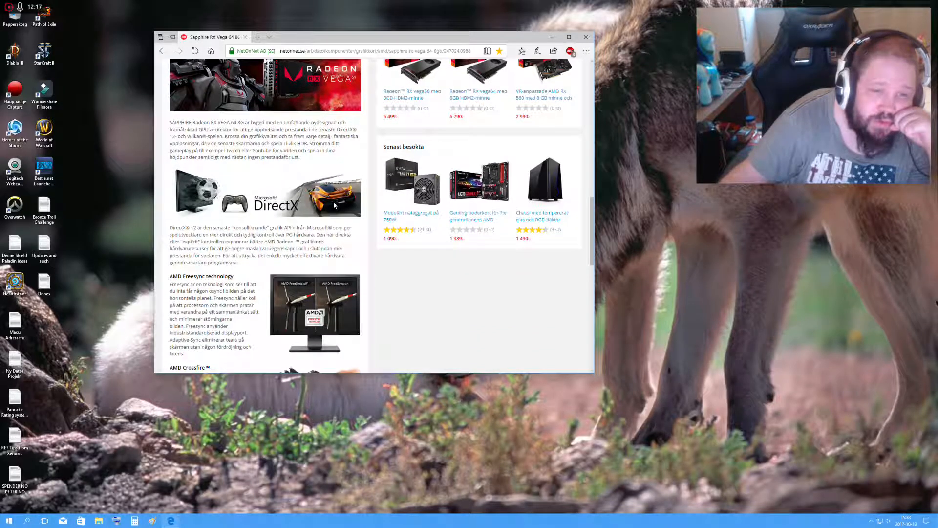
scroll(down, 3)
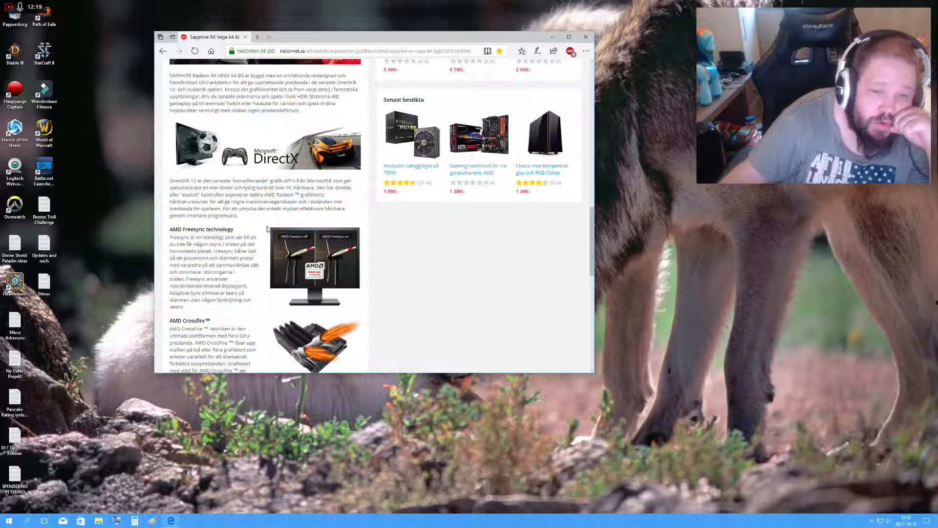
scroll(down, 3)
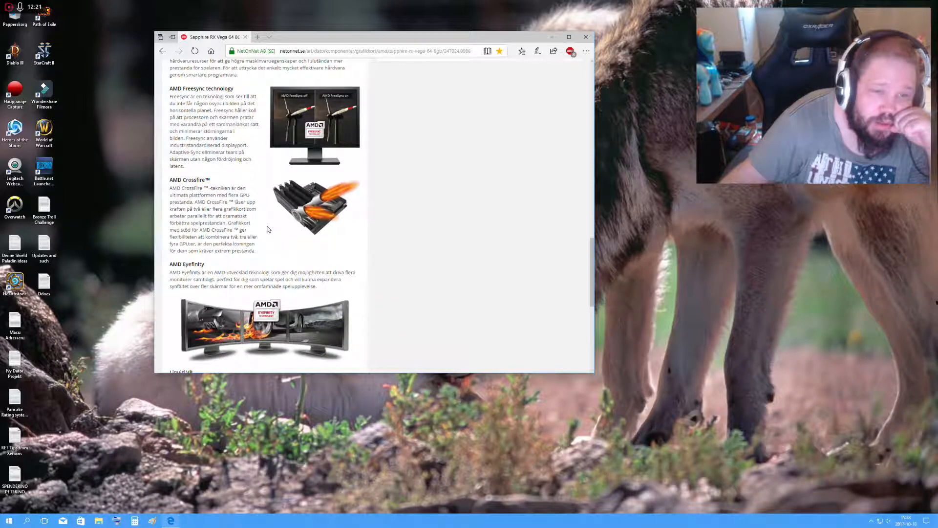
scroll(down, 3)
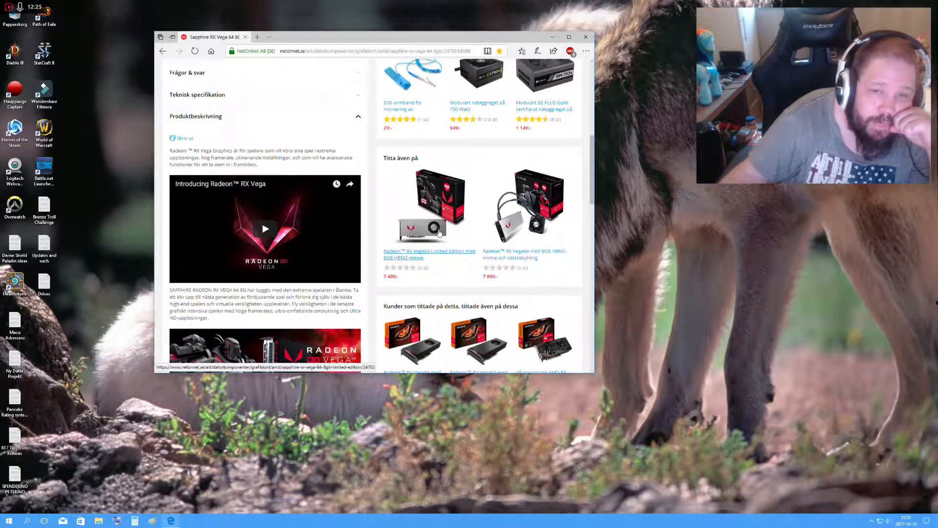
scroll(down, 3)
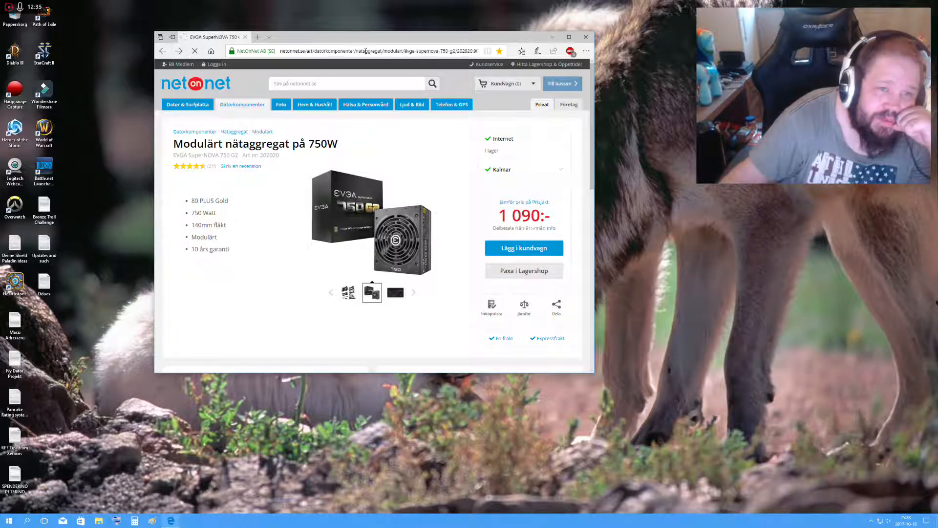
Open the ASUS PB287Q 28-inch 4K monitor bookmark, priced at 4 490 kr.
click(522, 51)
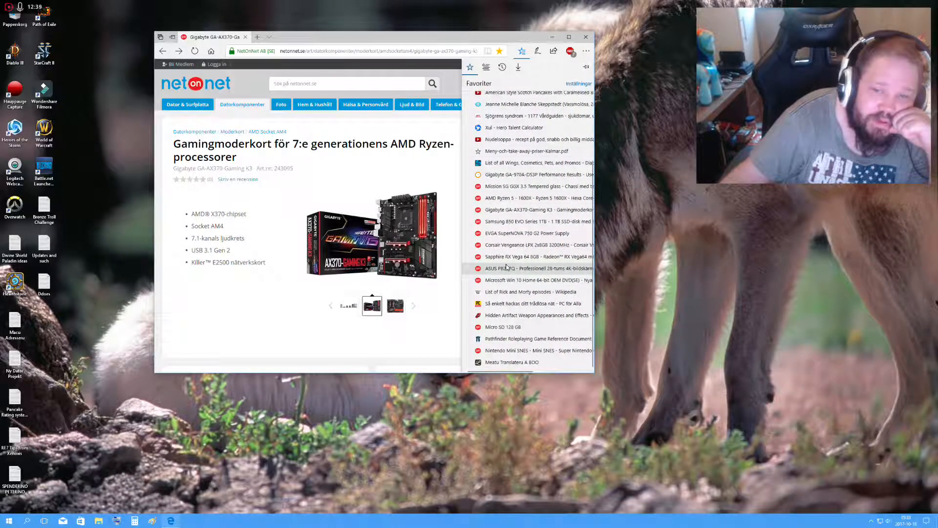
click(530, 268)
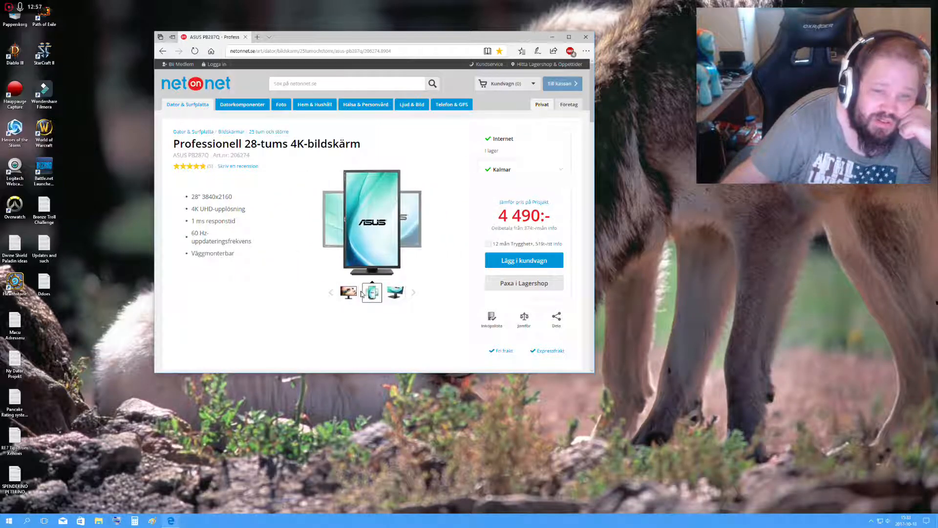
Show the ASUS PB287Q front-view photo and scroll through its technical specifications.
click(372, 292)
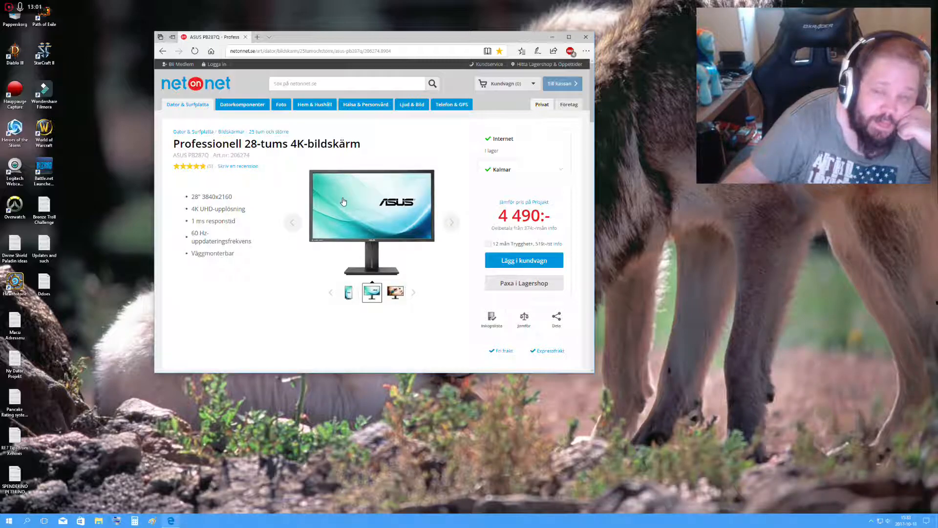
scroll(down, 3)
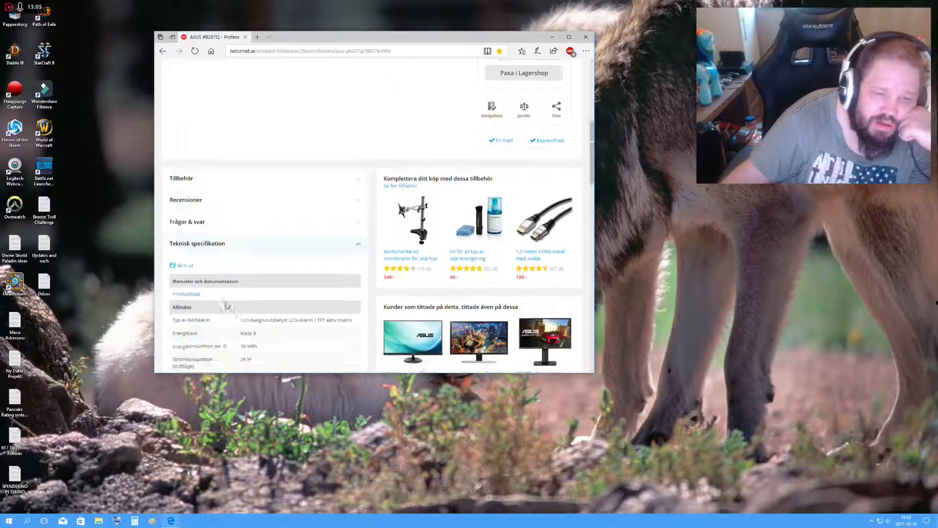
scroll(down, 3)
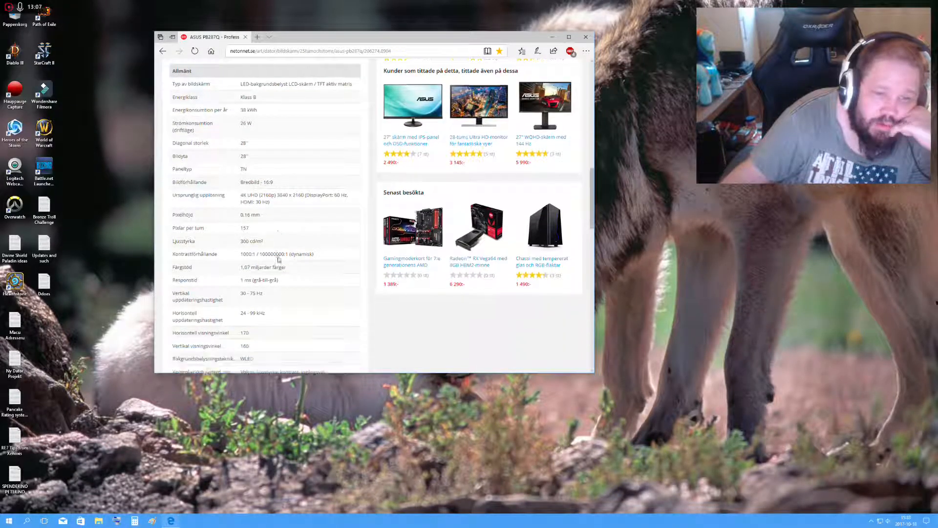
scroll(down, 3)
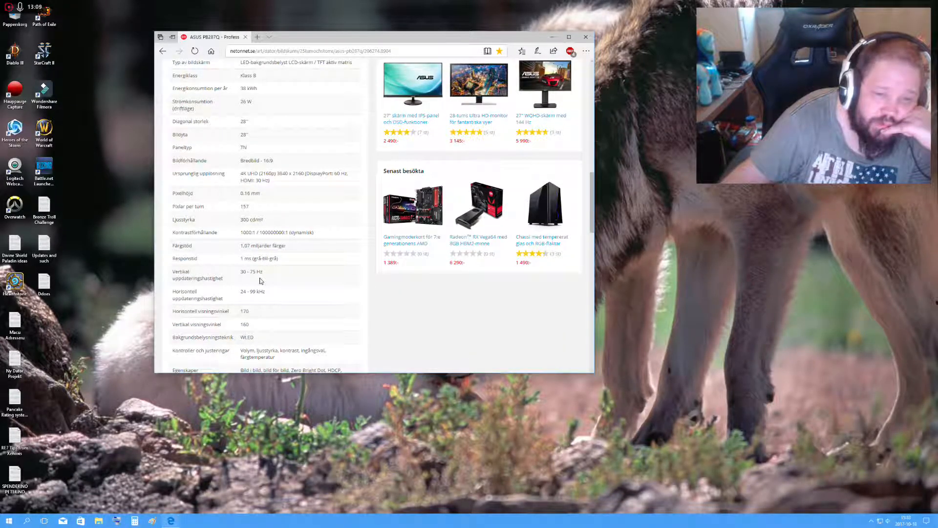
scroll(down, 3)
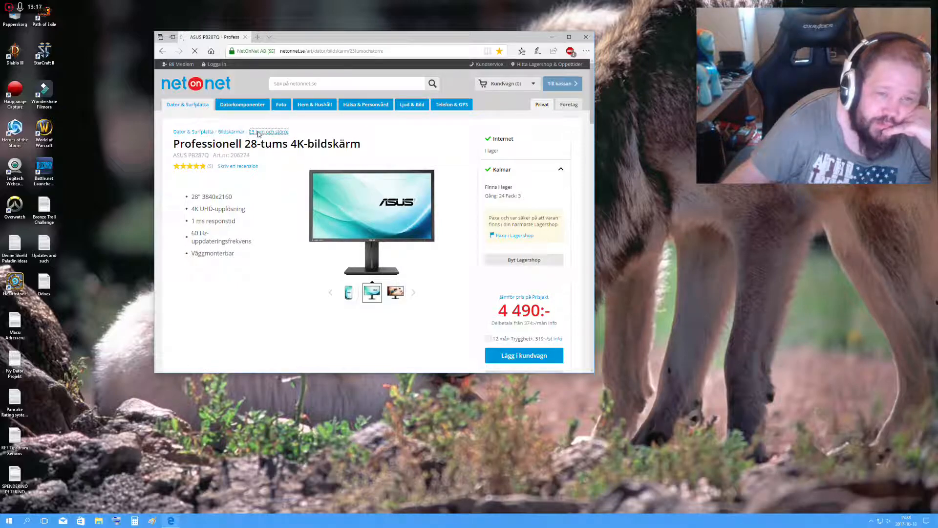
Open the 25 tum och större monitor category and filter to 3840x2160 resolution.
click(269, 131)
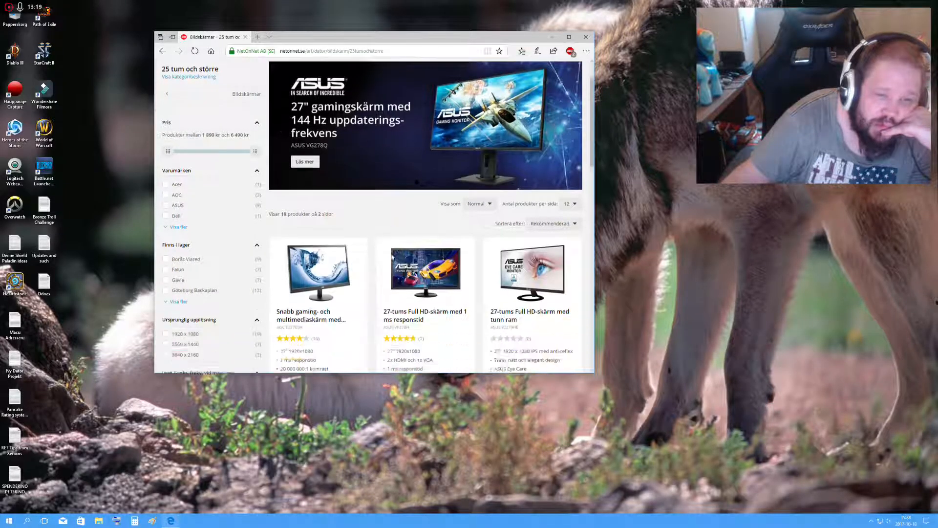
scroll(down, 3)
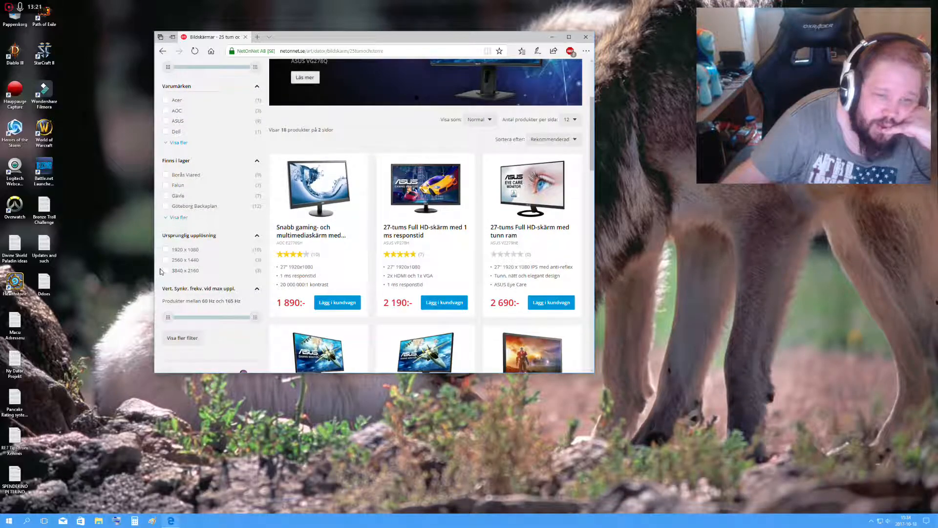
click(166, 270)
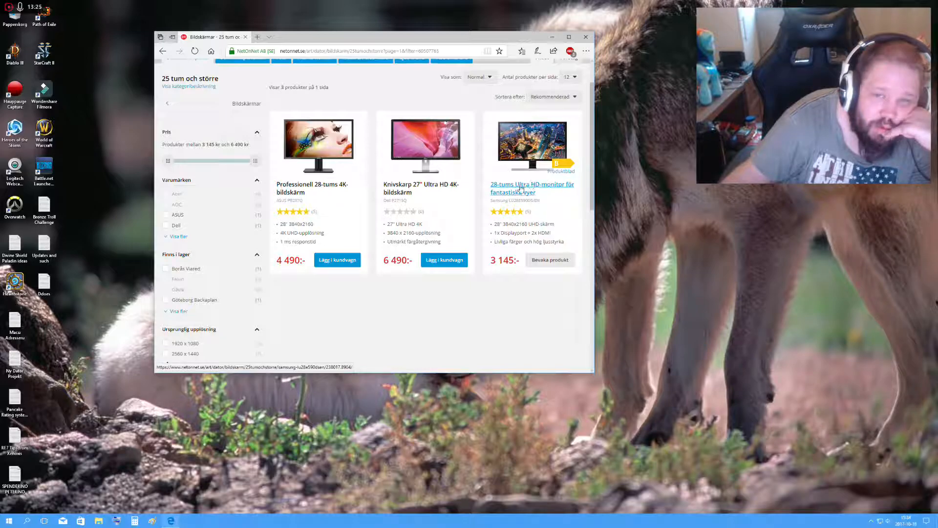
Open the Samsung 28-inch Ultra HD monitor and scroll through its technical specifications.
click(531, 188)
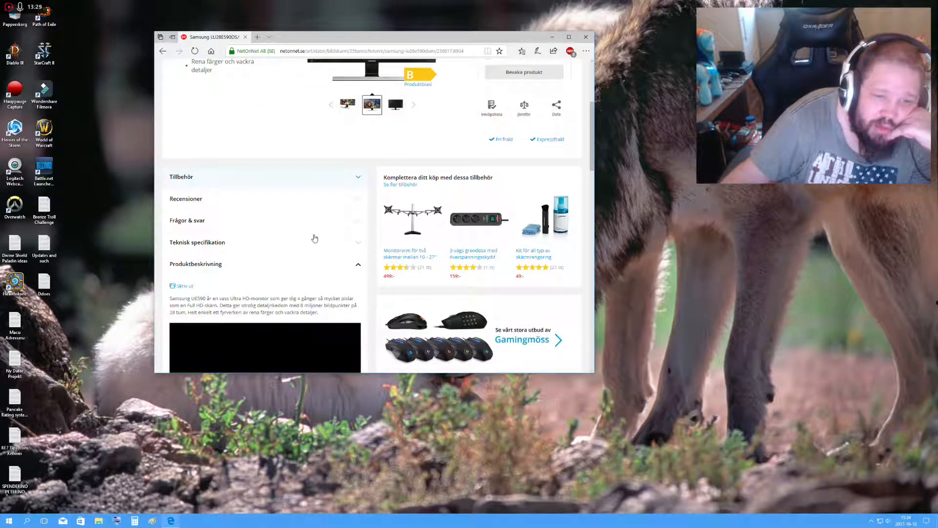
scroll(down, 3)
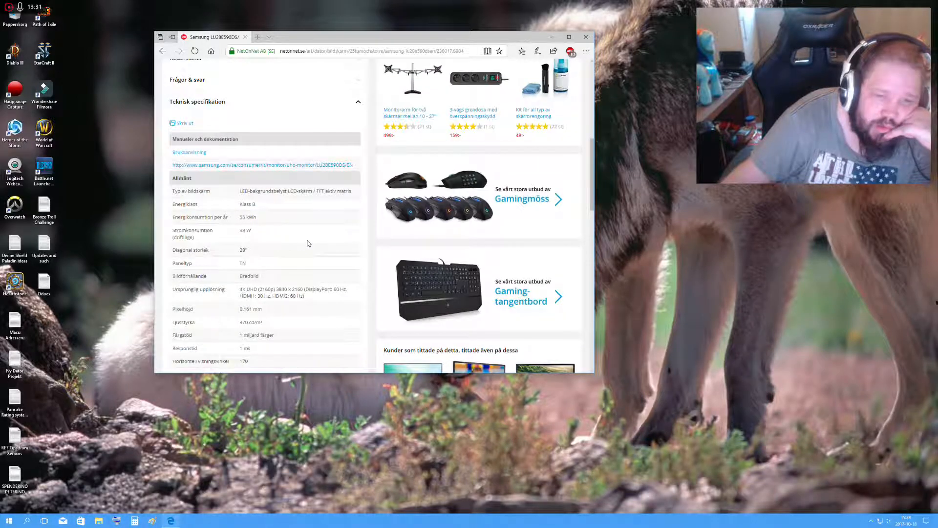
scroll(down, 3)
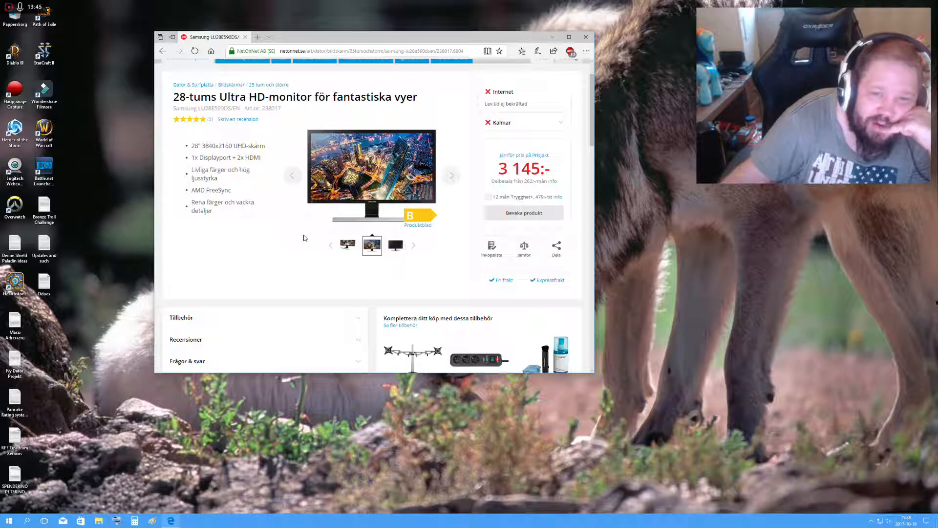
scroll(down, 3)
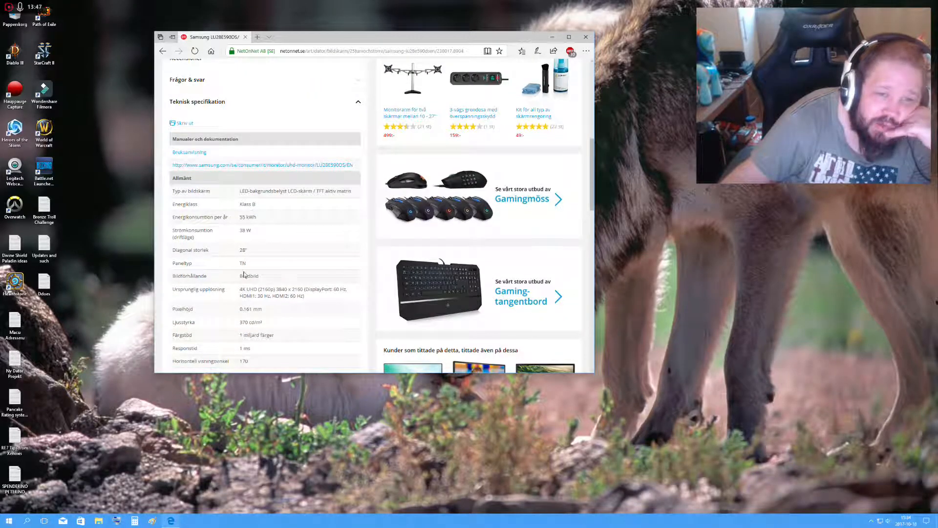
scroll(down, 3)
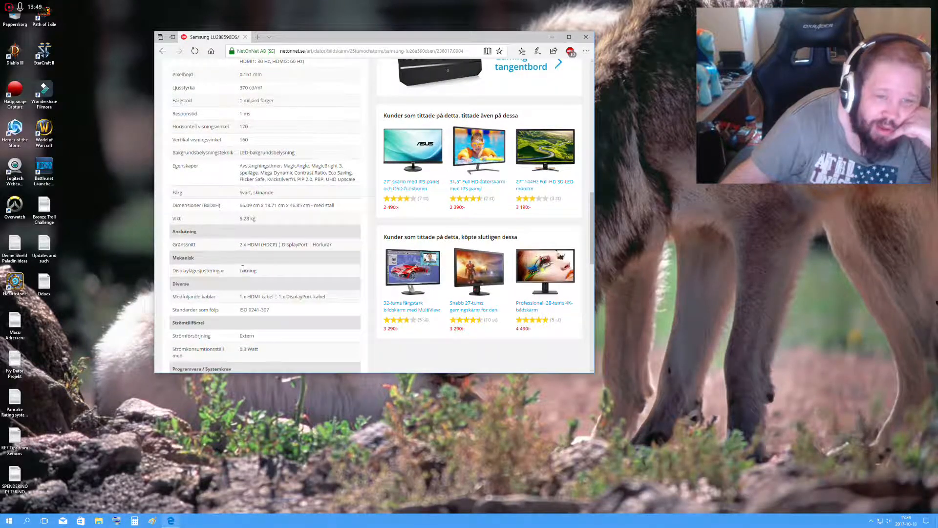
scroll(down, 3)
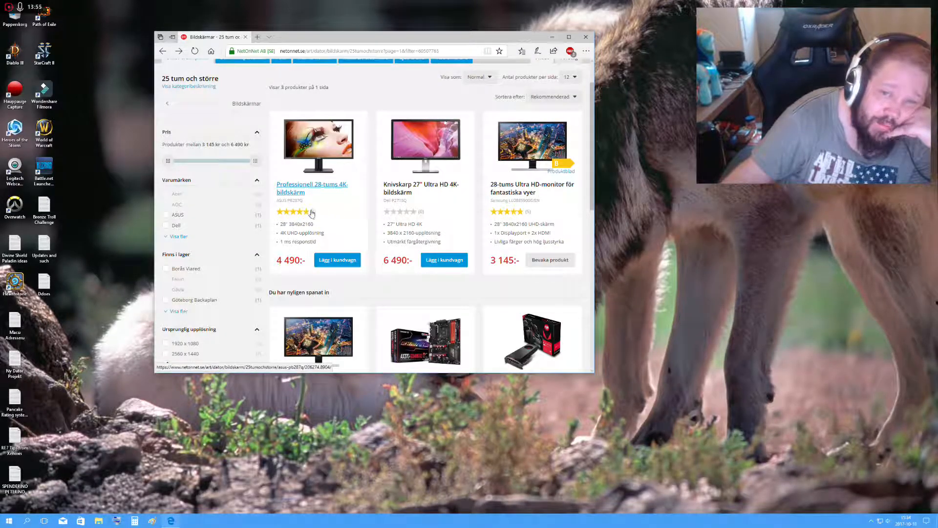
View a professional 28-inch 4K monitor, go back, then open the Bildskärmar category.
click(177, 238)
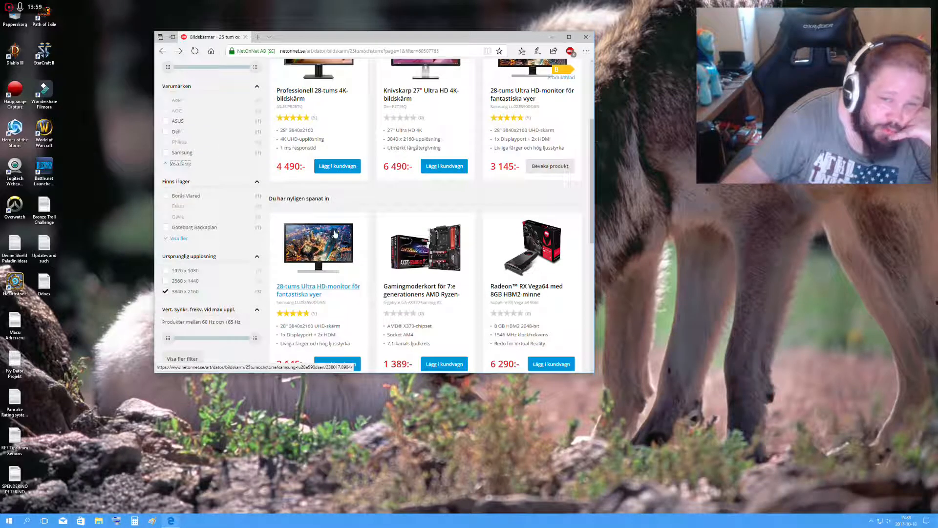
click(163, 51)
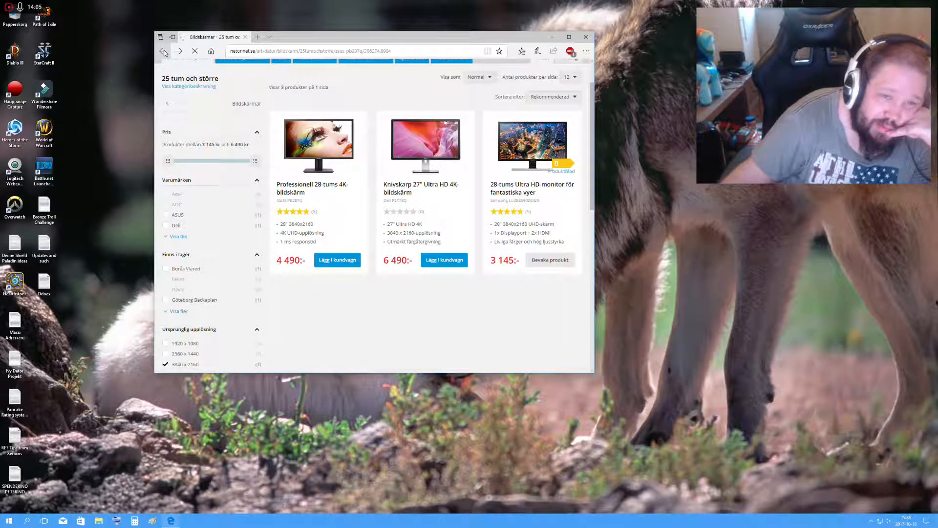
click(164, 50)
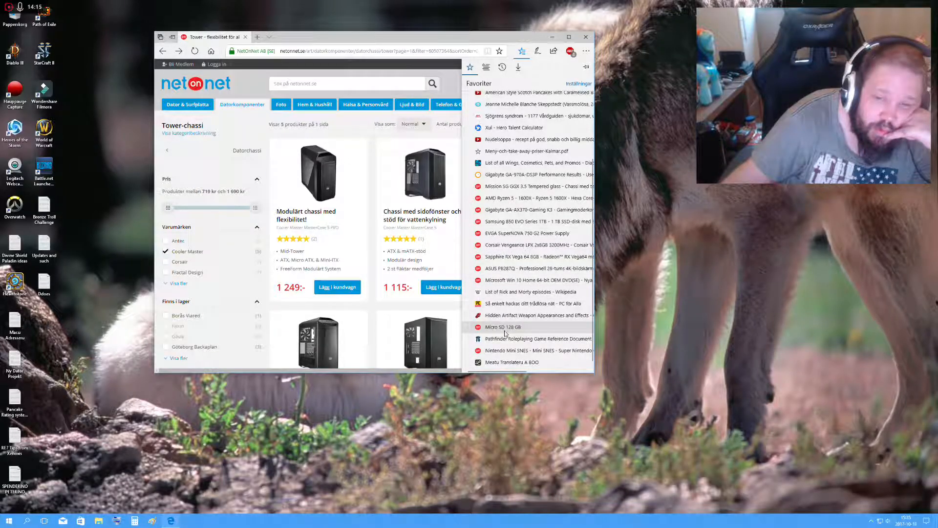
click(503, 327)
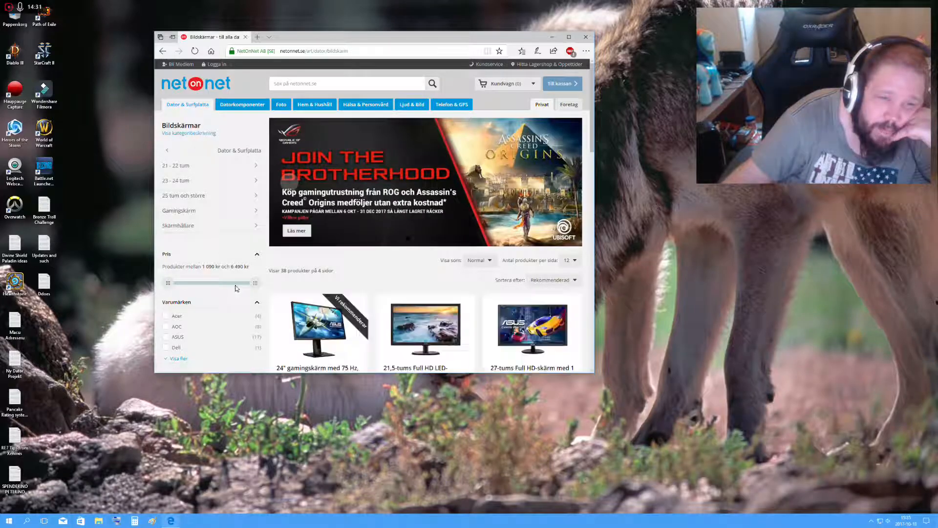
Browse Gamingskärm results and open the ASUS MG278Q 27" WQHD 144 Hz monitor.
click(183, 116)
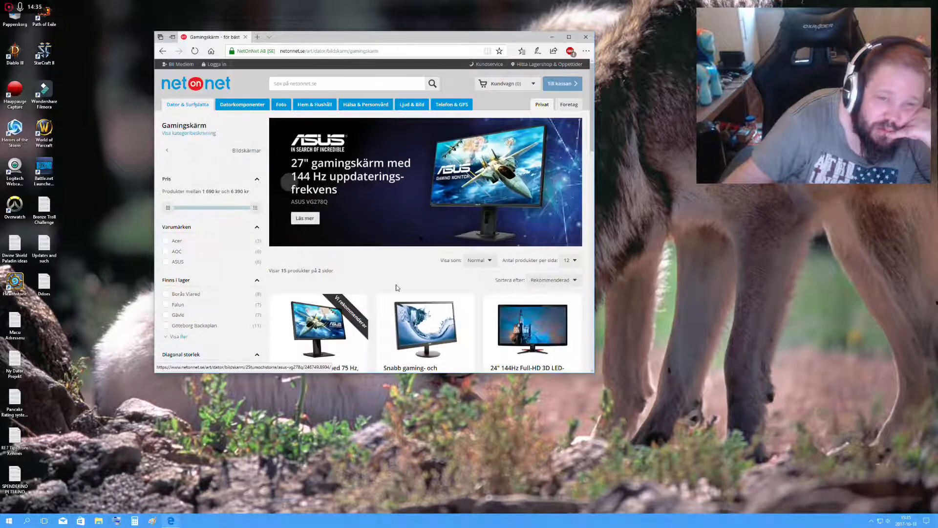
scroll(down, 3)
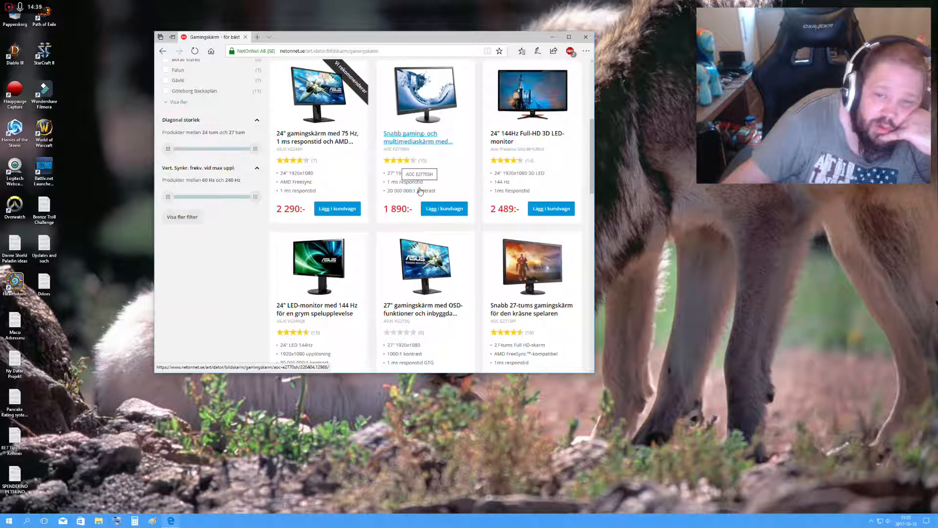
scroll(down, 3)
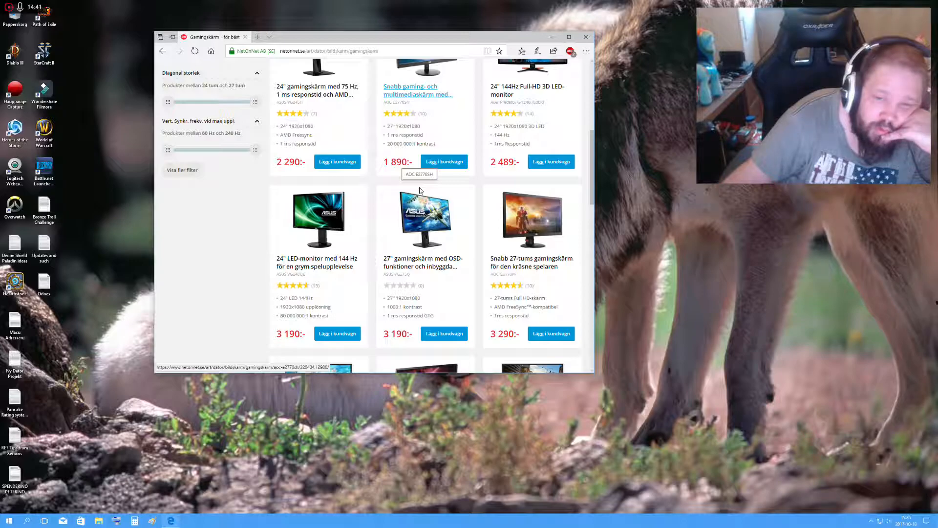
scroll(down, 3)
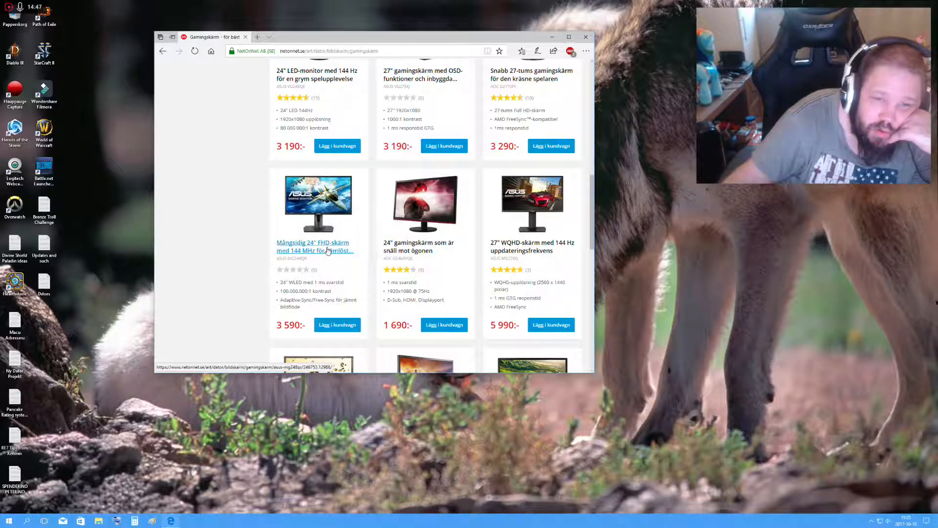
scroll(down, 3)
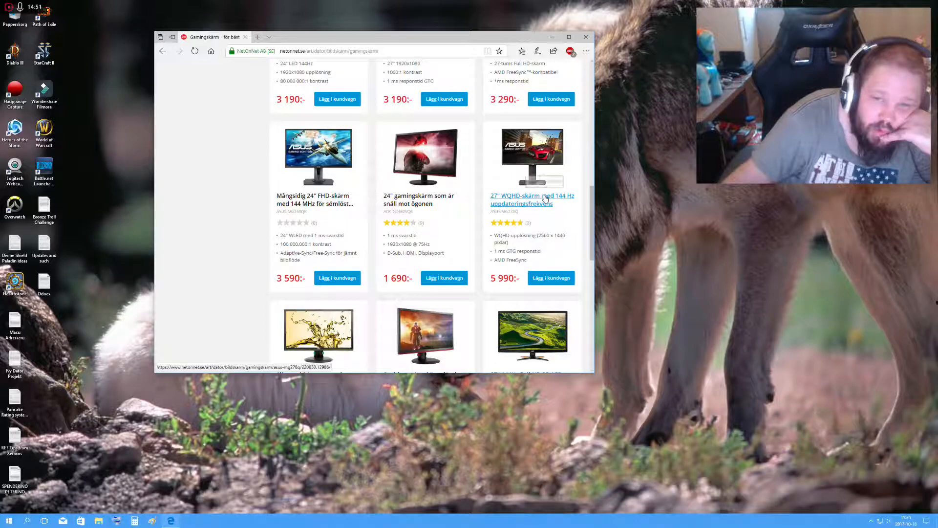
click(531, 199)
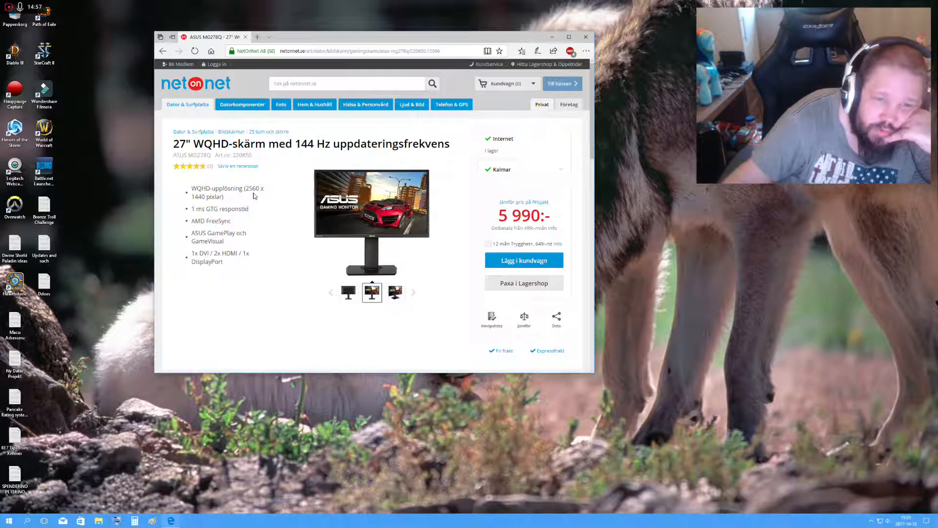
Page through the ASUS MG278Q photo gallery to the rear view, then close it.
scroll(down, 3)
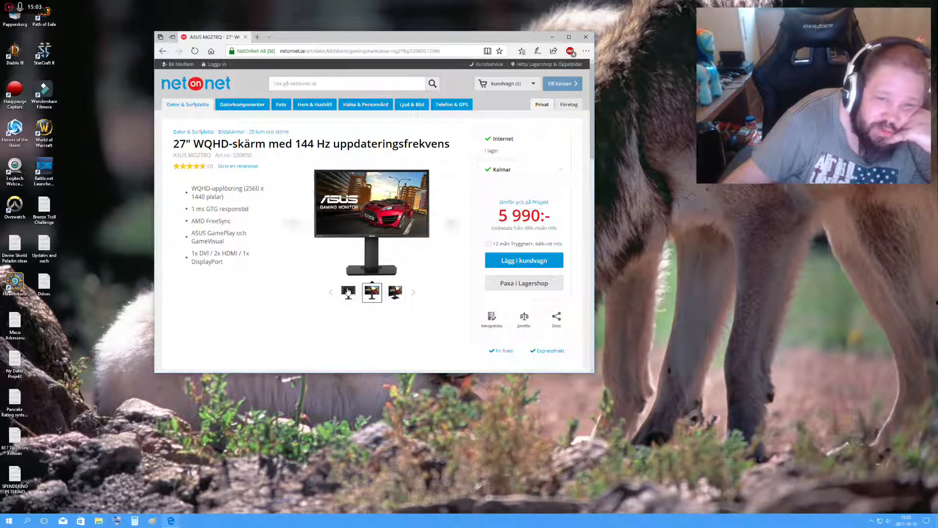
click(370, 203)
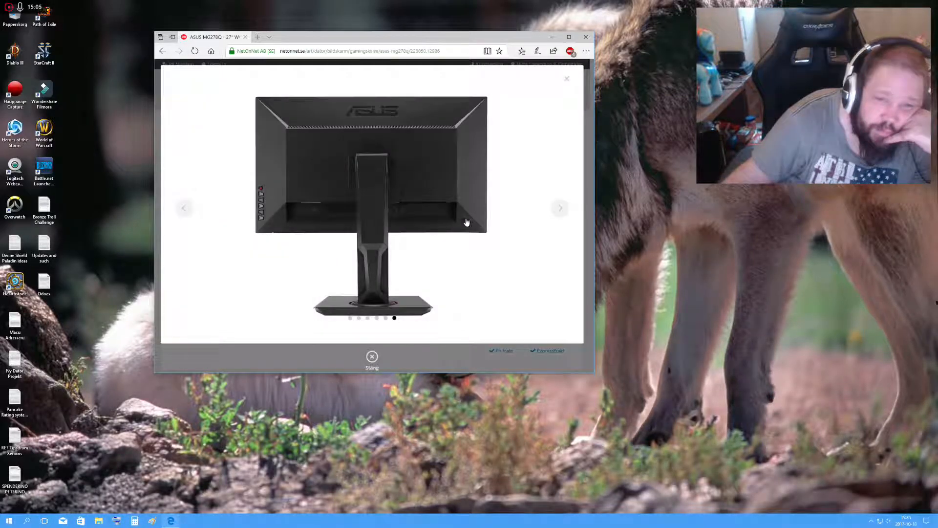
click(560, 207)
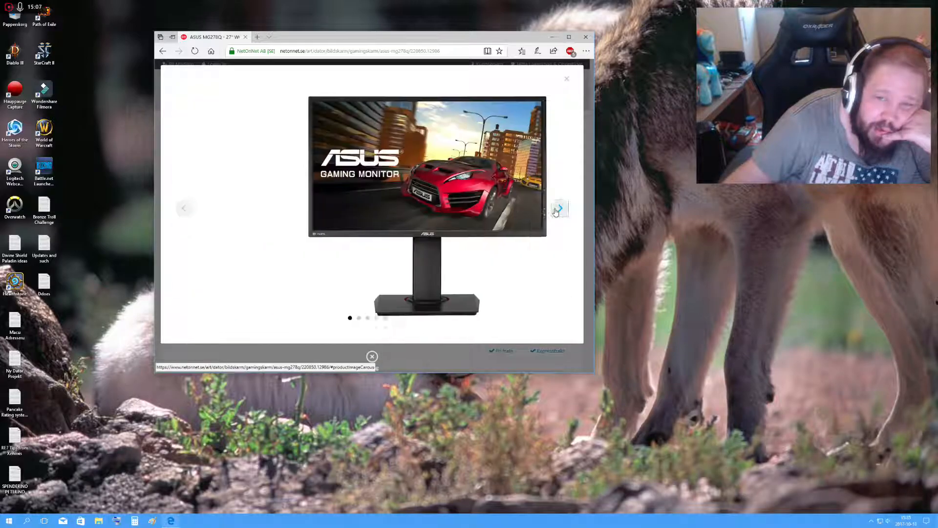
click(559, 208)
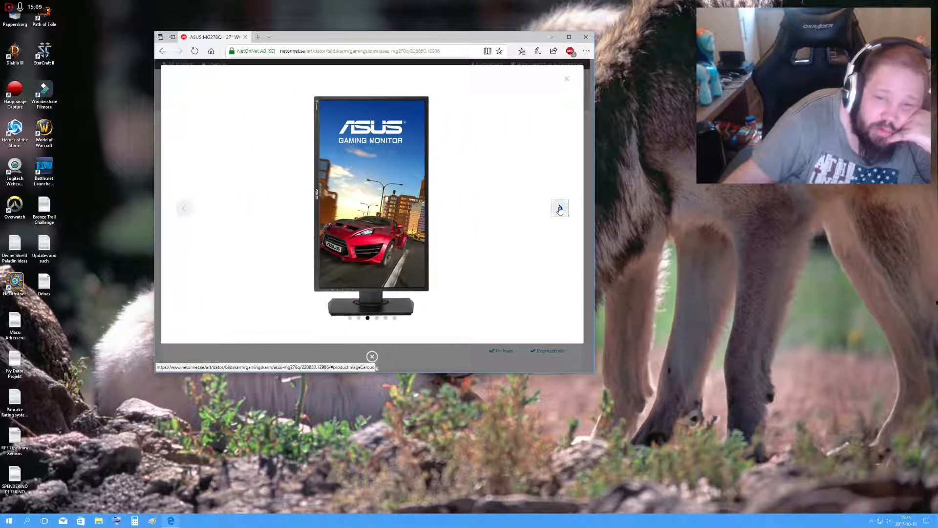
click(559, 208)
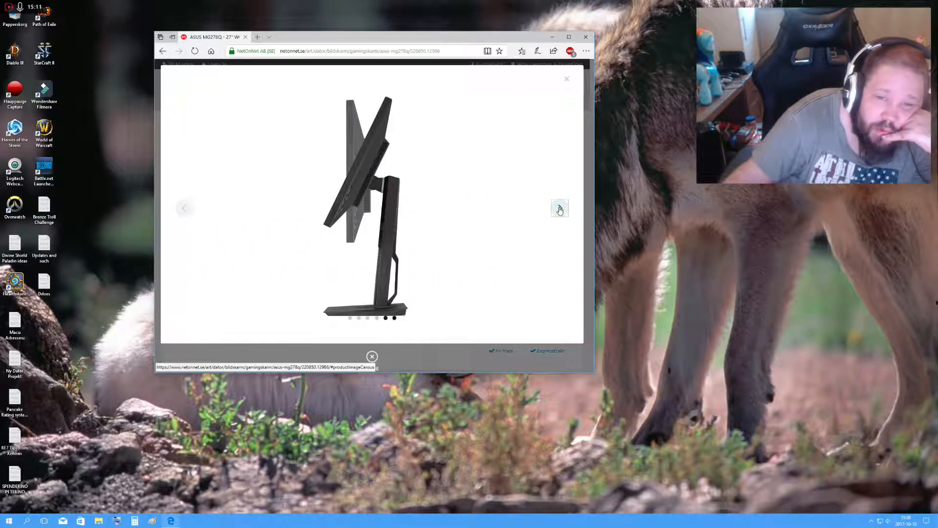
click(559, 208)
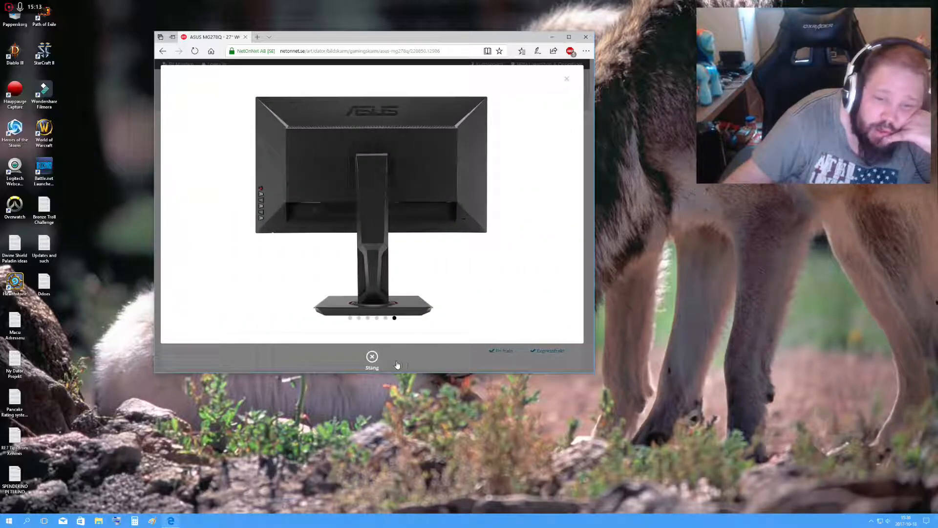
click(371, 356)
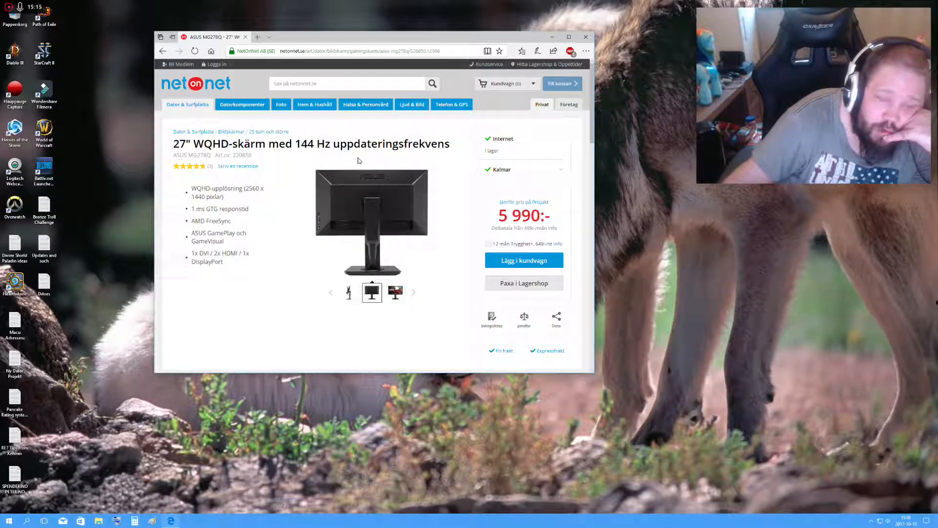
Scroll to the ASUS MG278Q description and close the Edge window.
scroll(down, 3)
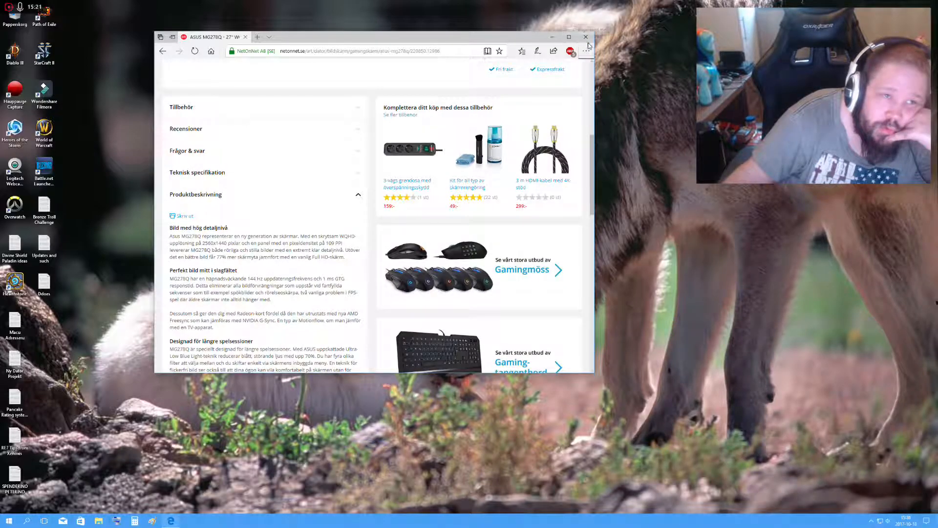
click(585, 37)
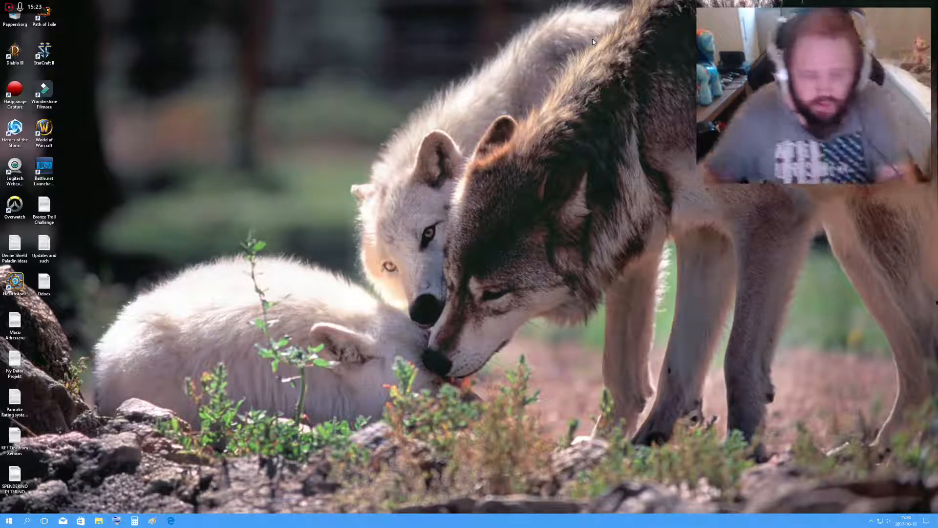